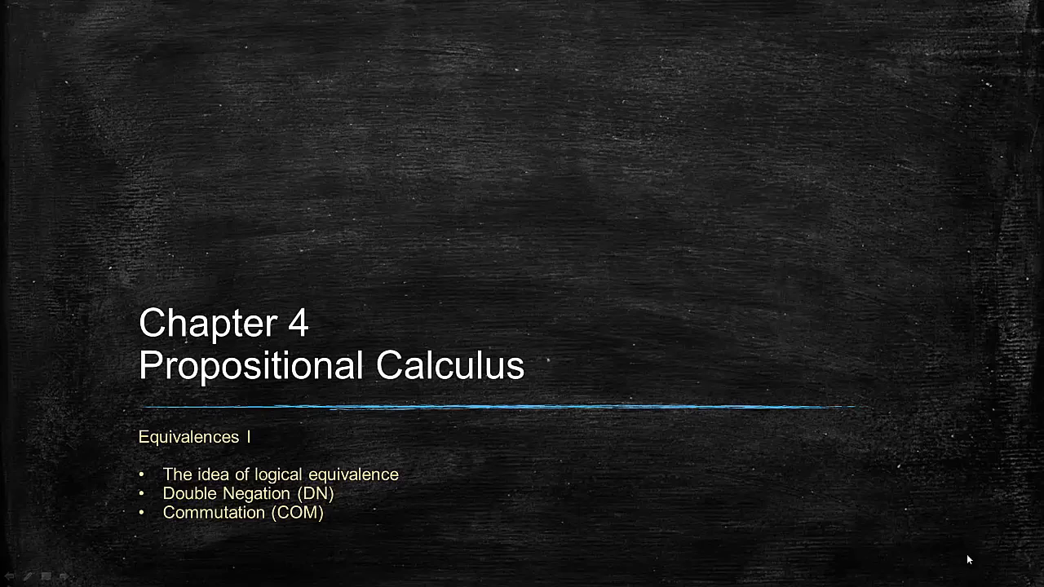
mouse_move(955, 559)
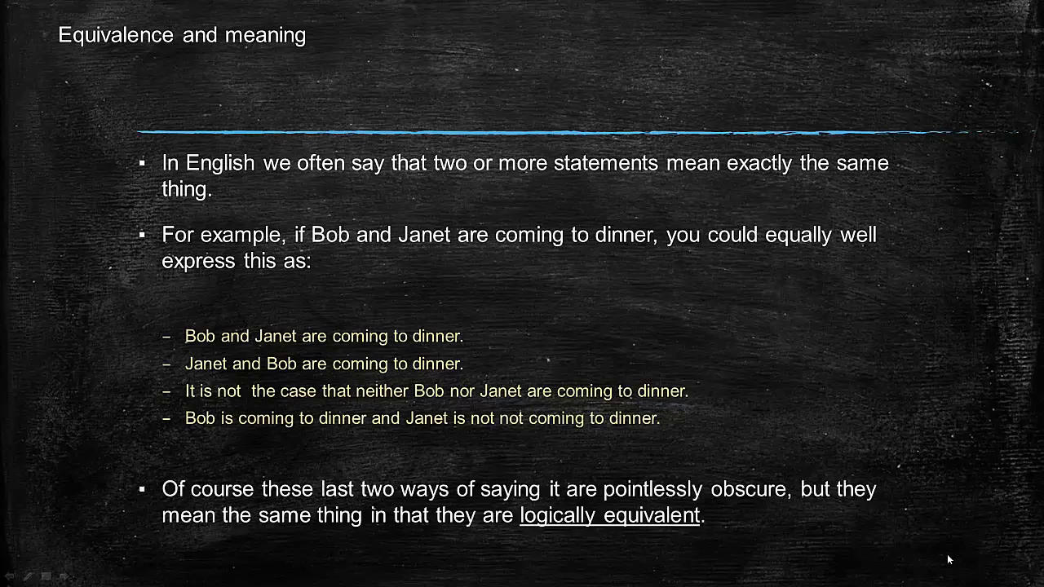
mouse_move(699, 371)
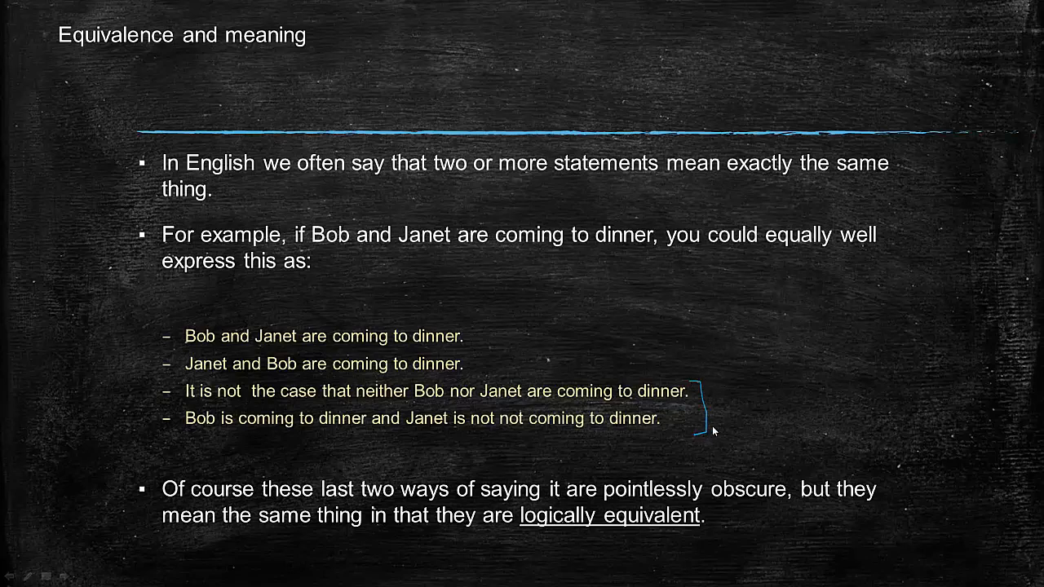
mouse_move(721, 408)
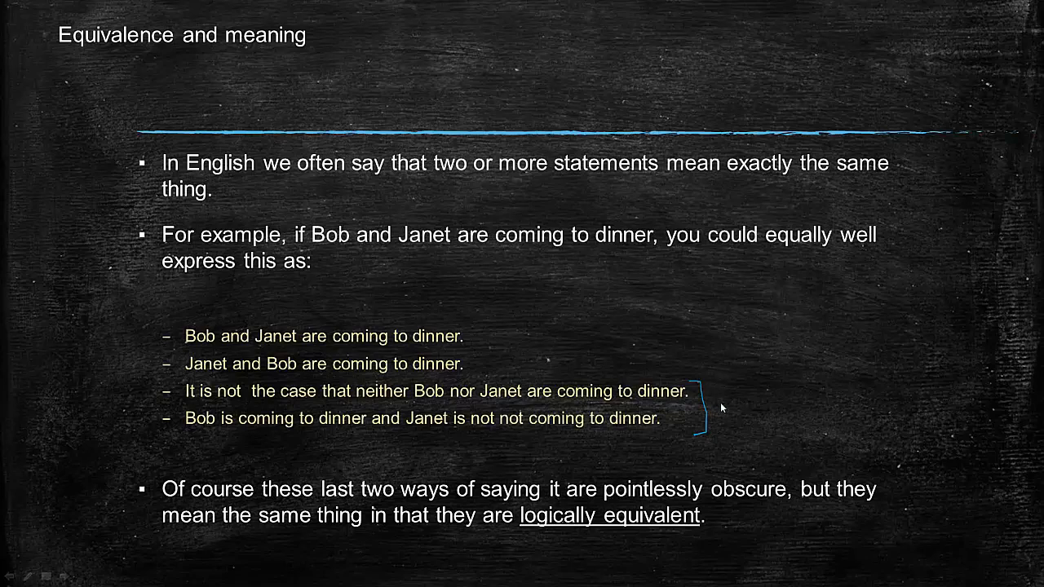
mouse_move(486, 361)
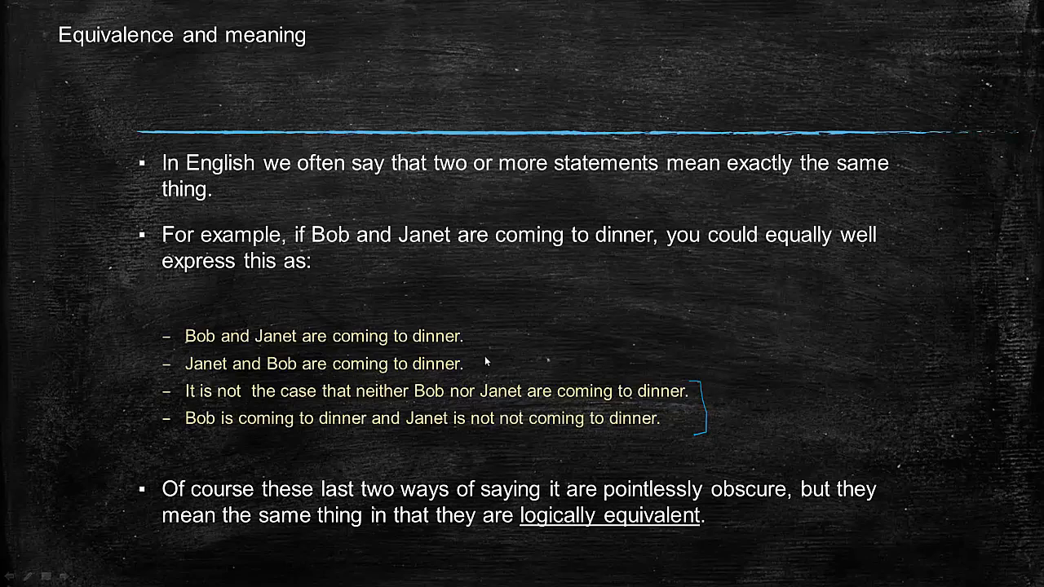
mouse_move(469, 335)
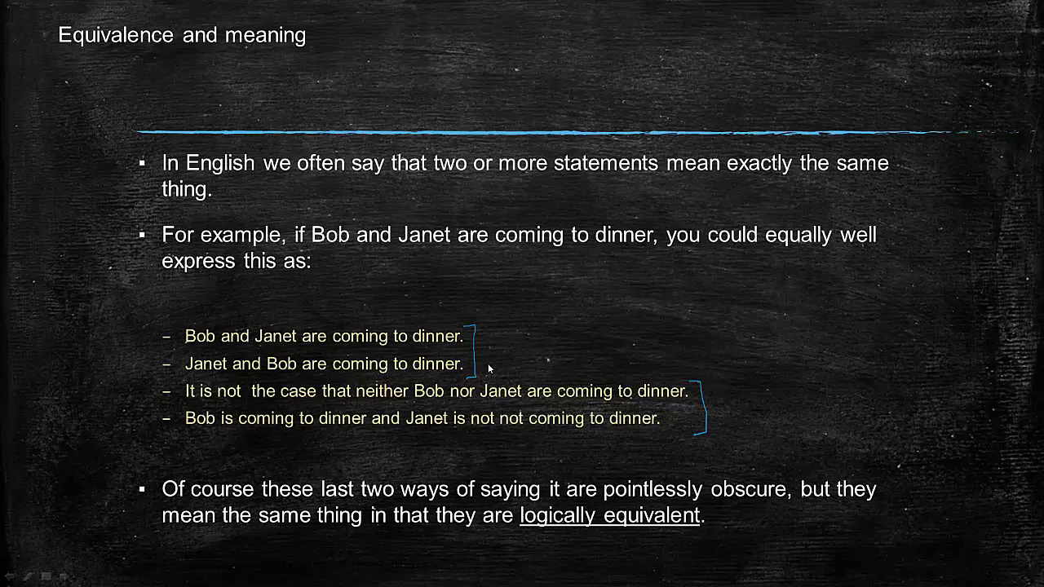
mouse_move(487, 369)
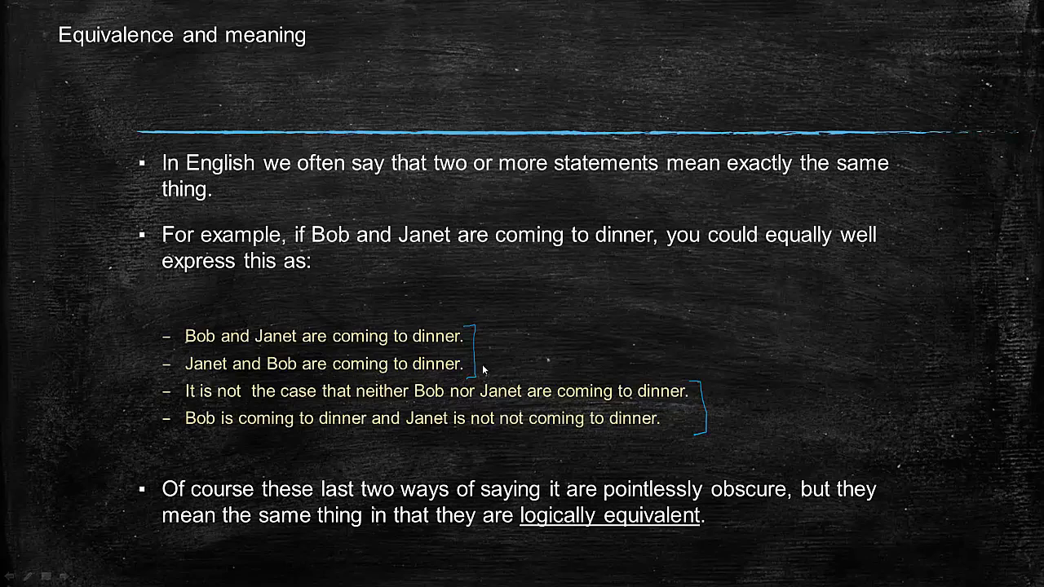
mouse_move(524, 389)
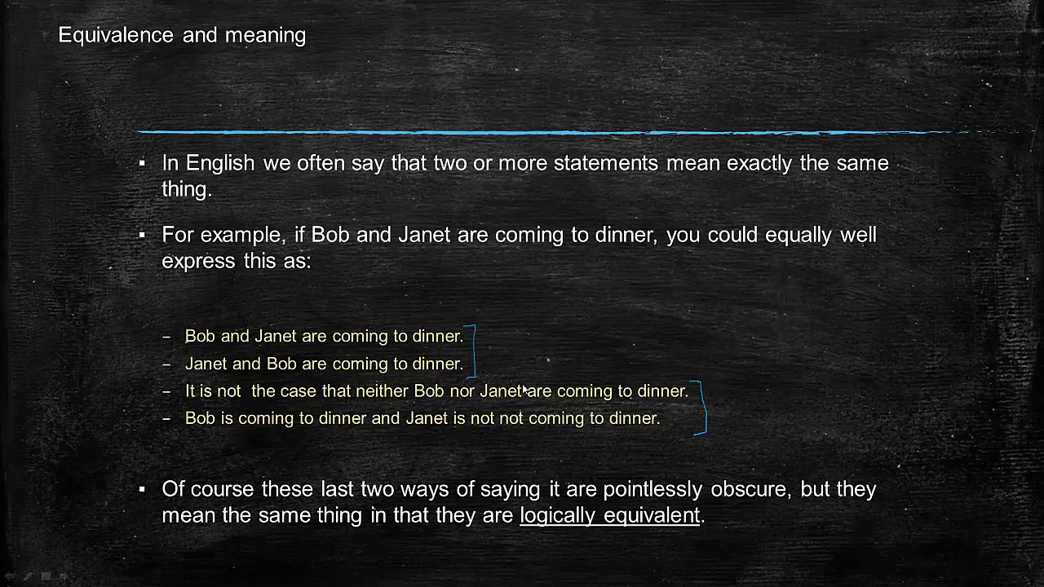
mouse_move(552, 450)
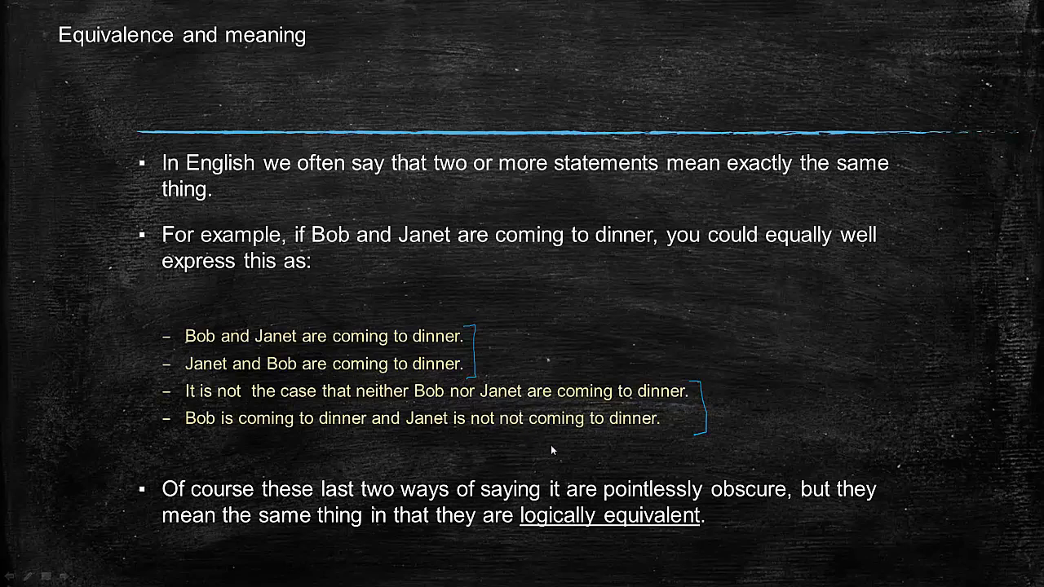
mouse_move(528, 447)
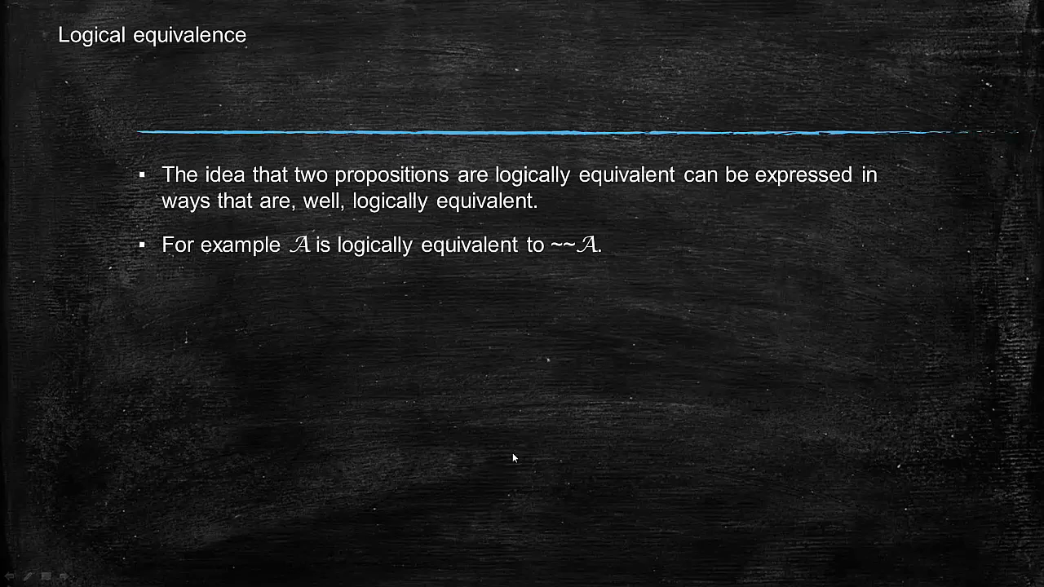
Reveal the four consequences of logical equivalence and mark the word 'and' in blue pen.
key(right)
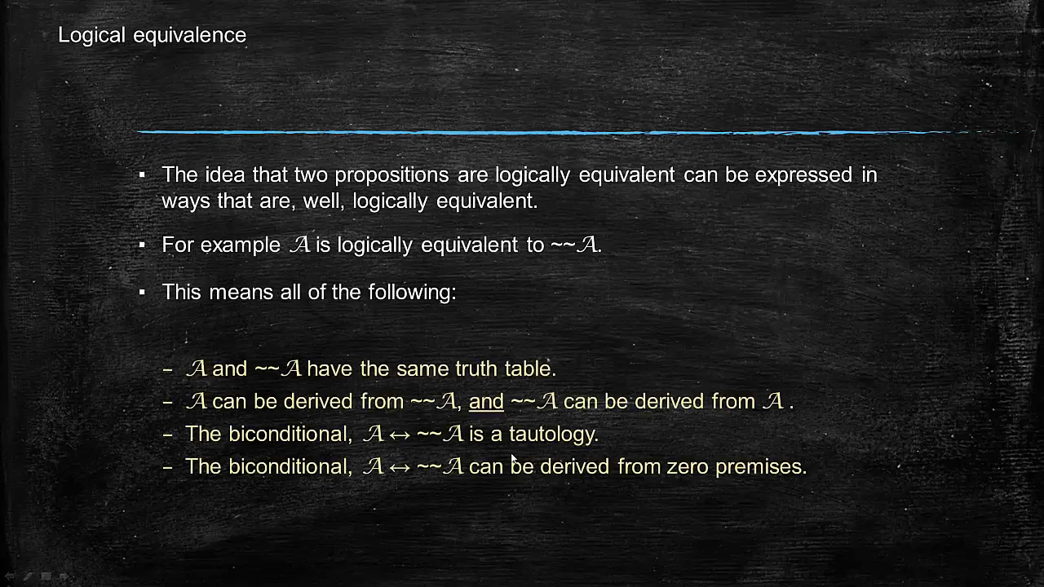
mouse_move(342, 419)
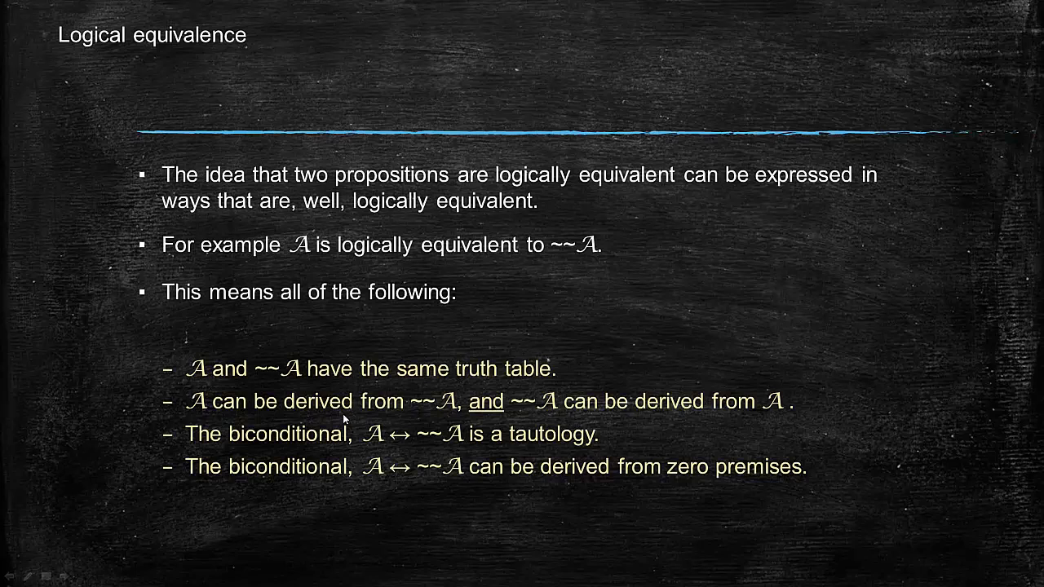
mouse_move(467, 385)
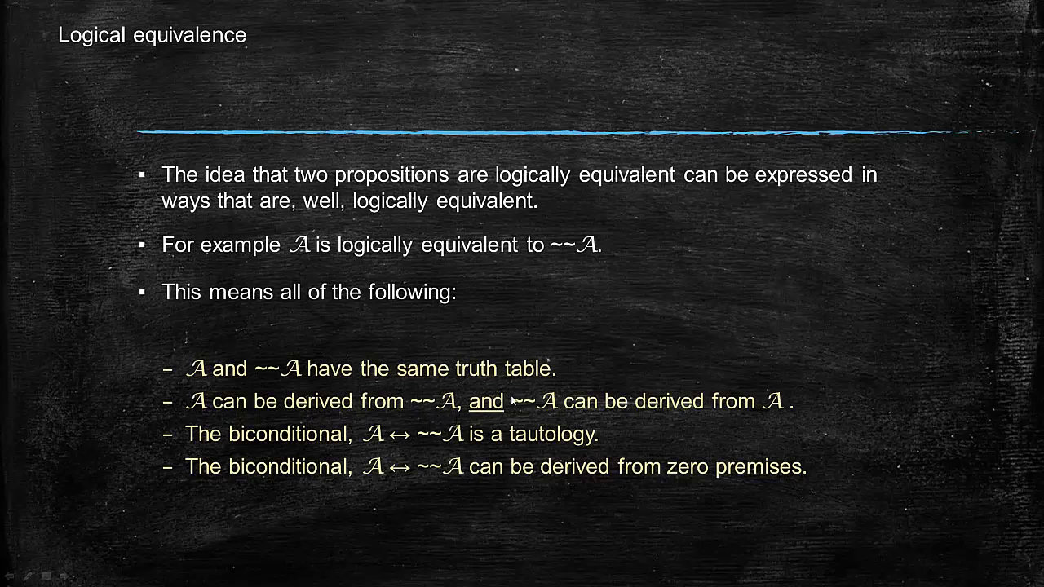
mouse_move(447, 421)
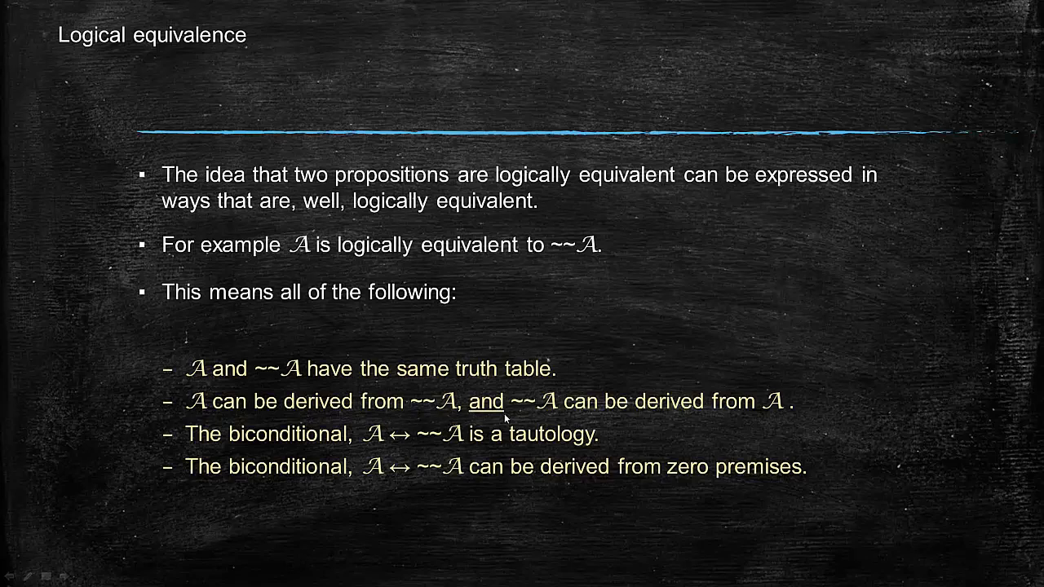
mouse_move(524, 418)
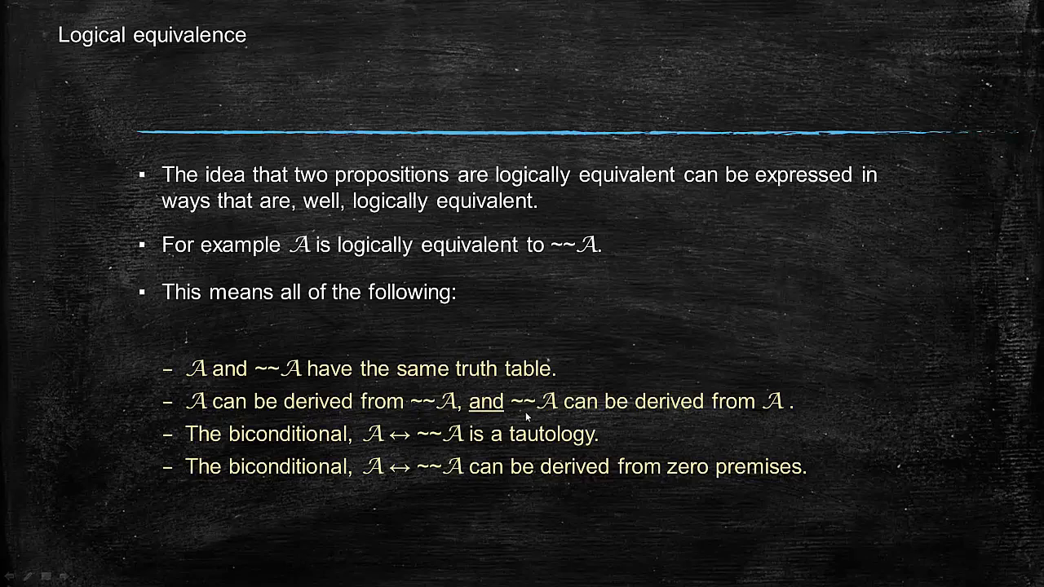
mouse_move(481, 388)
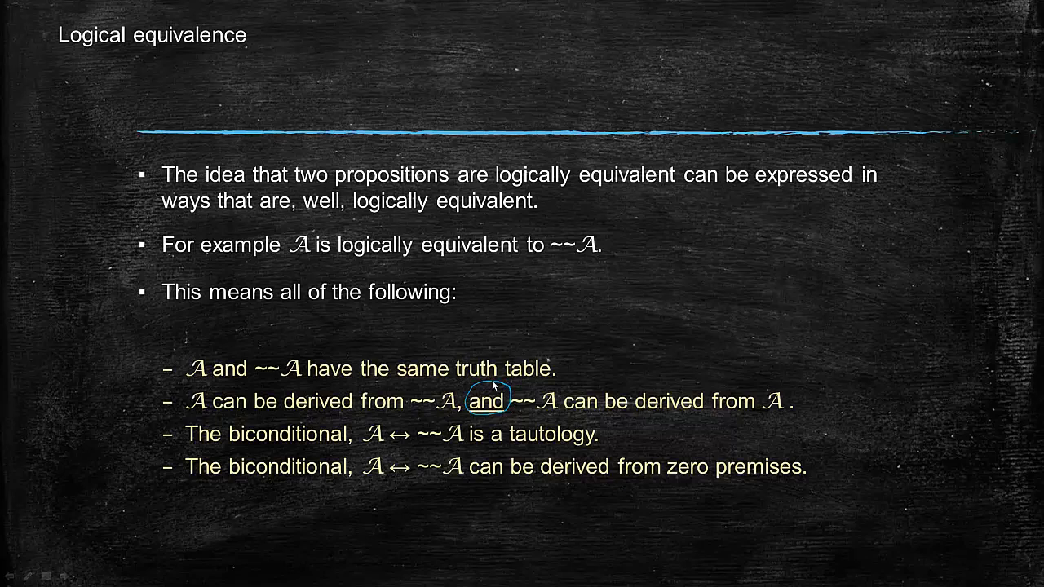
mouse_move(416, 458)
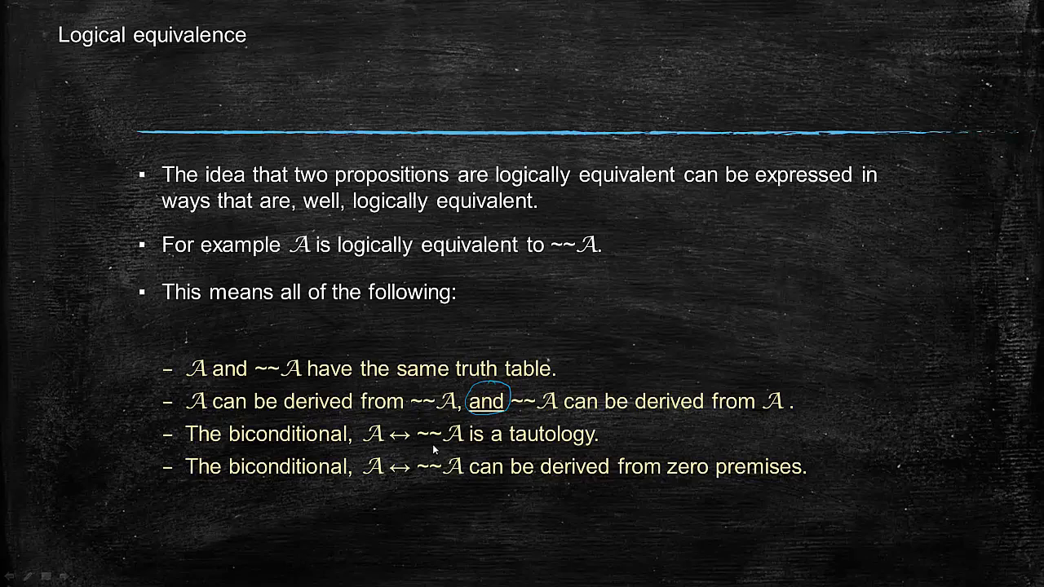
mouse_move(506, 450)
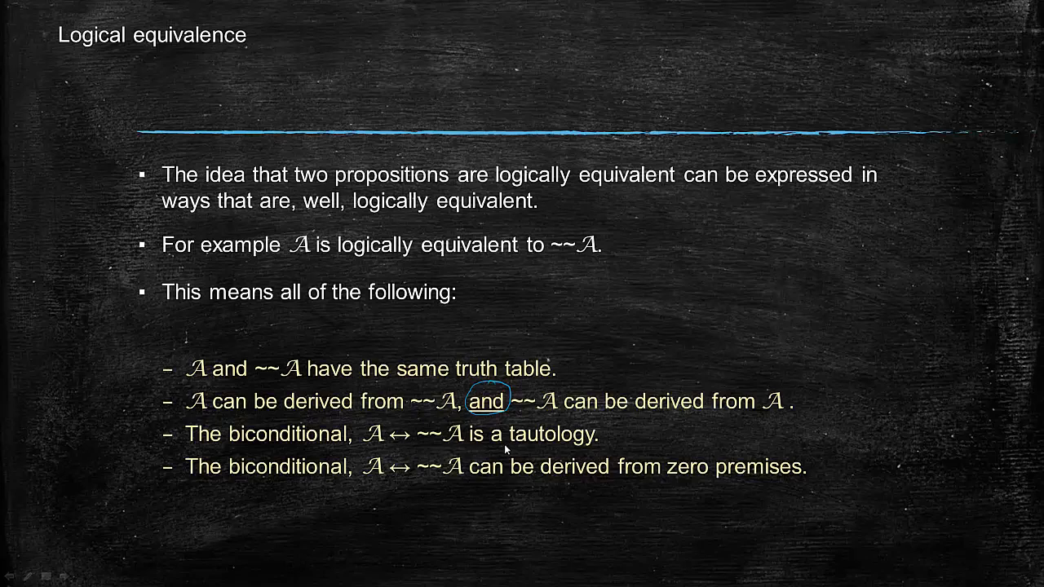
mouse_move(331, 449)
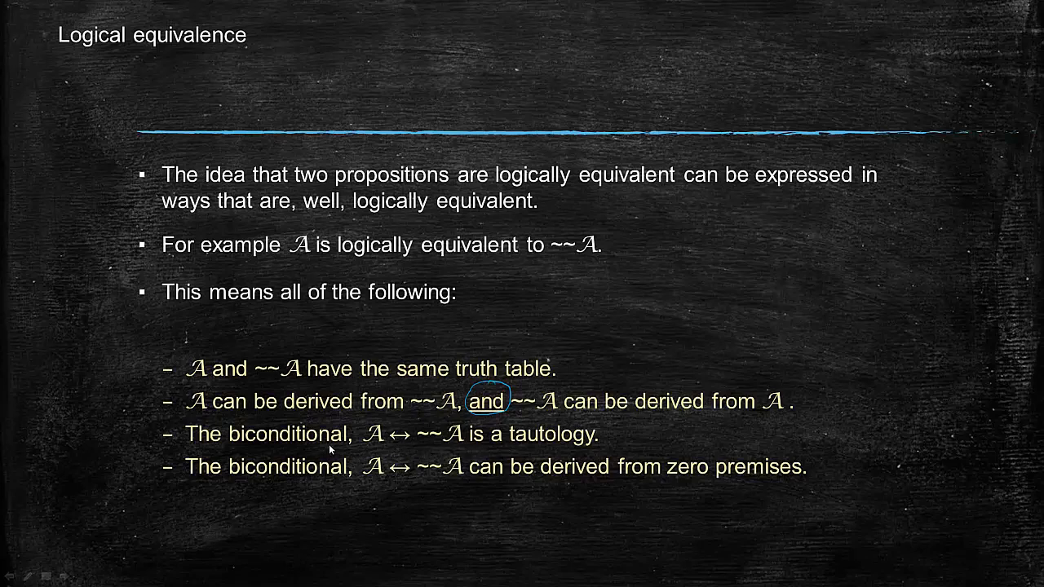
mouse_move(437, 447)
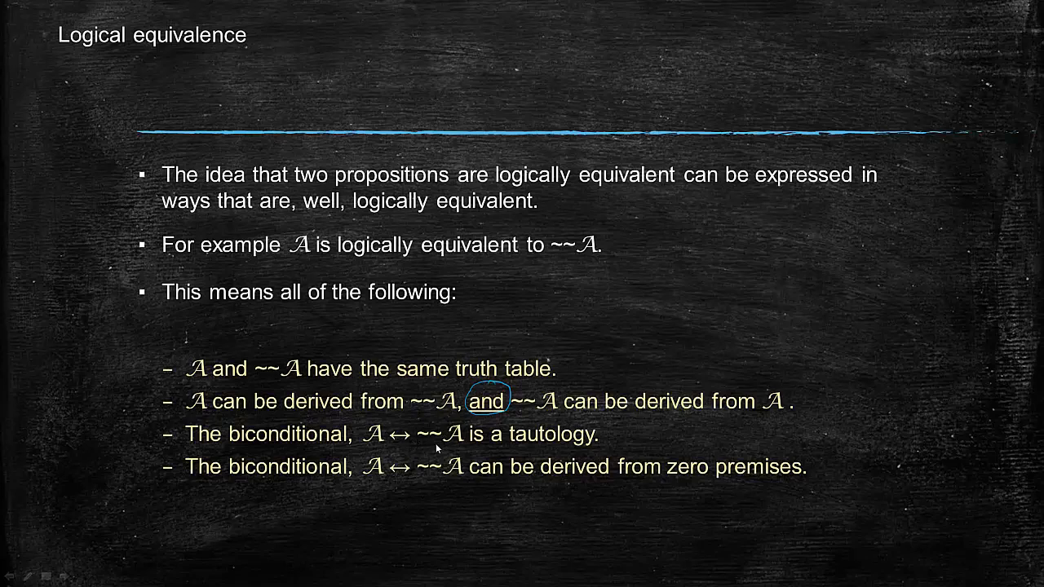
mouse_move(391, 488)
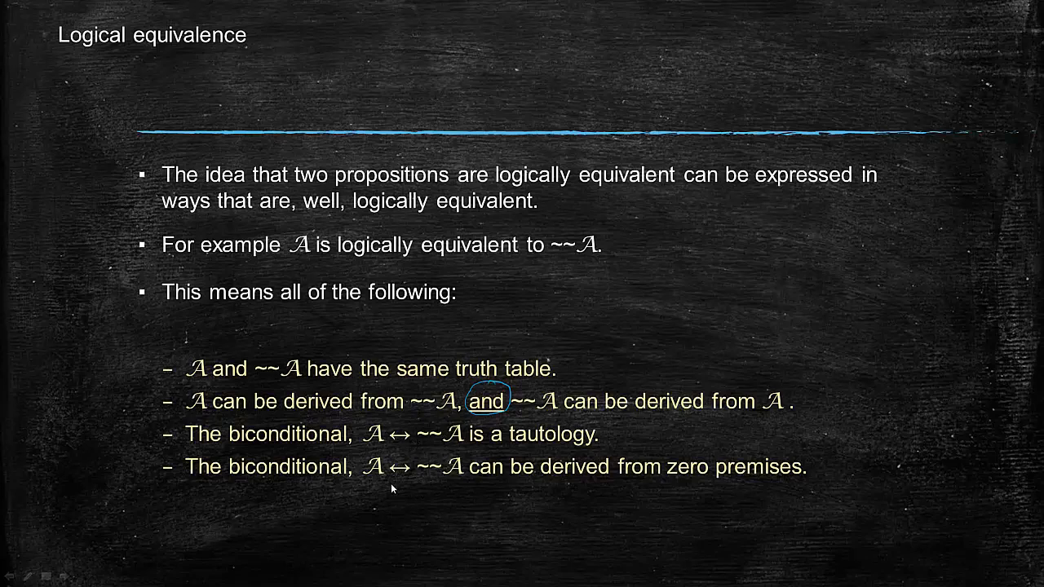
mouse_move(457, 483)
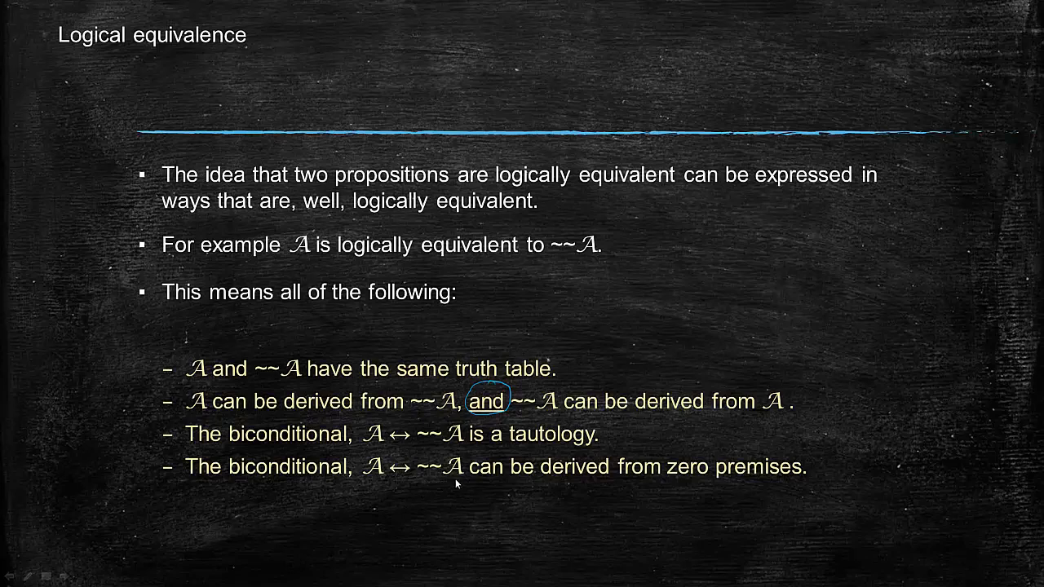
mouse_move(555, 486)
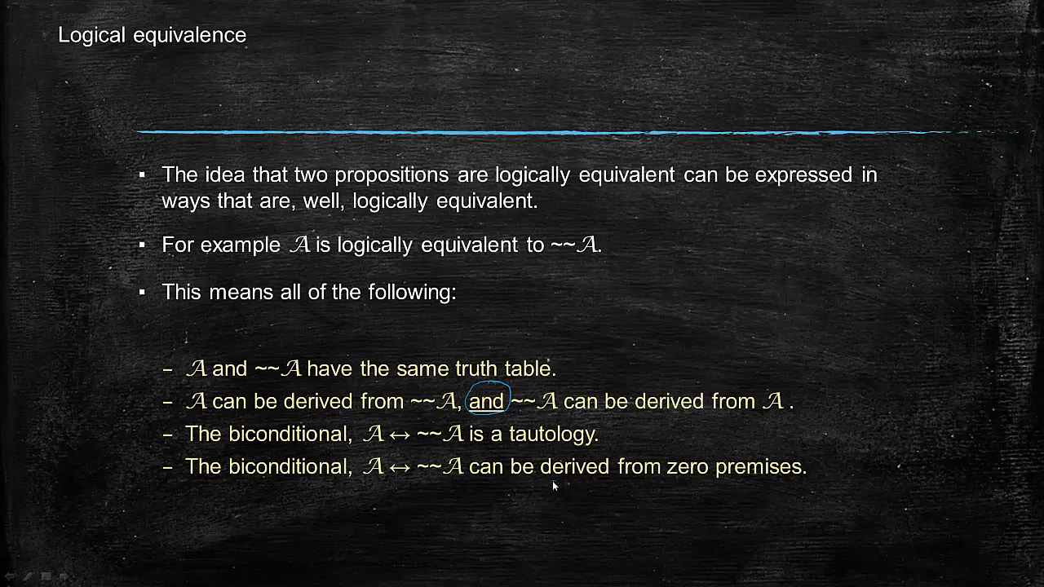
drag(553, 483, 765, 483)
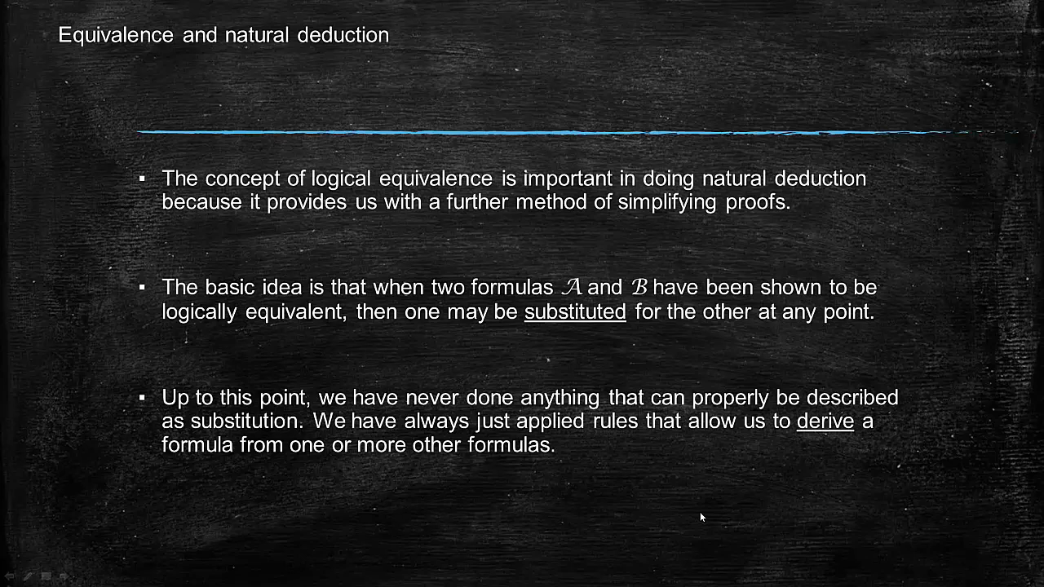
mouse_move(611, 430)
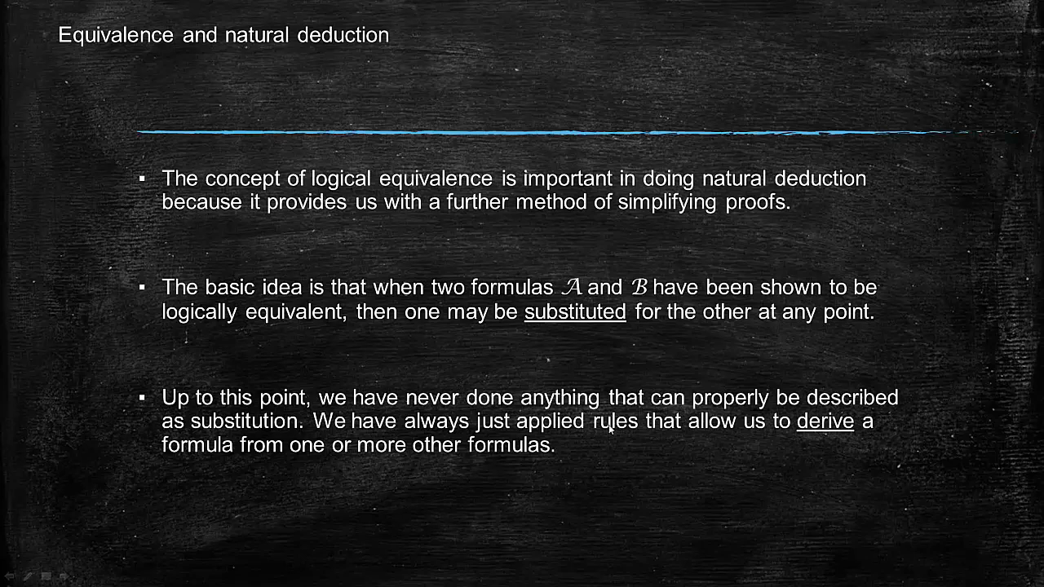
mouse_move(811, 444)
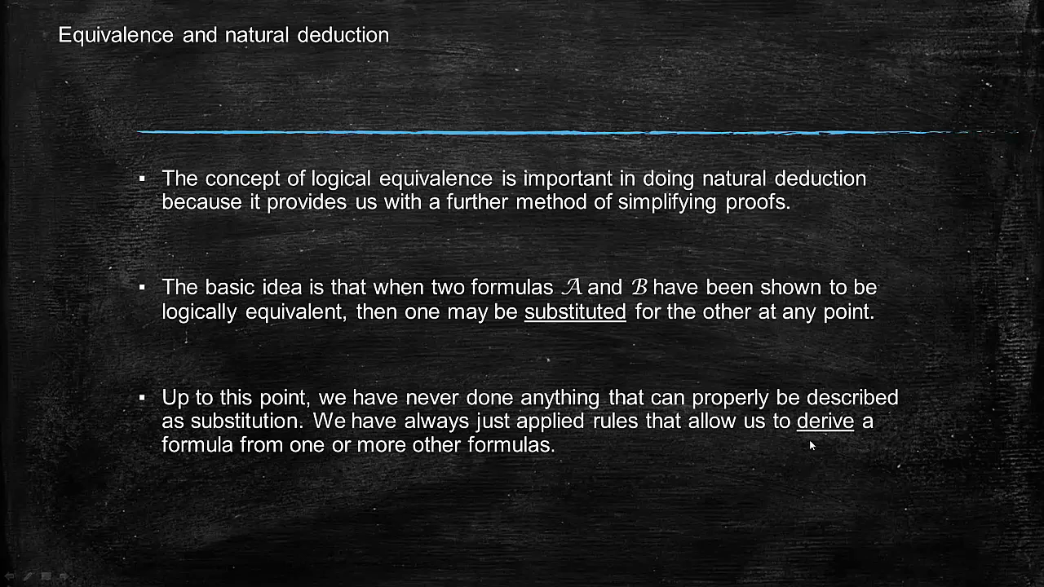
mouse_move(936, 438)
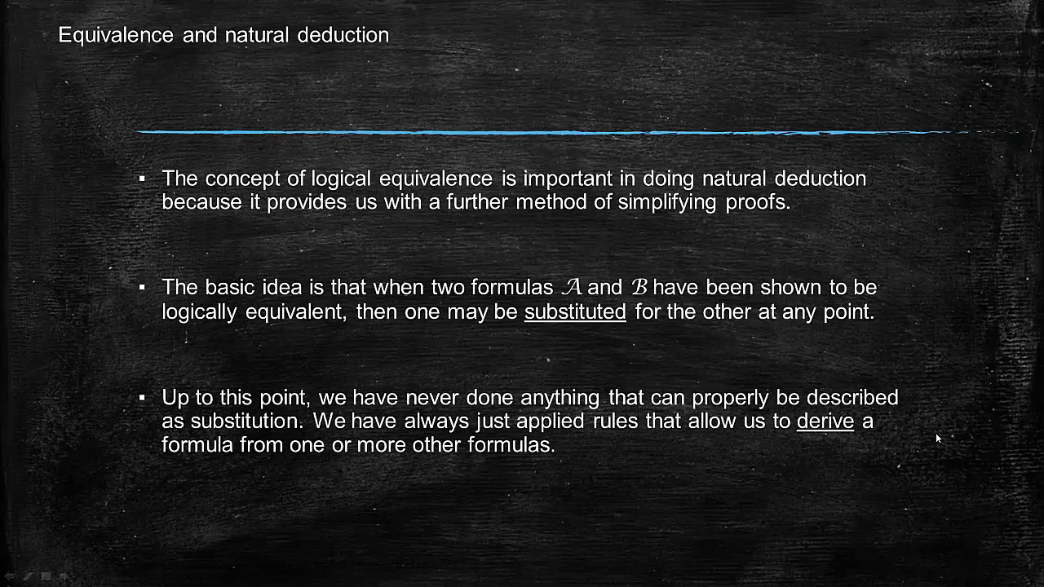
mouse_move(696, 559)
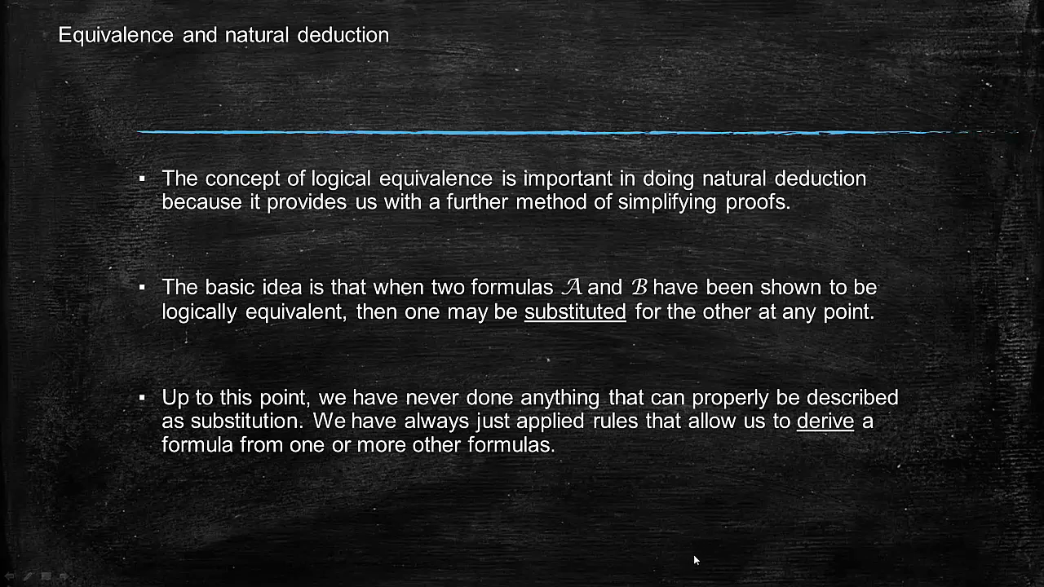
mouse_move(704, 554)
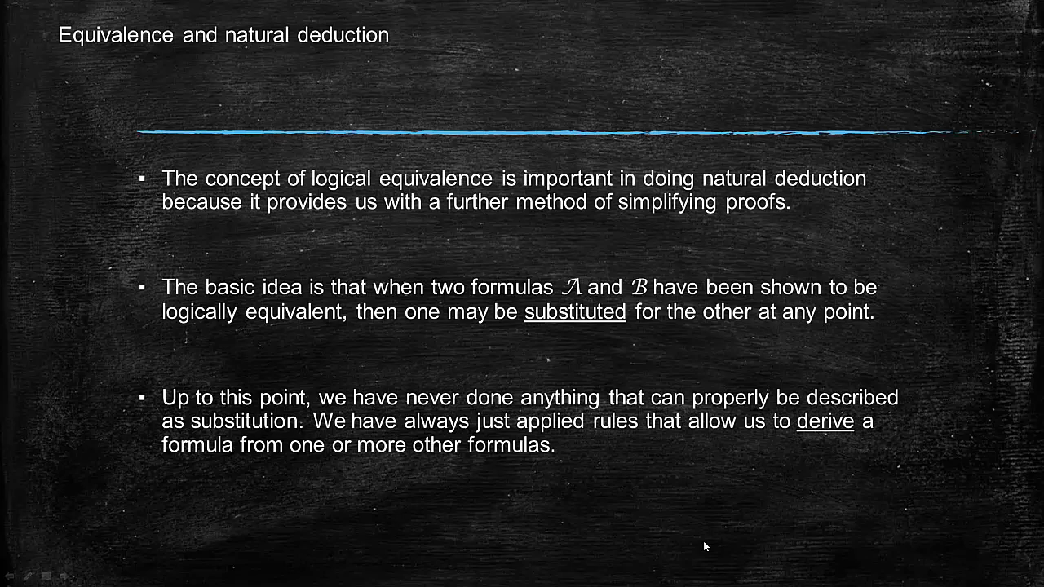
mouse_move(720, 534)
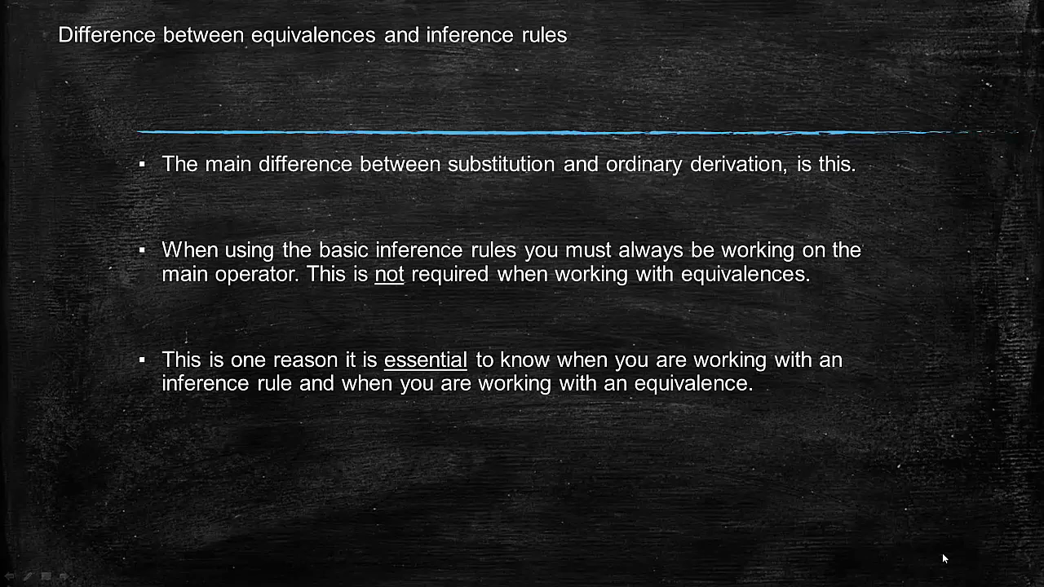
Reveal the three points on the equivalences-versus-inference-rules slide.
key(Right)
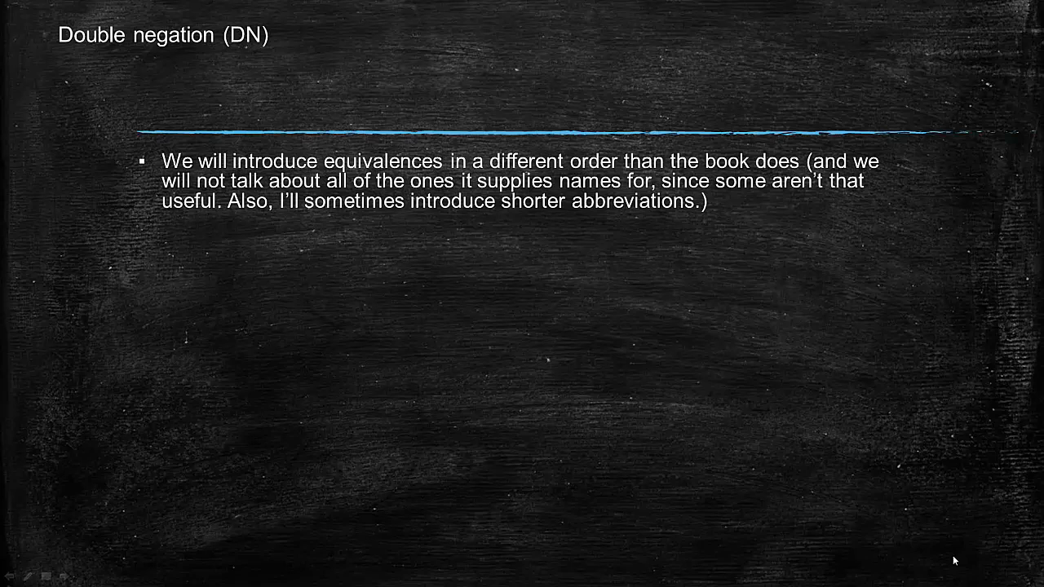
mouse_move(981, 549)
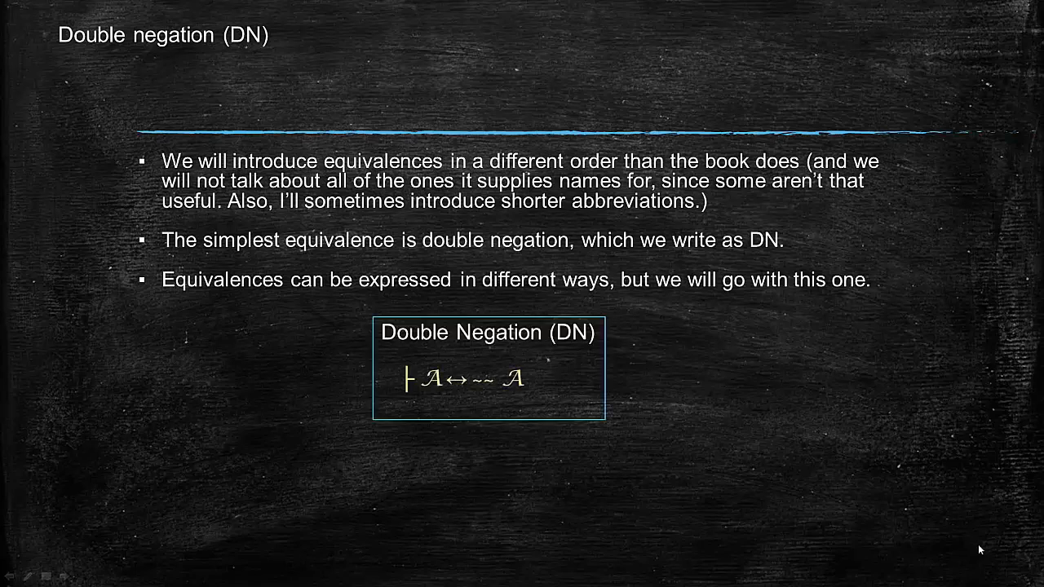
mouse_move(402, 406)
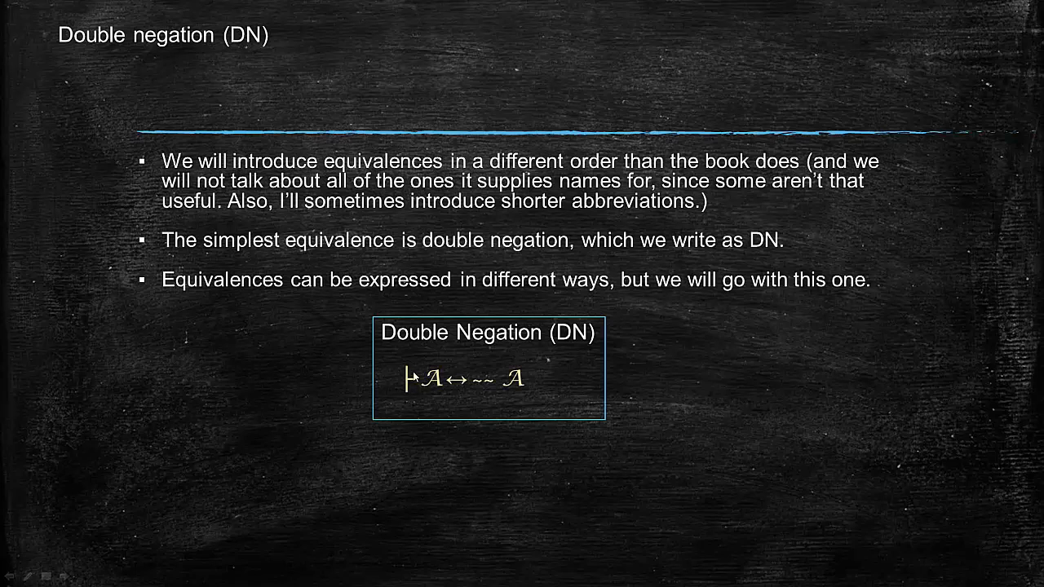
mouse_move(506, 392)
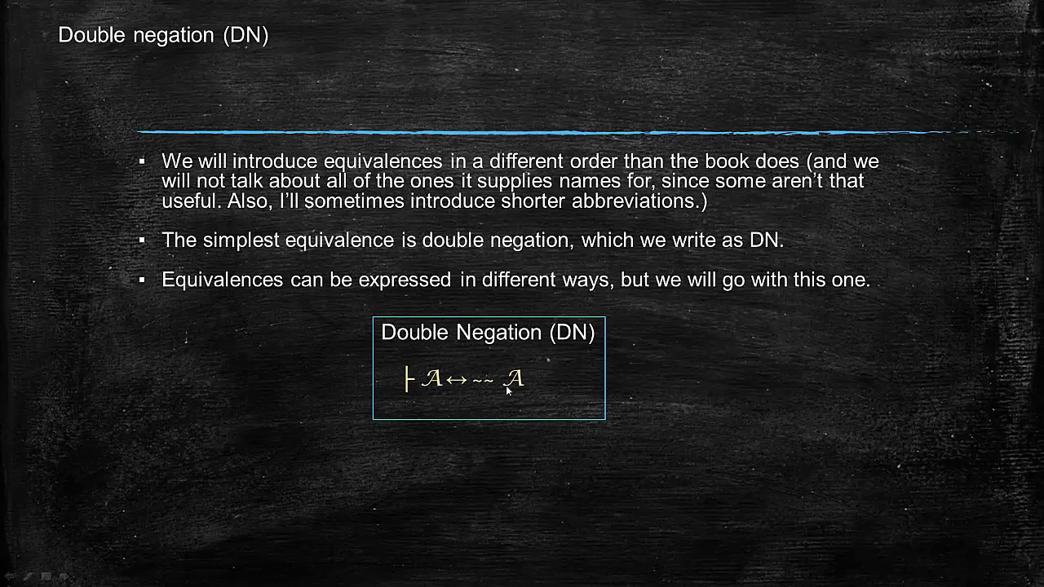
mouse_move(410, 390)
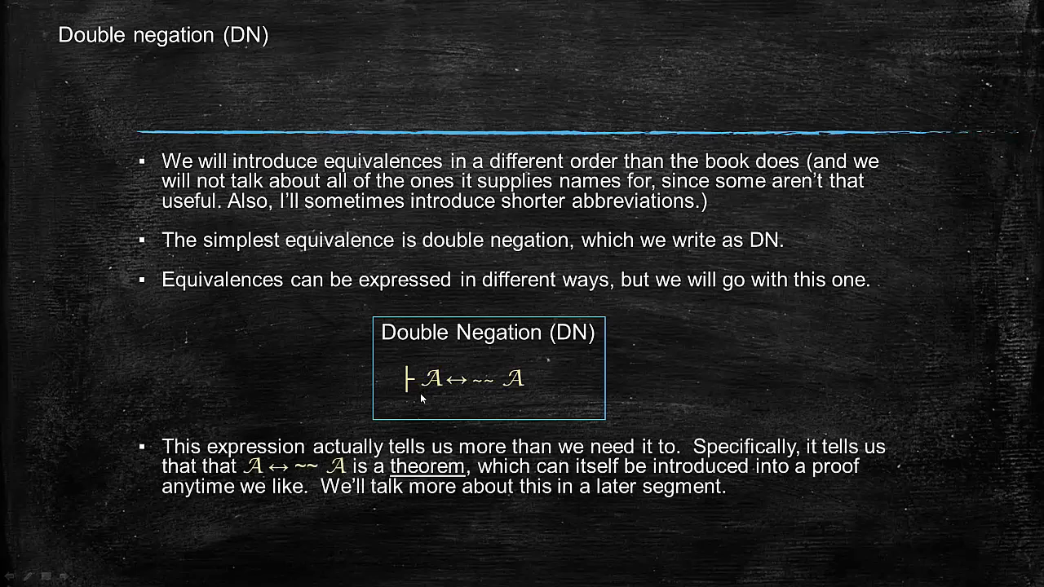
mouse_move(572, 458)
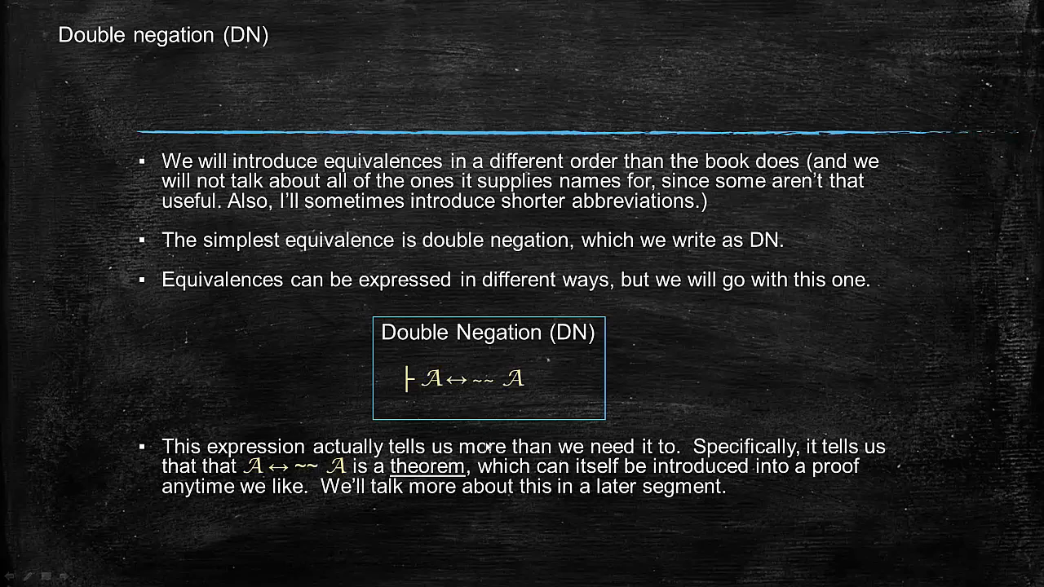
mouse_move(490, 471)
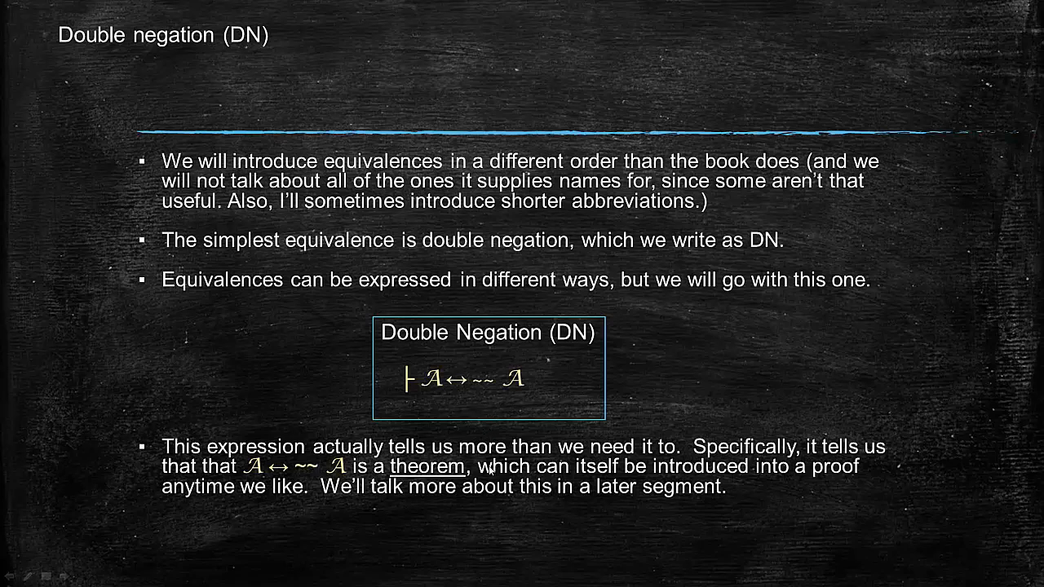
mouse_move(485, 471)
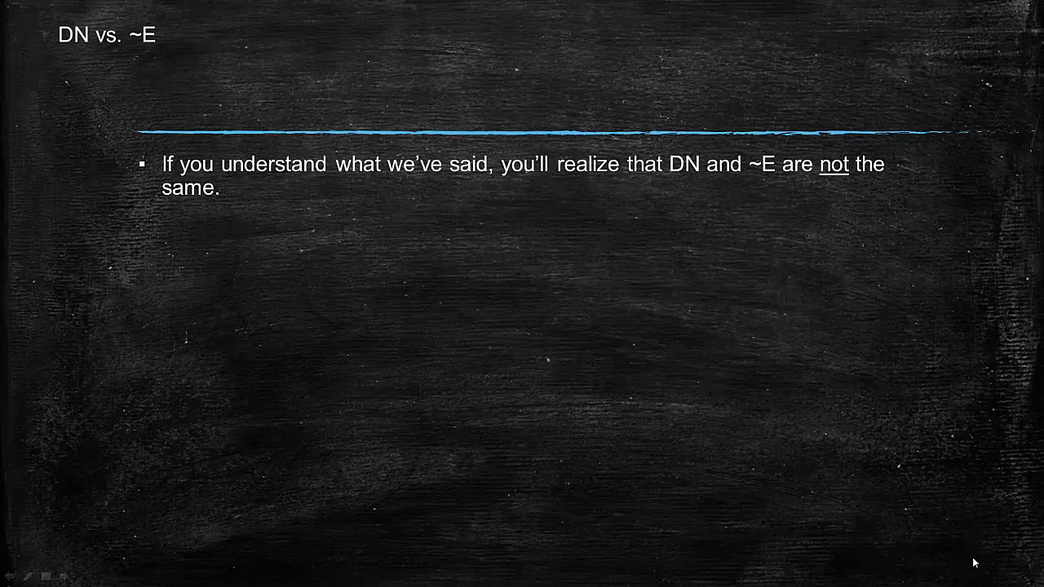
mouse_move(987, 543)
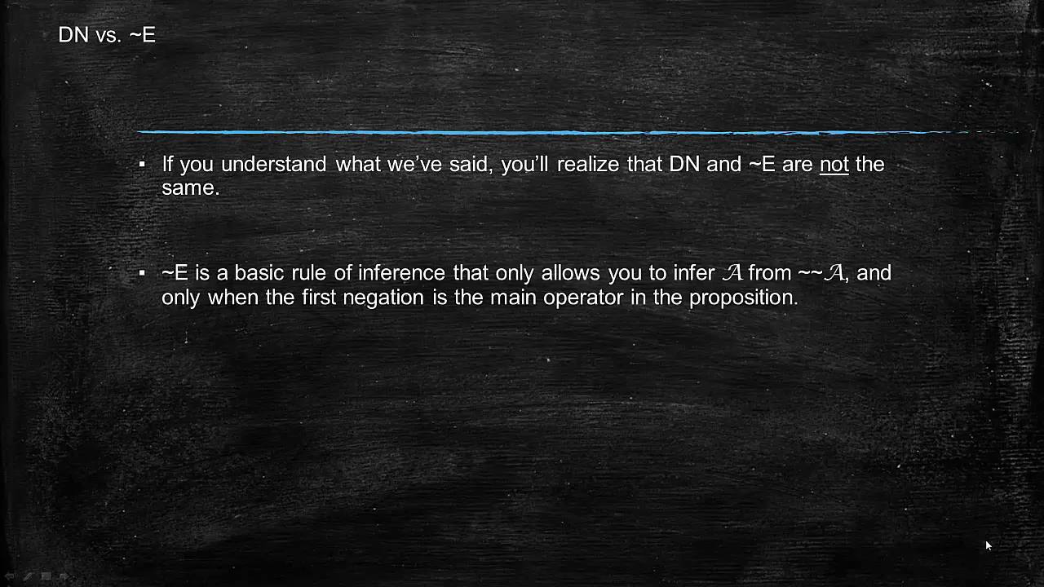
mouse_move(376, 296)
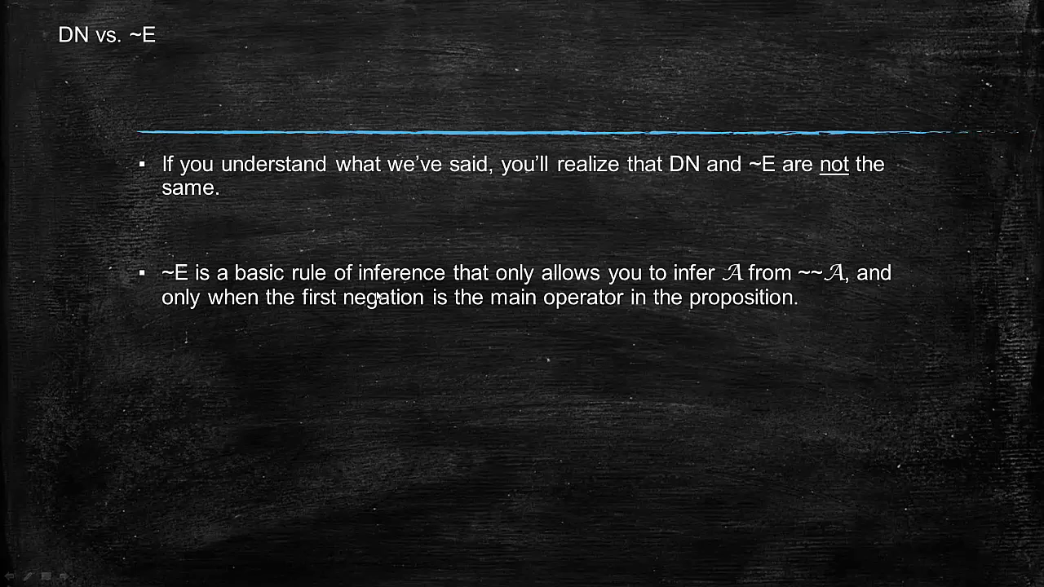
mouse_move(664, 316)
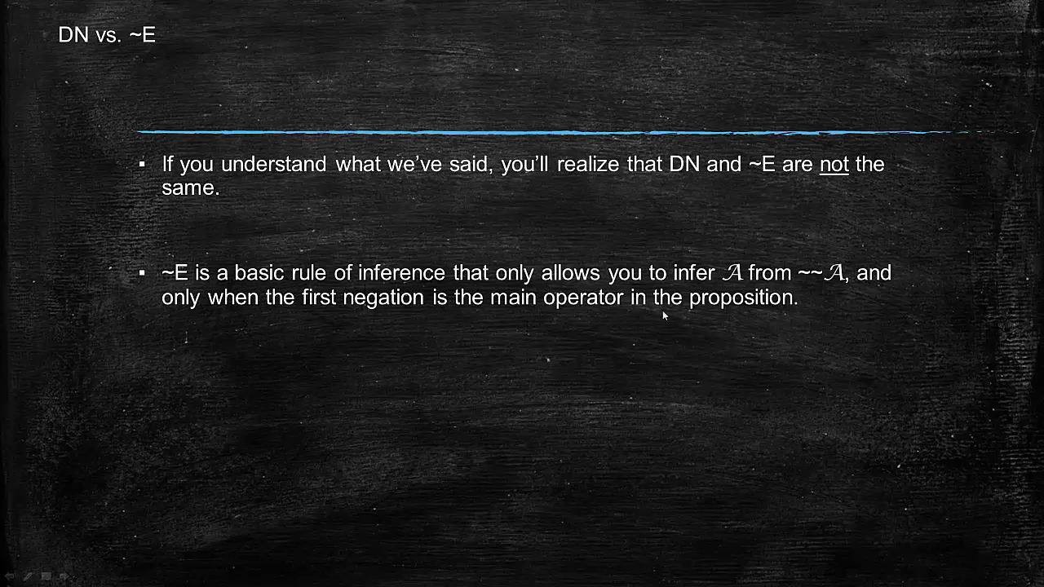
mouse_move(791, 308)
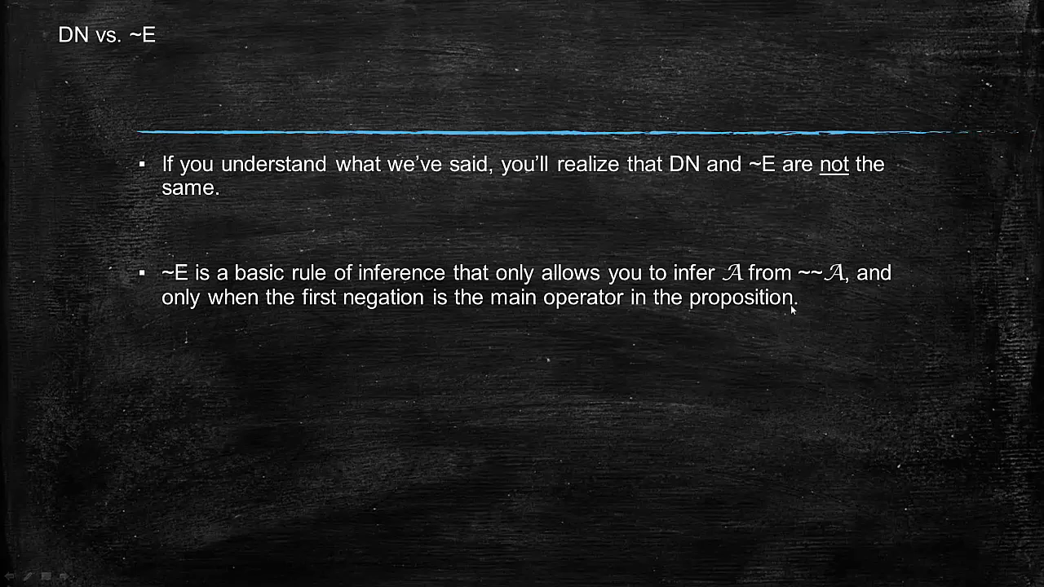
mouse_move(910, 279)
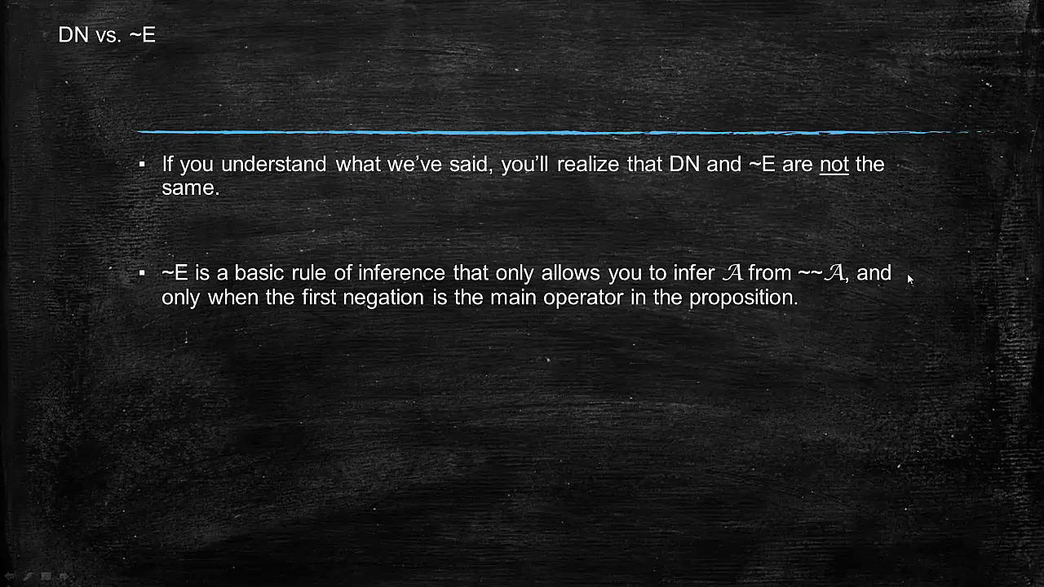
mouse_move(913, 275)
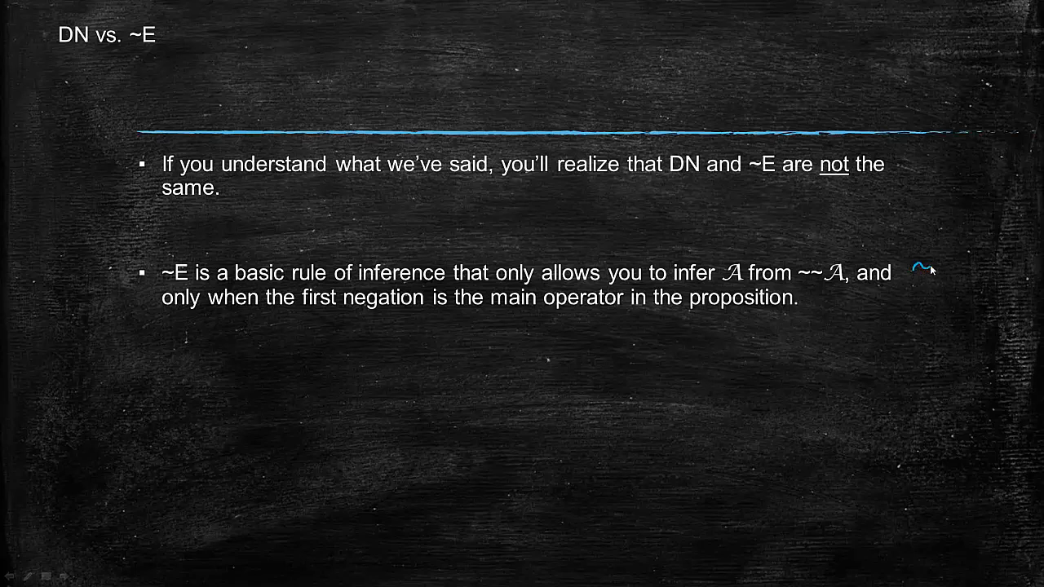
Hand-write the blue ~~A over A rule, labelled ~E, beside the second point.
drag(922, 269, 963, 269)
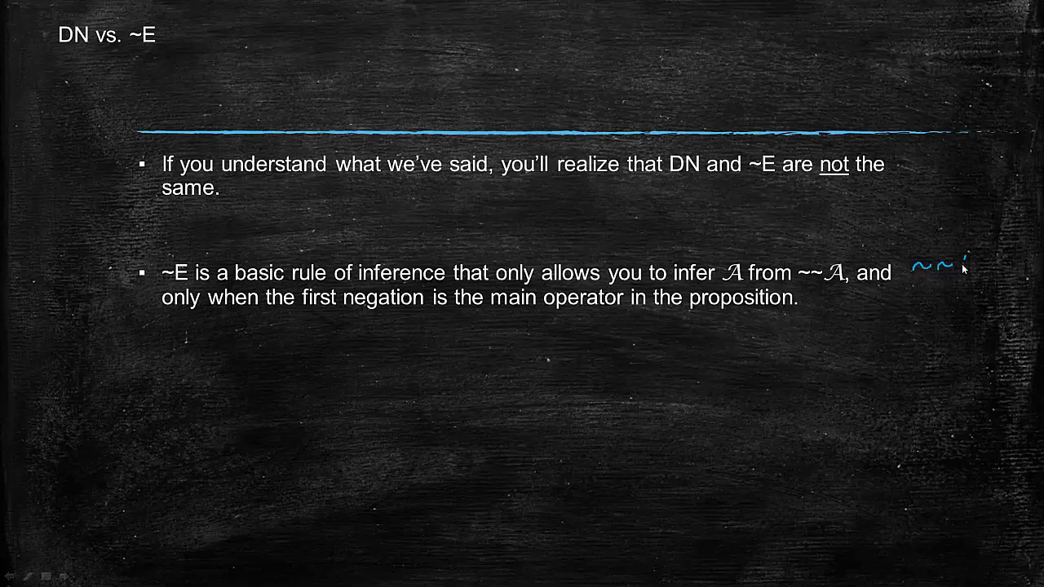
drag(950, 265, 978, 281)
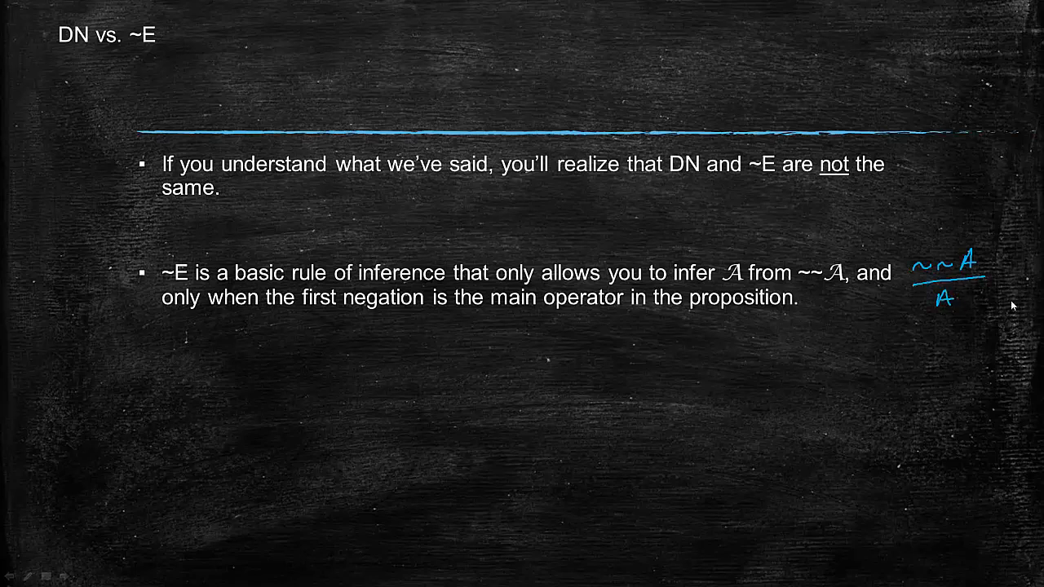
mouse_move(994, 301)
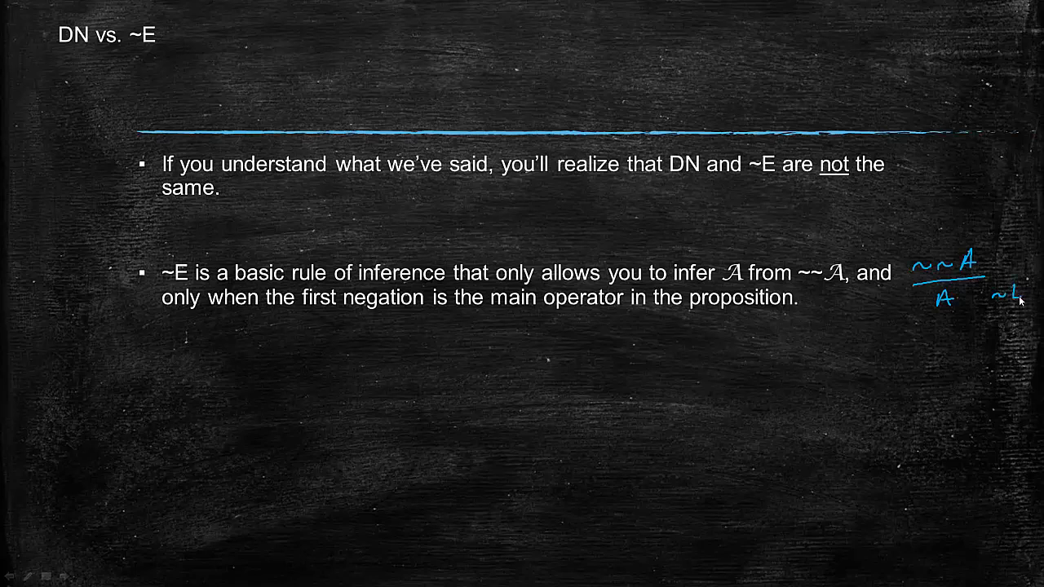
mouse_move(1018, 289)
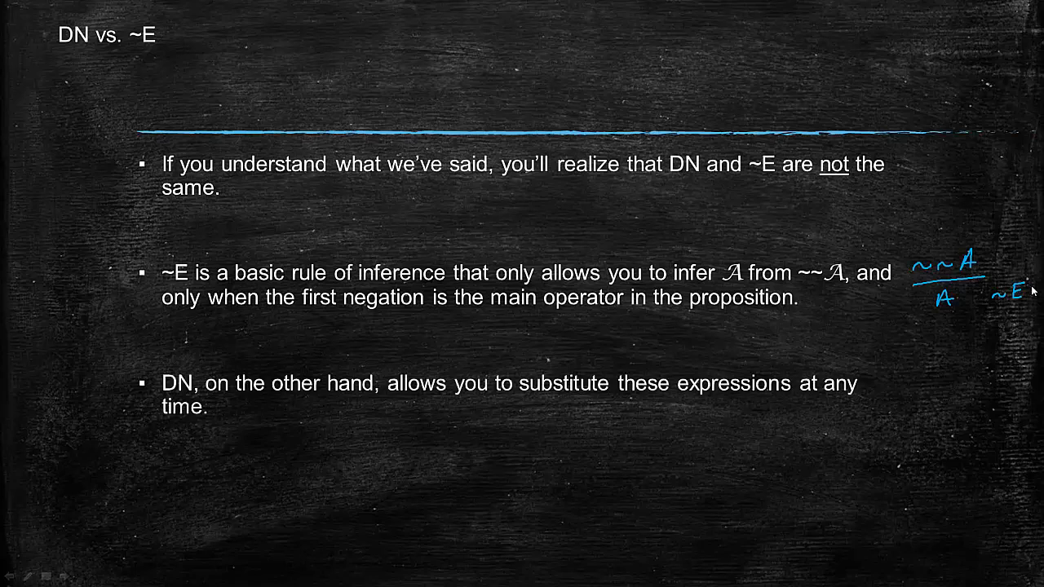
mouse_move(430, 367)
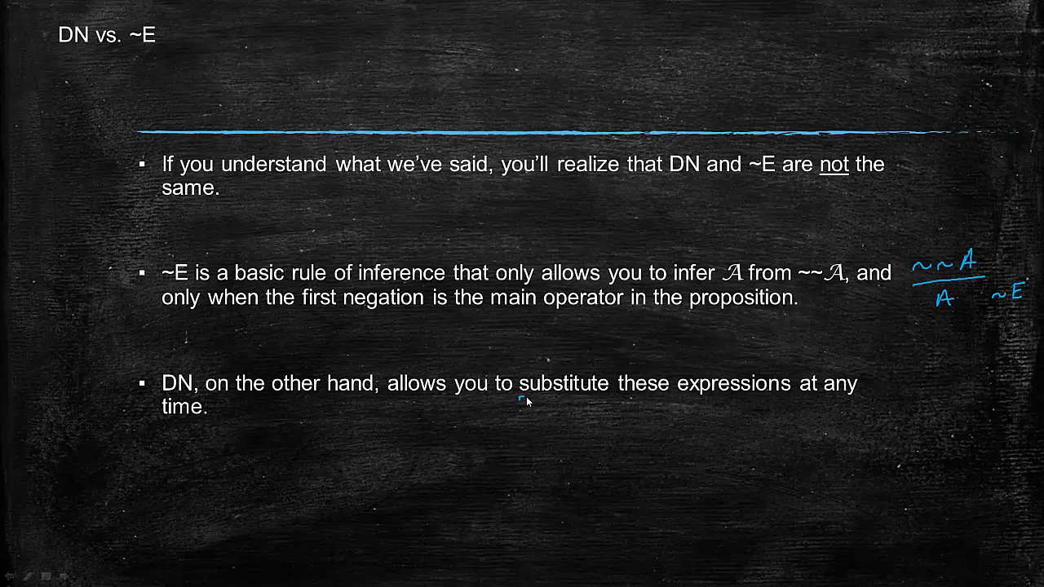
Underline 'substitute' and write A over a double line above ~~A, labelled DN.
drag(518, 400, 615, 399)
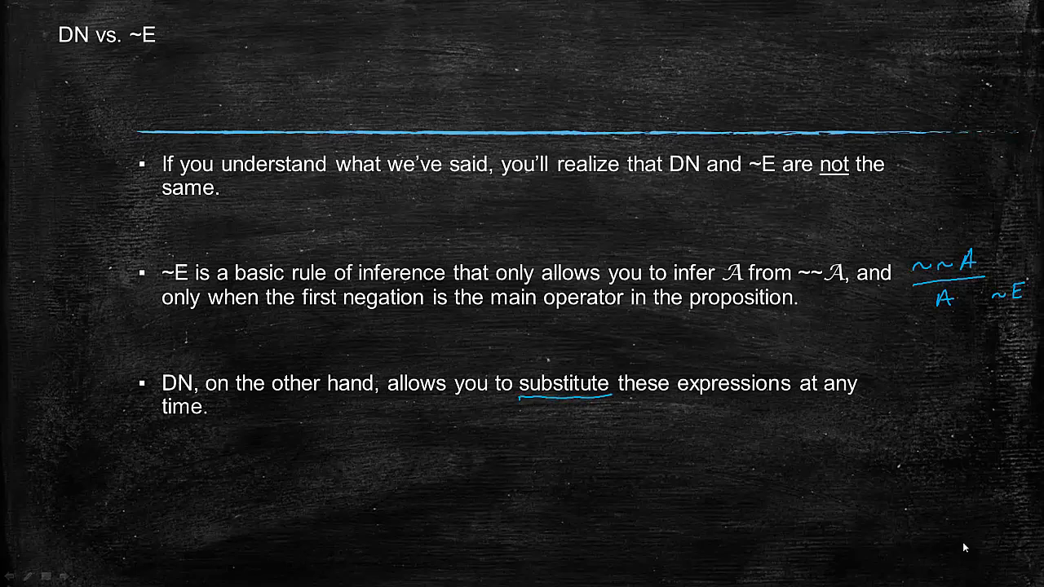
mouse_move(982, 546)
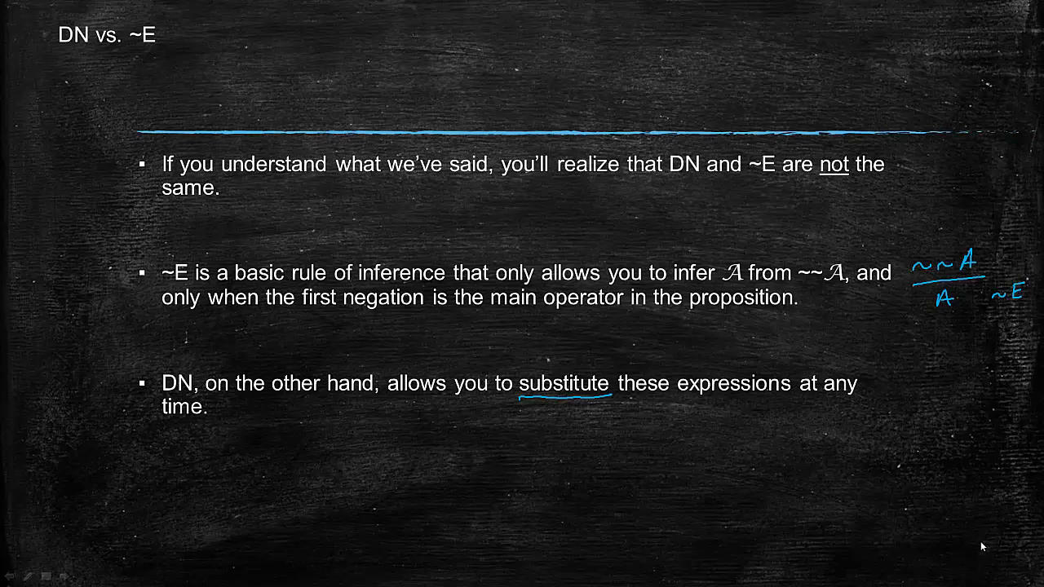
mouse_move(872, 417)
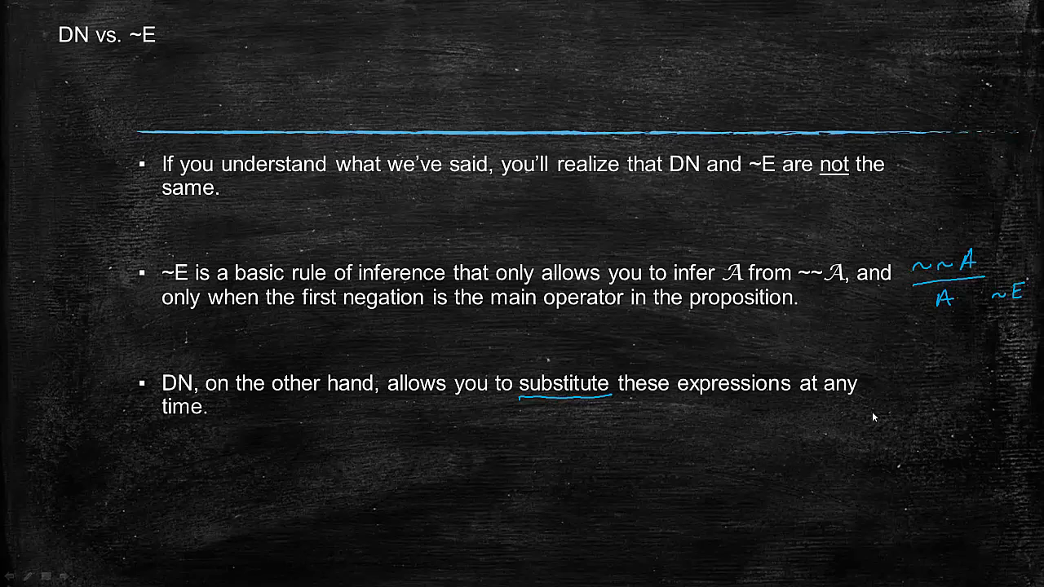
mouse_move(907, 406)
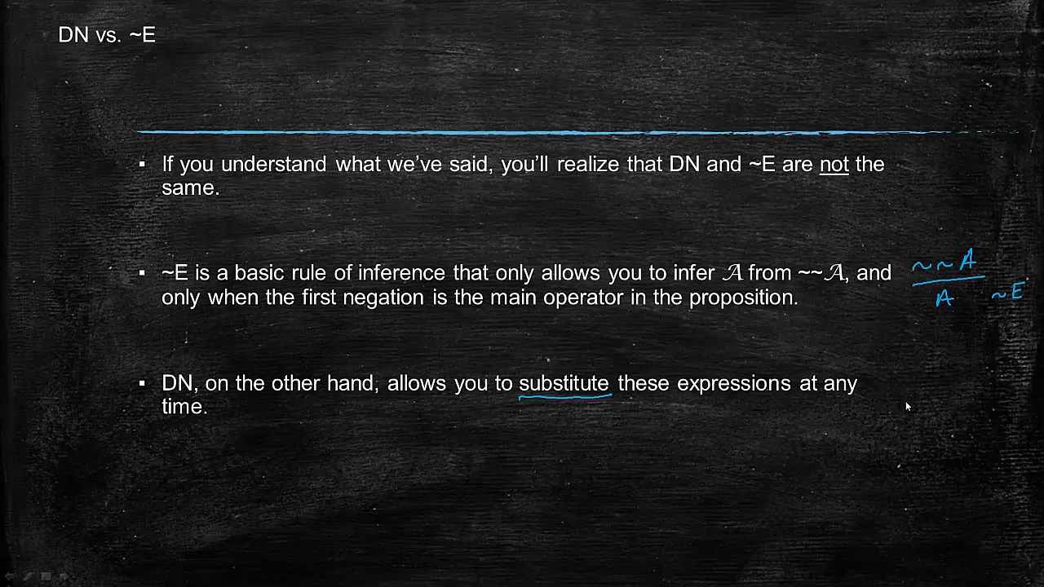
mouse_move(930, 402)
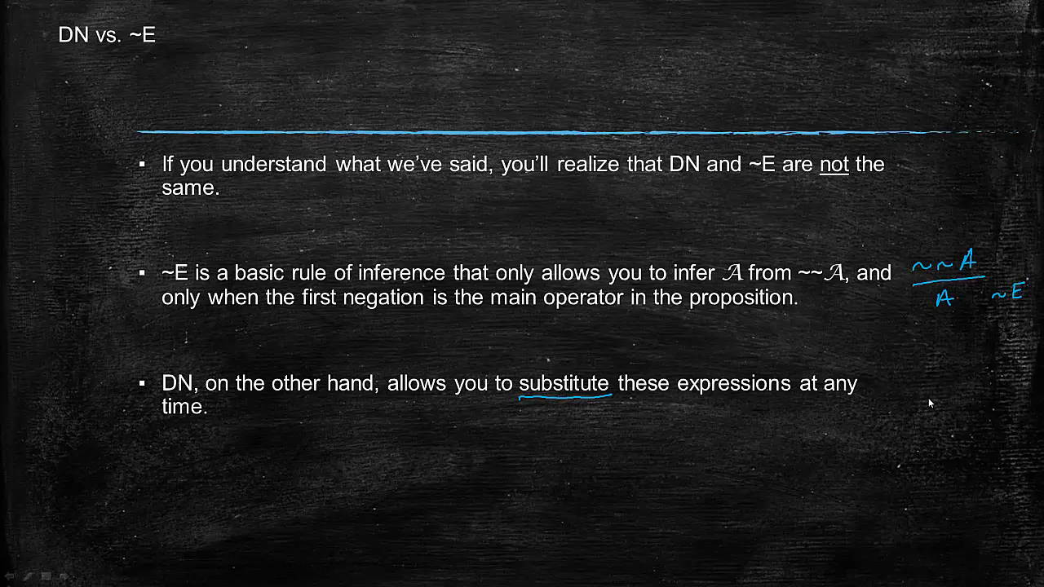
mouse_move(821, 327)
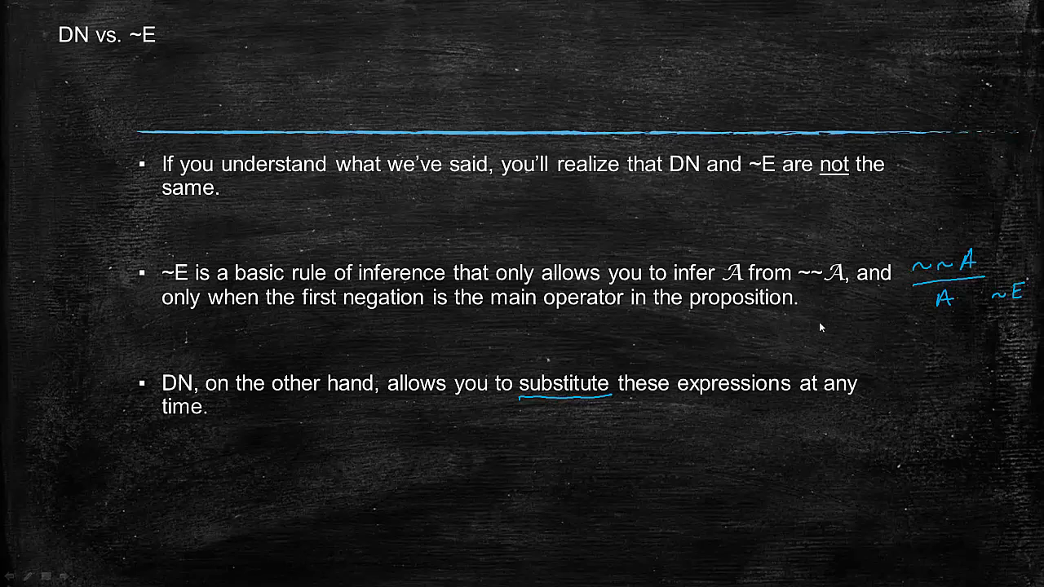
mouse_move(812, 312)
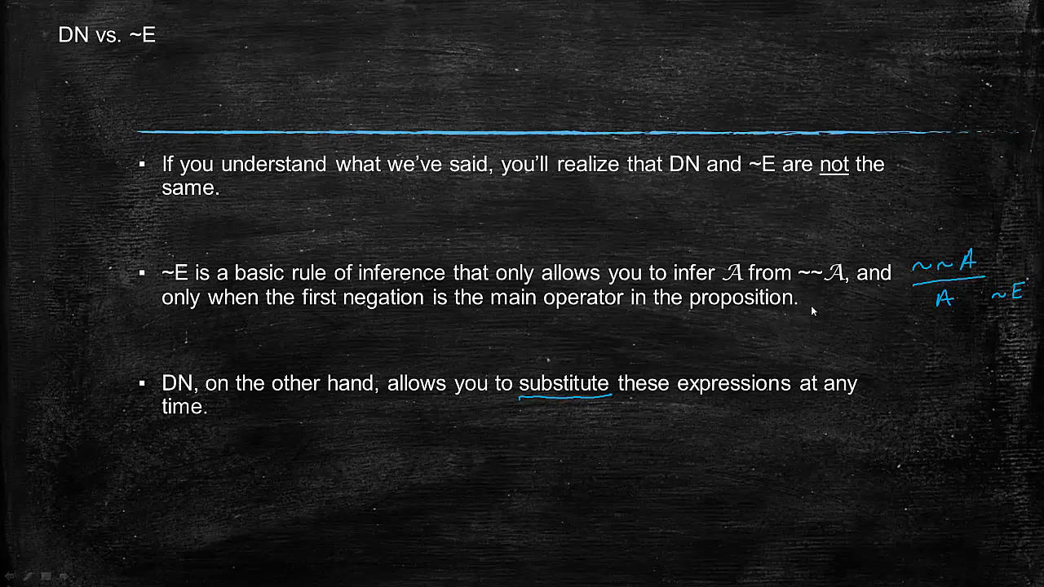
mouse_move(899, 403)
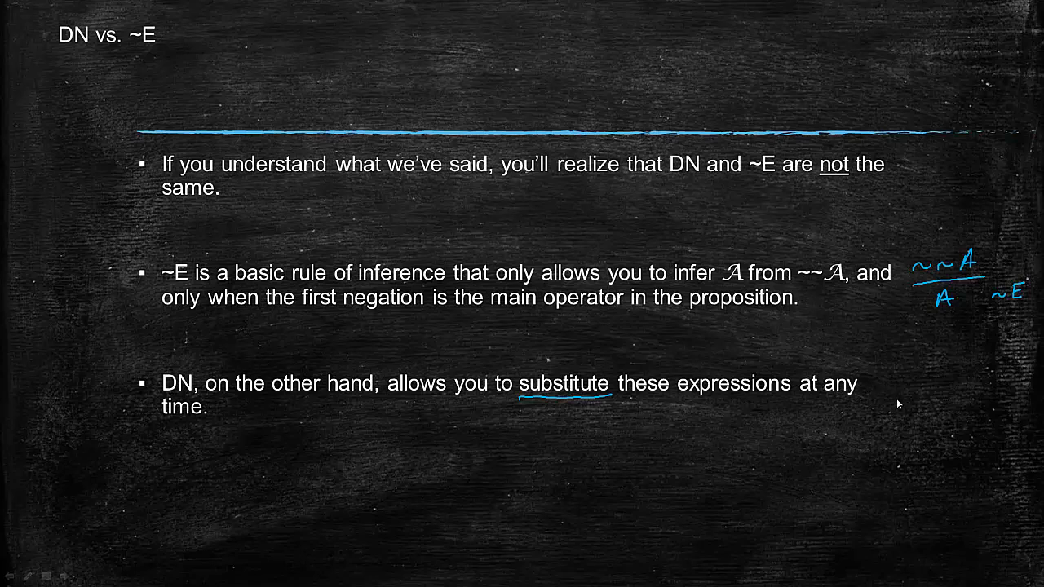
mouse_move(921, 390)
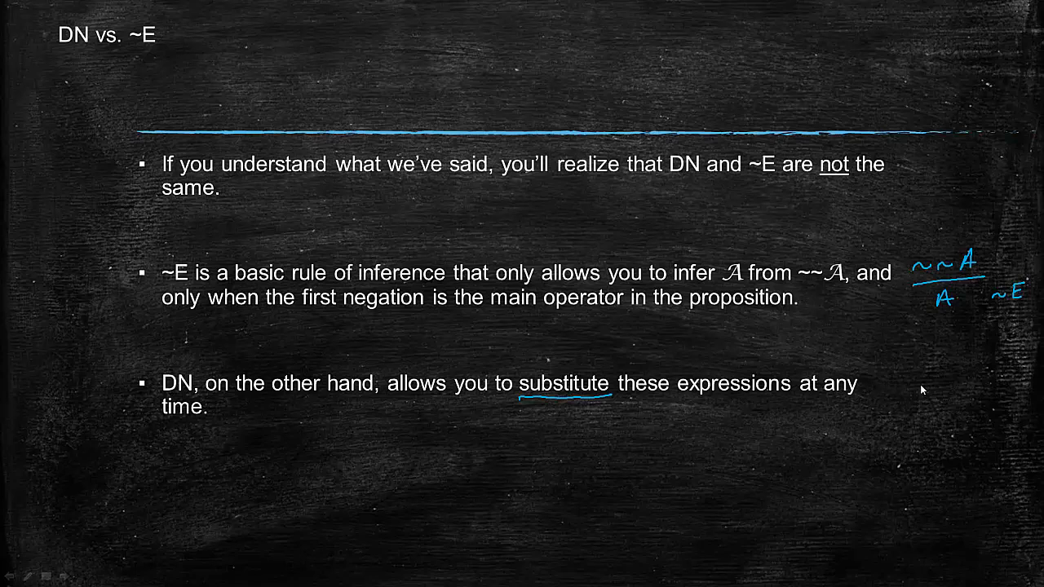
mouse_move(930, 385)
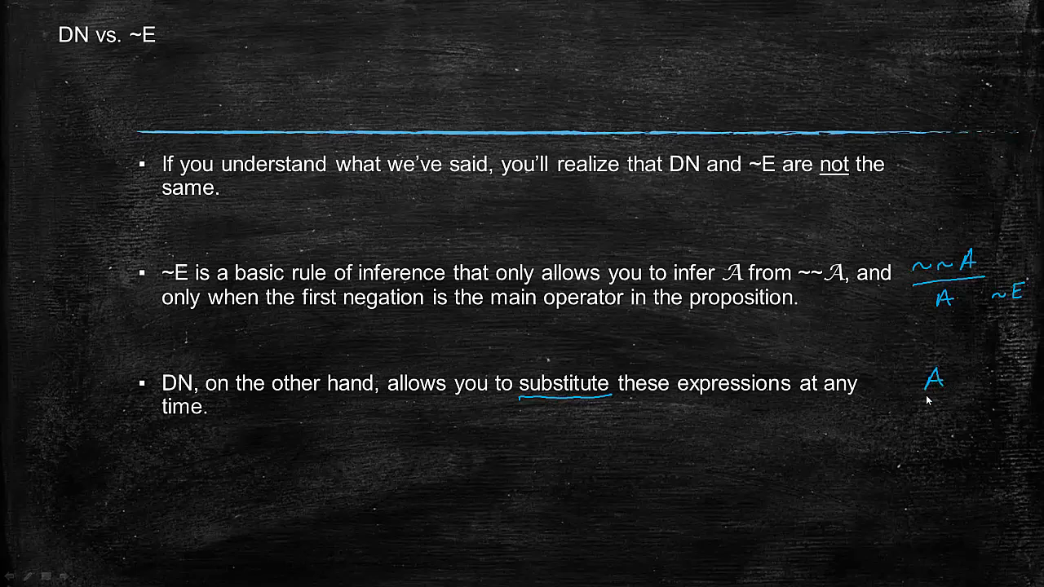
drag(901, 400, 962, 398)
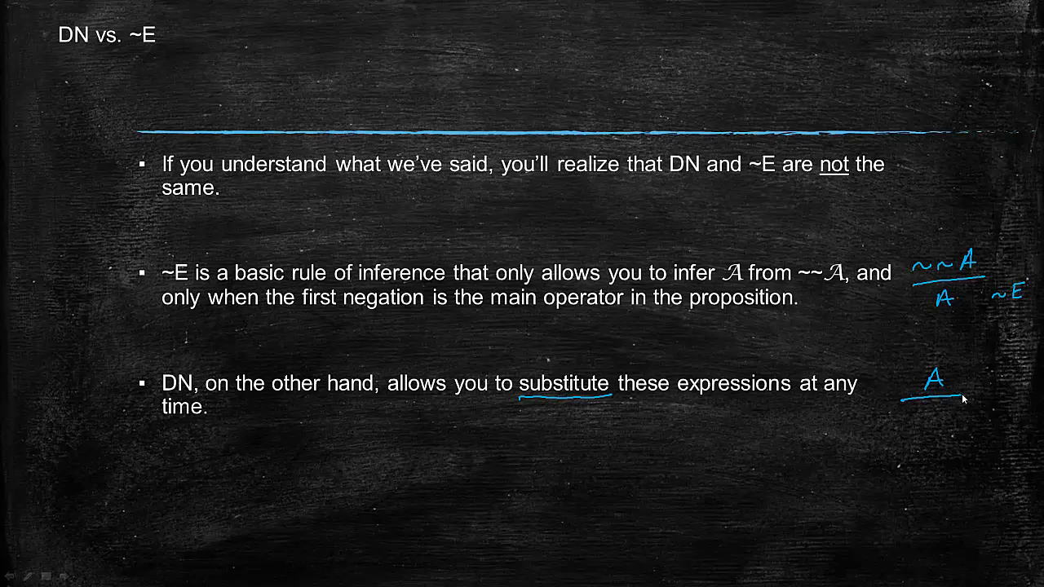
drag(922, 420, 938, 420)
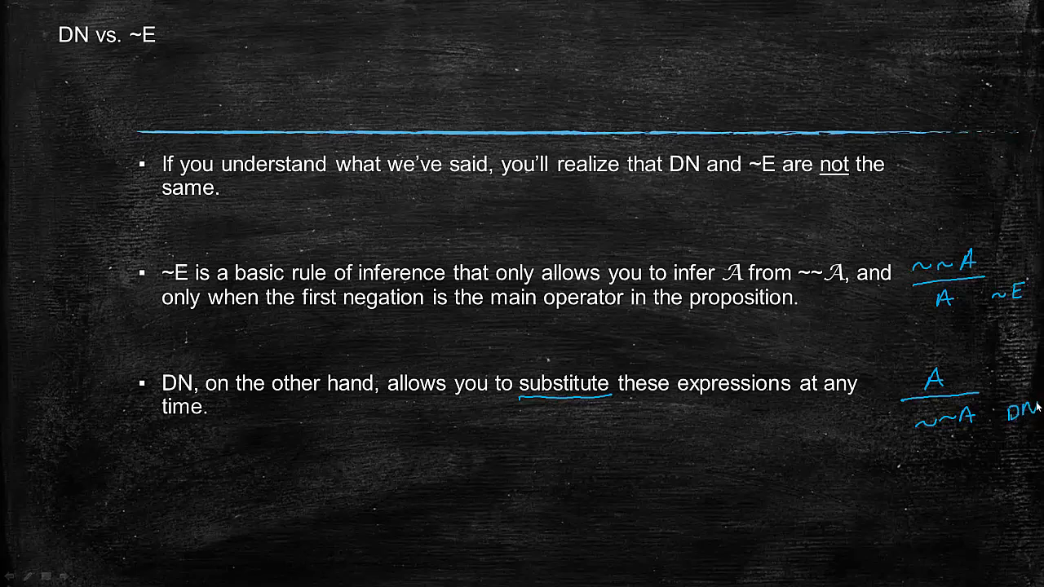
mouse_move(905, 412)
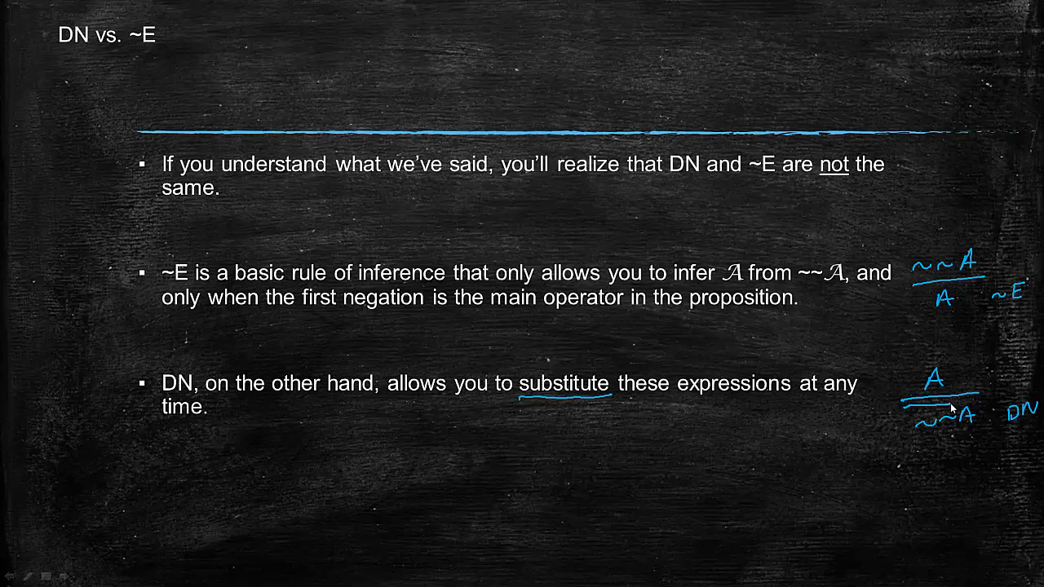
mouse_move(977, 406)
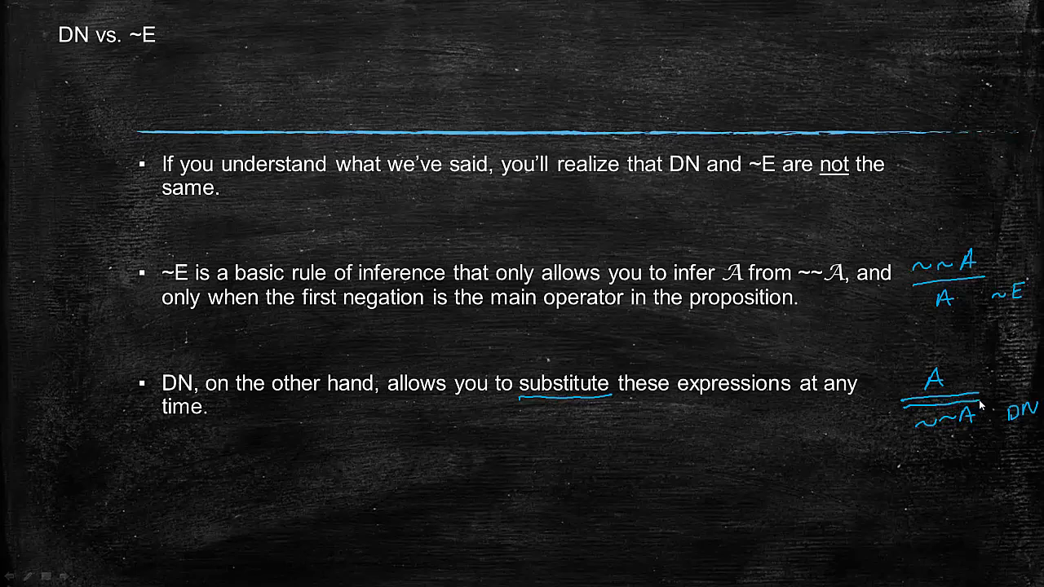
mouse_move(922, 304)
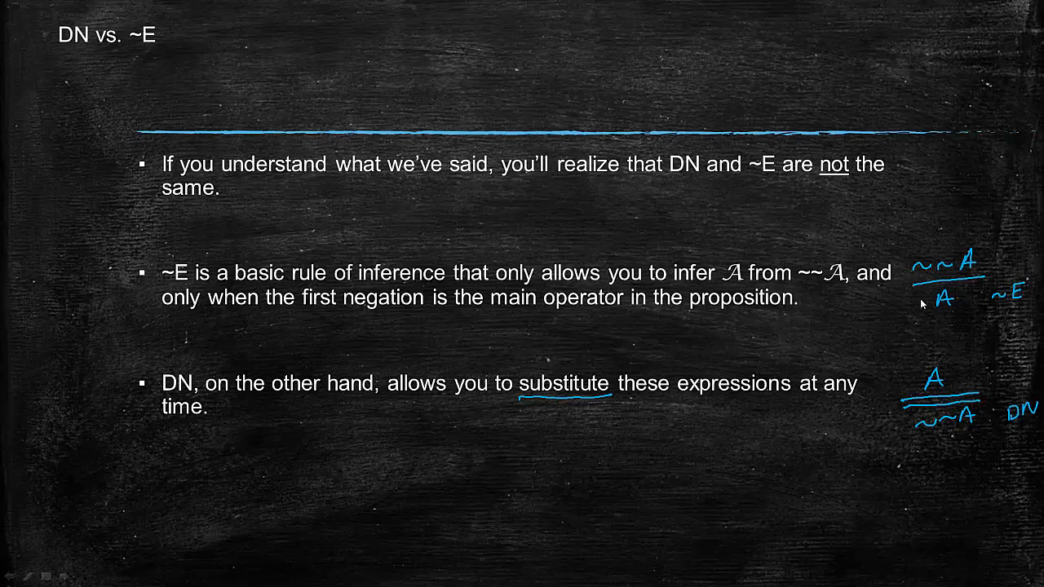
mouse_move(901, 343)
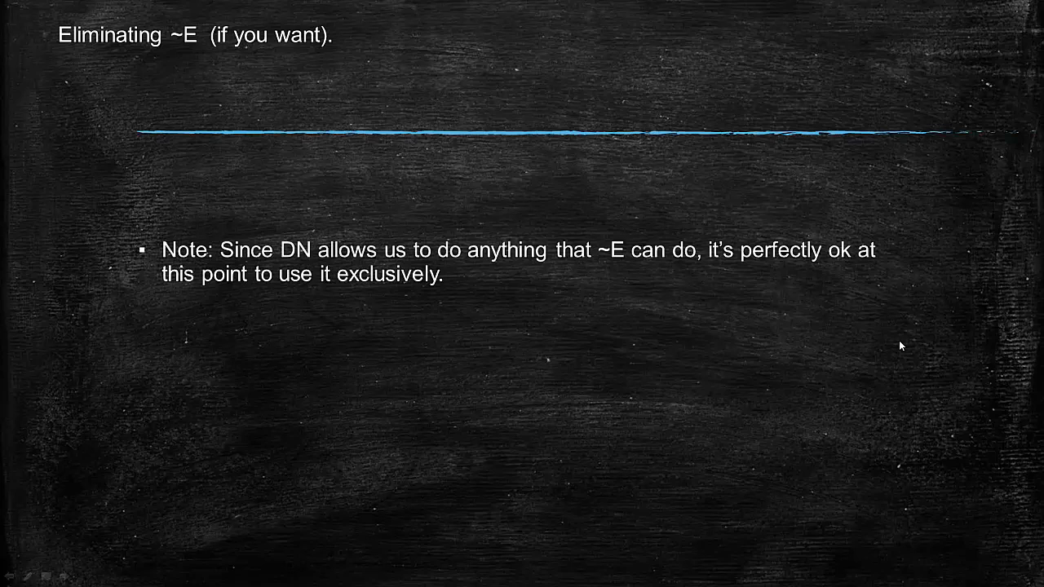
mouse_move(330, 280)
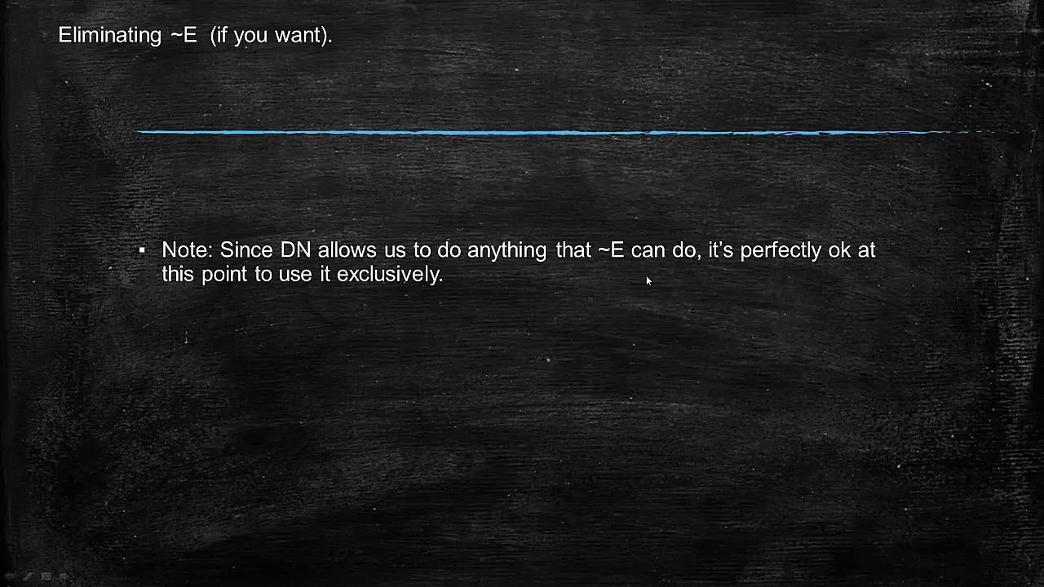
mouse_move(645, 286)
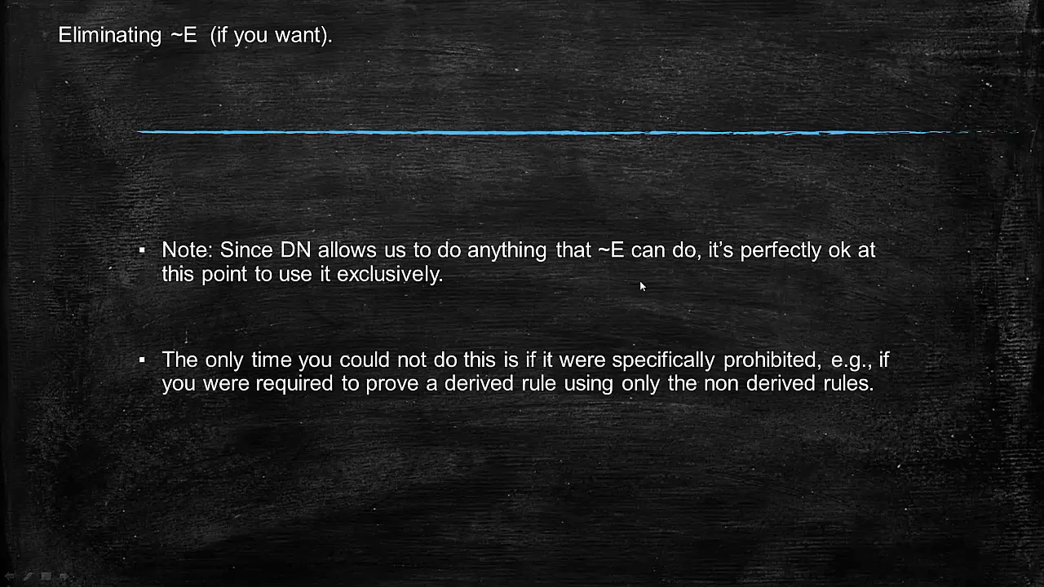
mouse_move(375, 414)
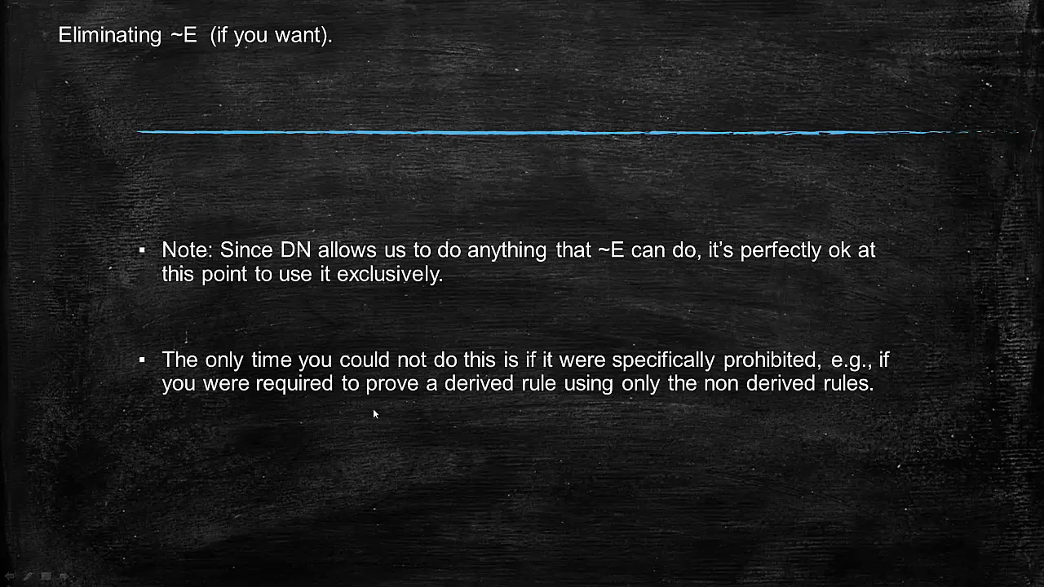
mouse_move(650, 416)
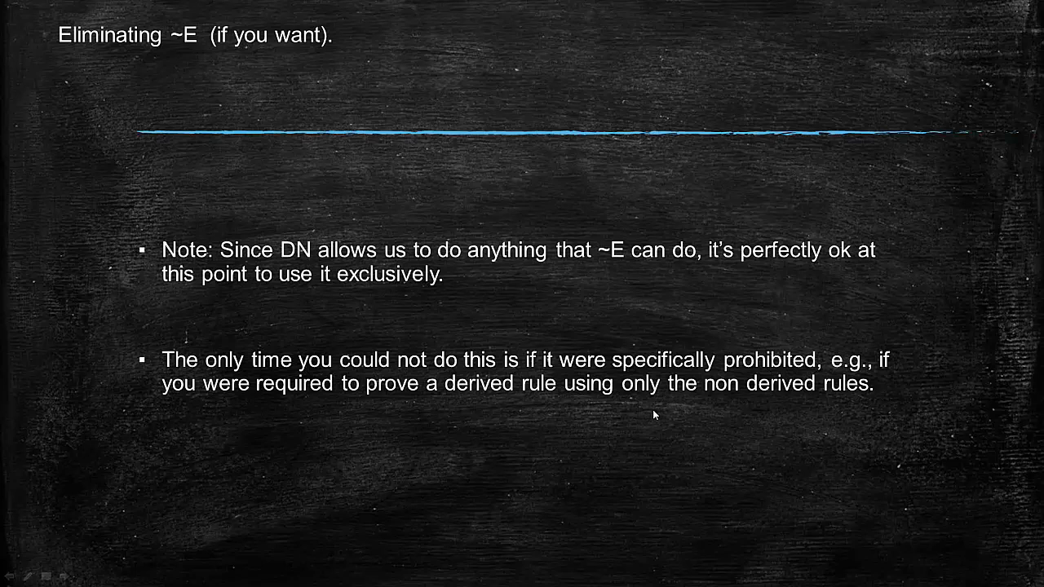
mouse_move(640, 444)
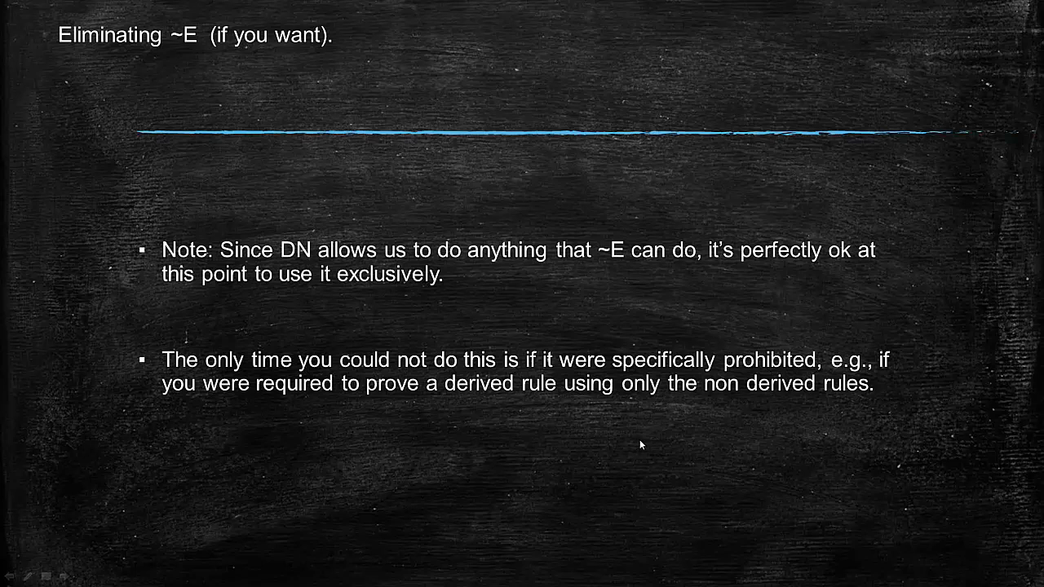
mouse_move(406, 417)
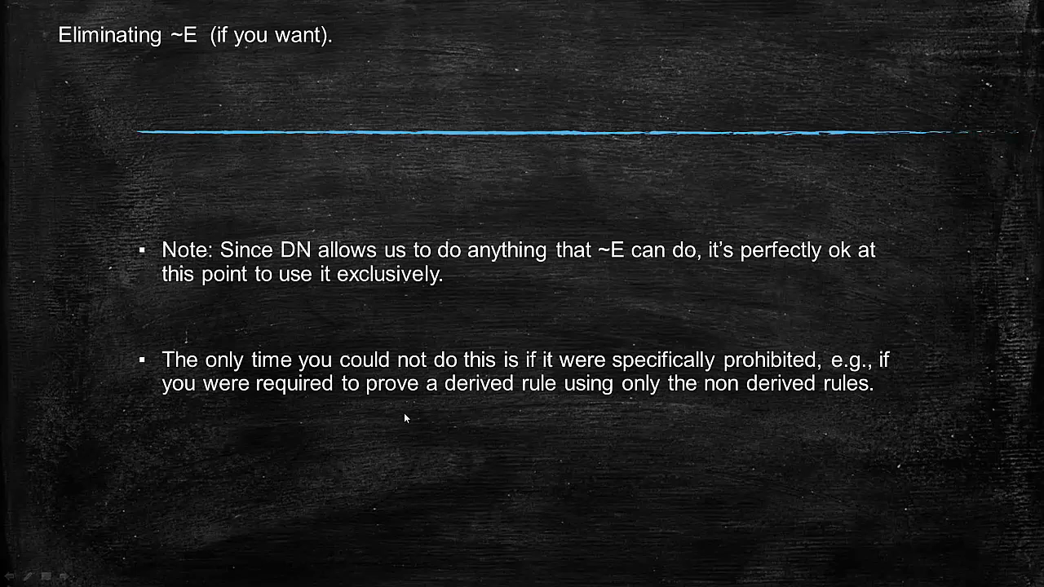
mouse_move(375, 402)
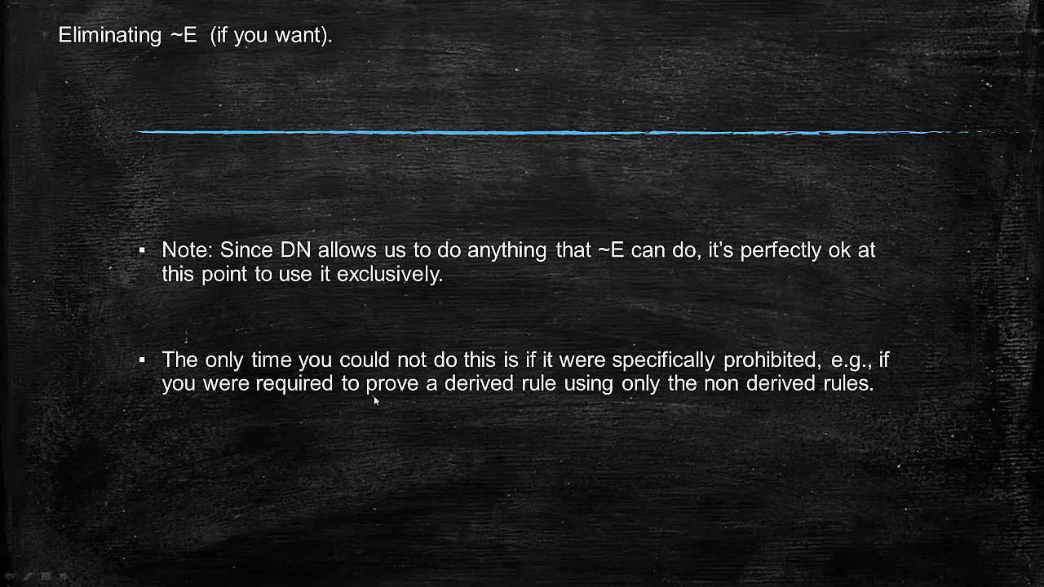
Underline 'prove a derived rule' in blue on the Eliminating ~E slide.
drag(372, 398, 542, 398)
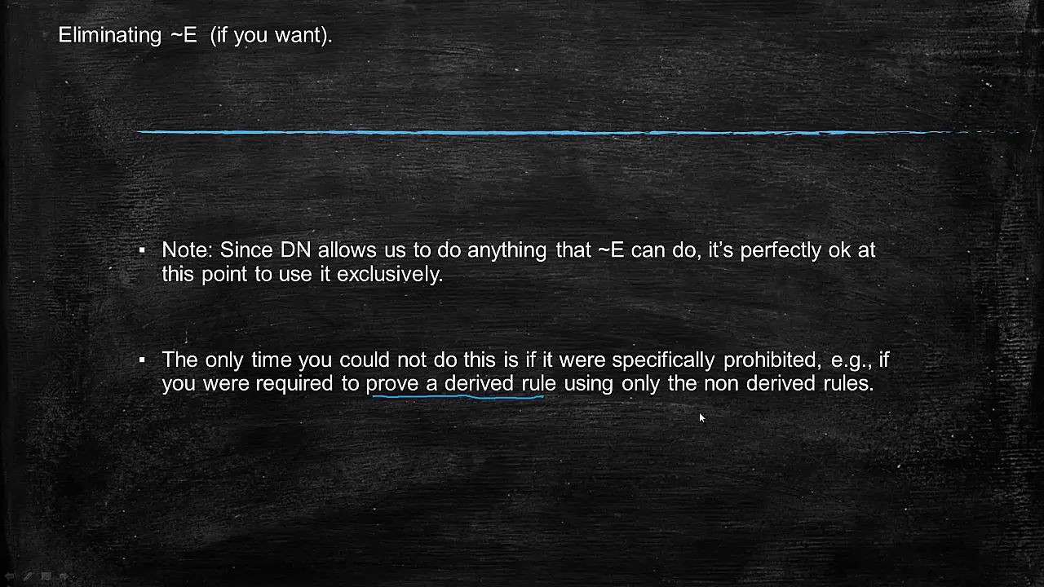
mouse_move(714, 404)
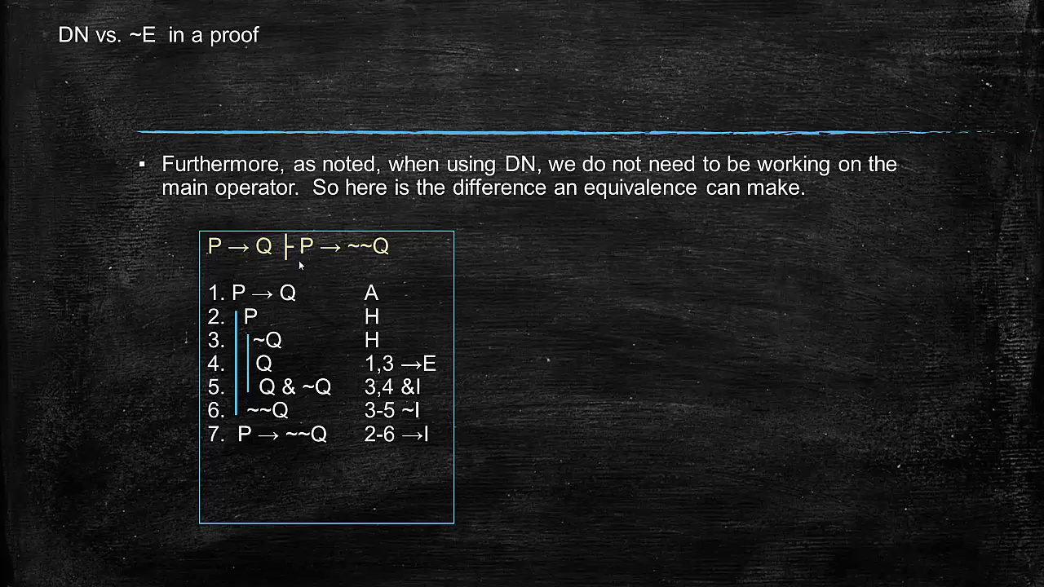
mouse_move(248, 267)
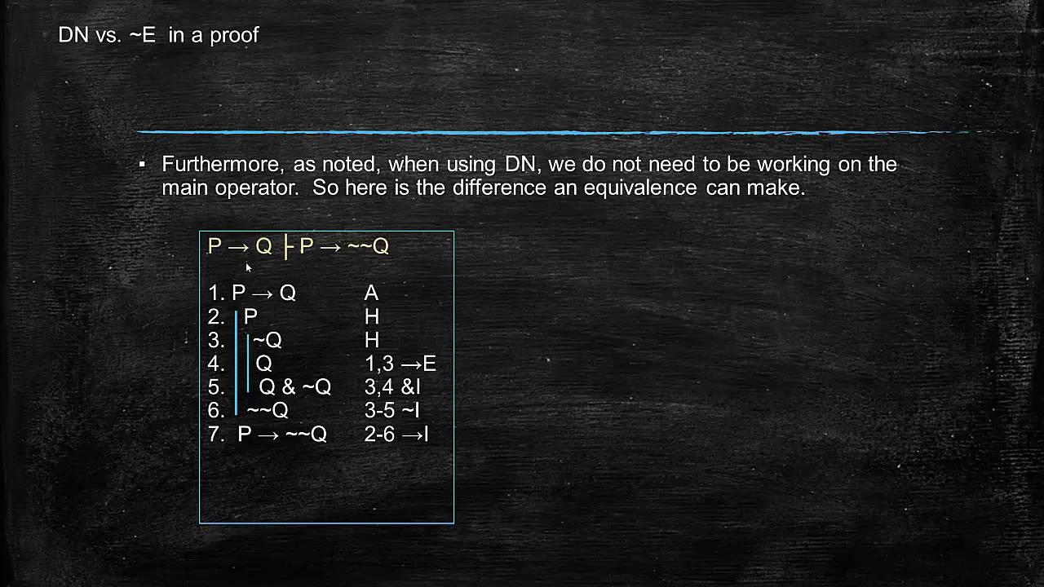
mouse_move(227, 273)
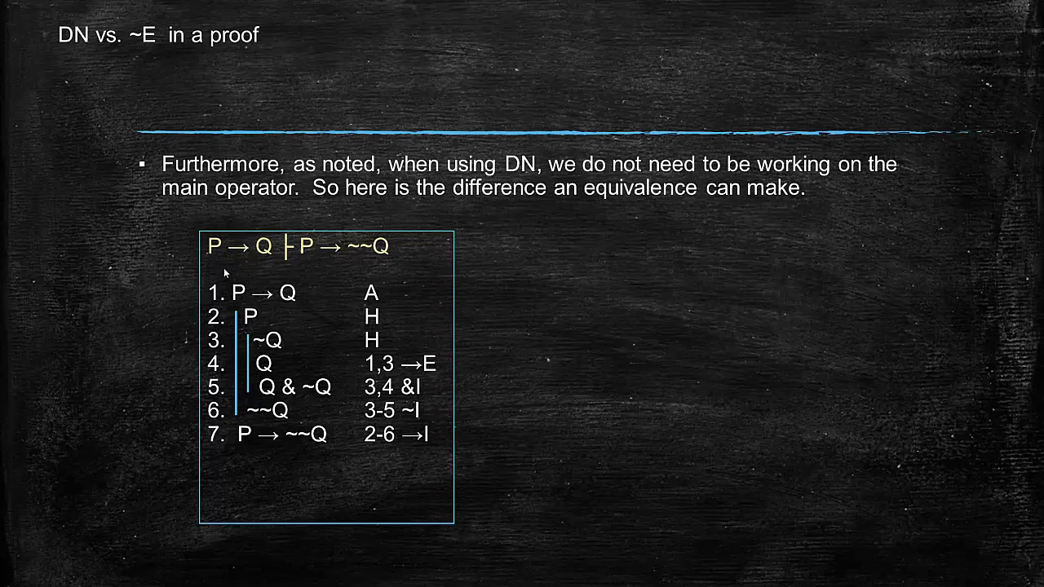
mouse_move(225, 275)
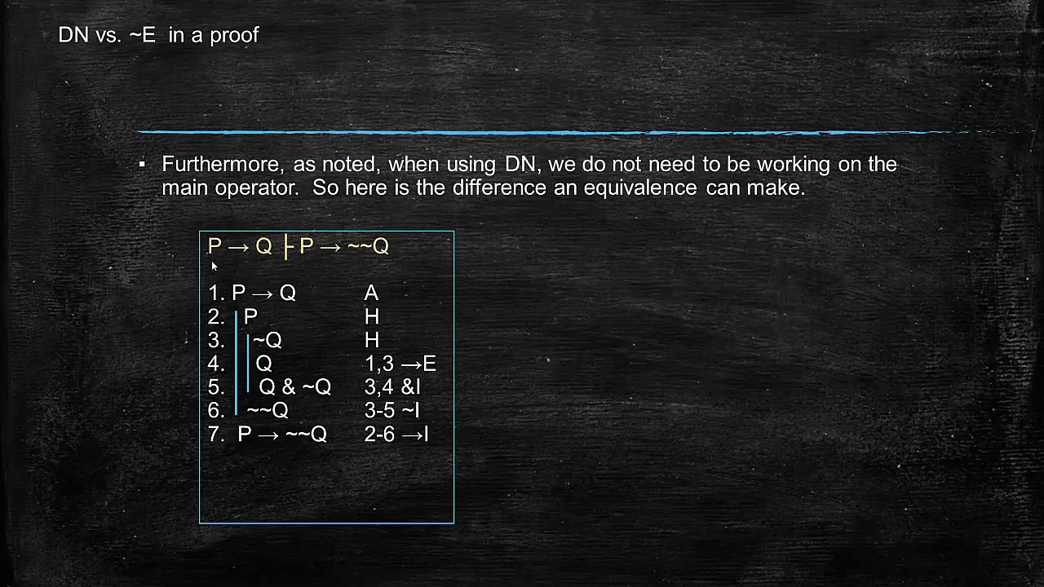
mouse_move(312, 261)
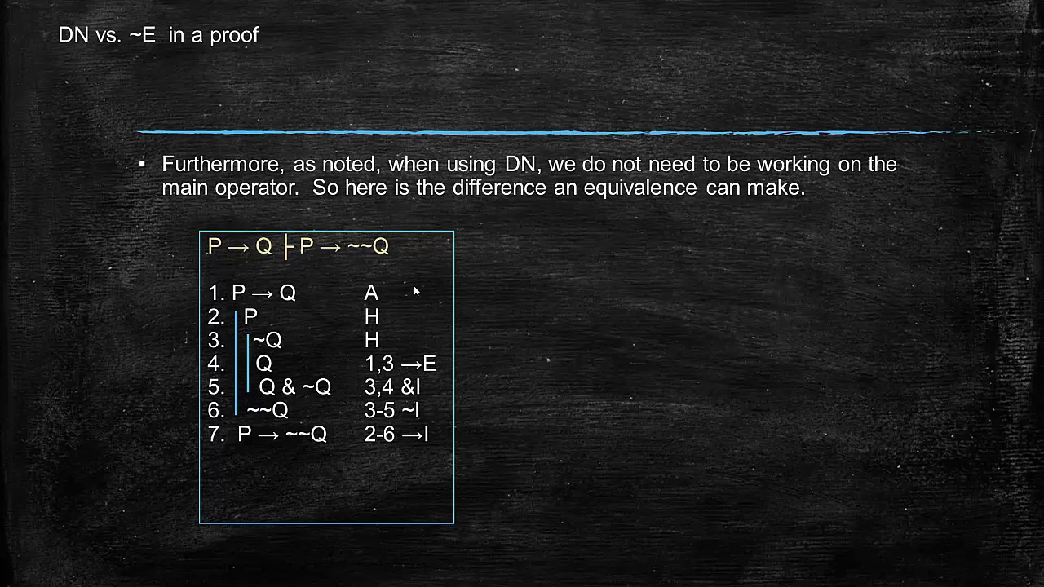
mouse_move(324, 418)
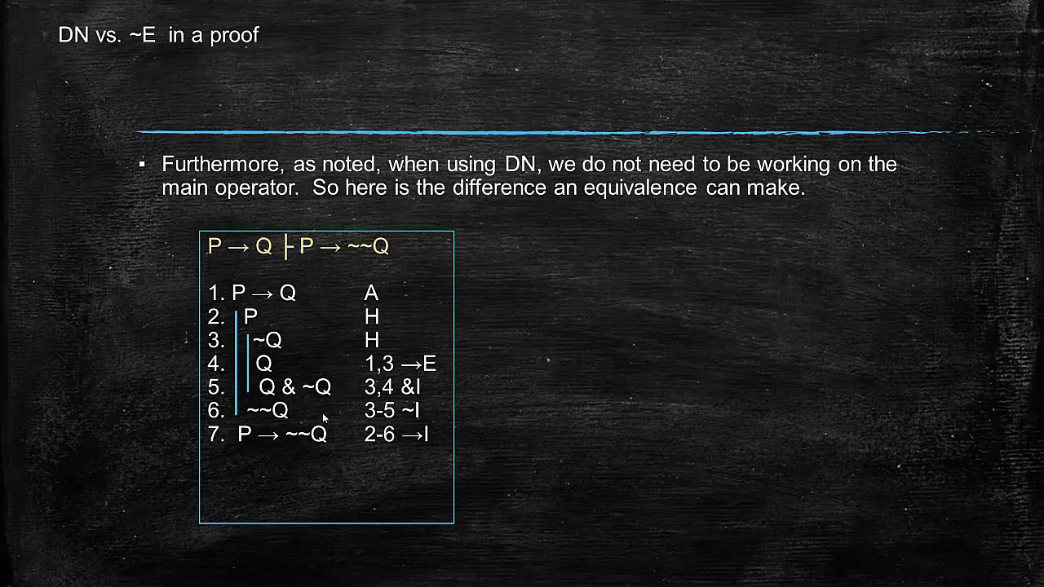
mouse_move(331, 430)
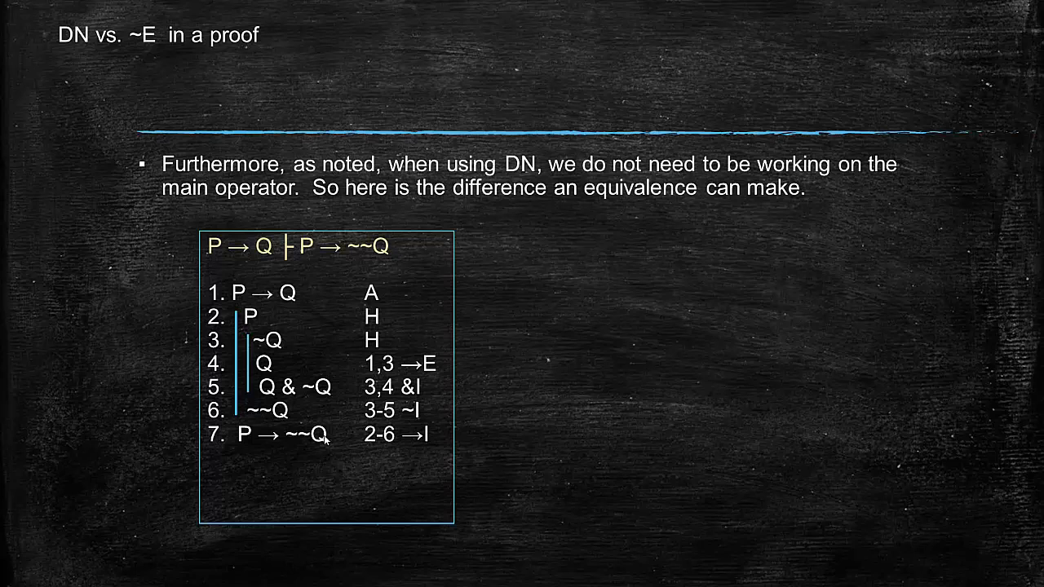
mouse_move(271, 337)
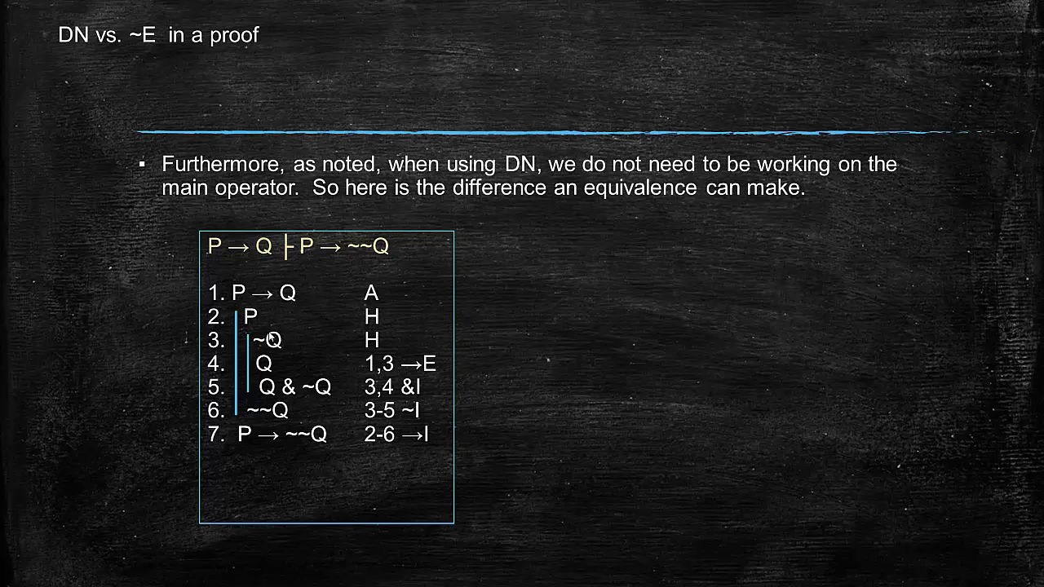
mouse_move(300, 261)
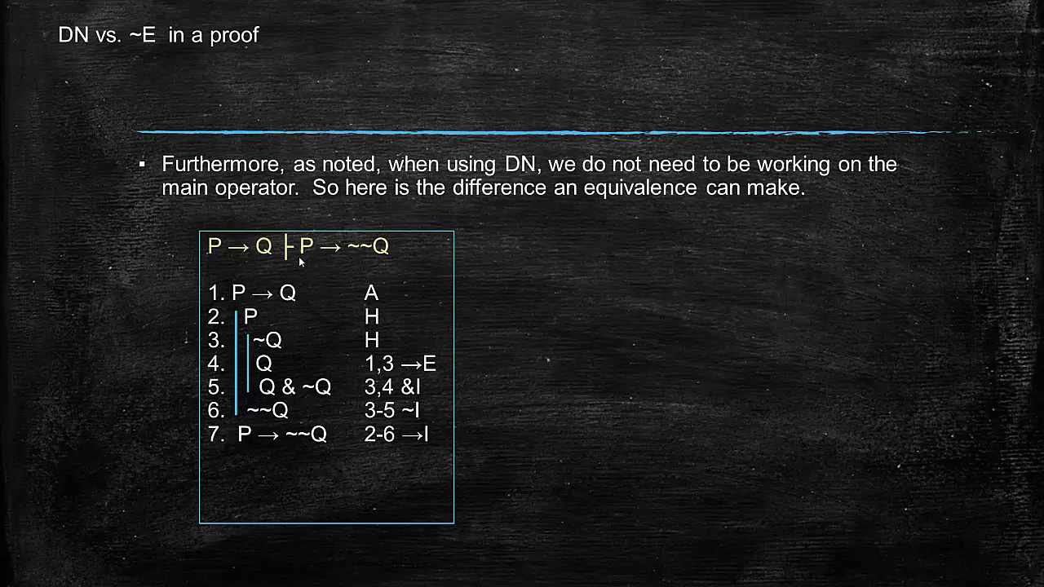
mouse_move(349, 321)
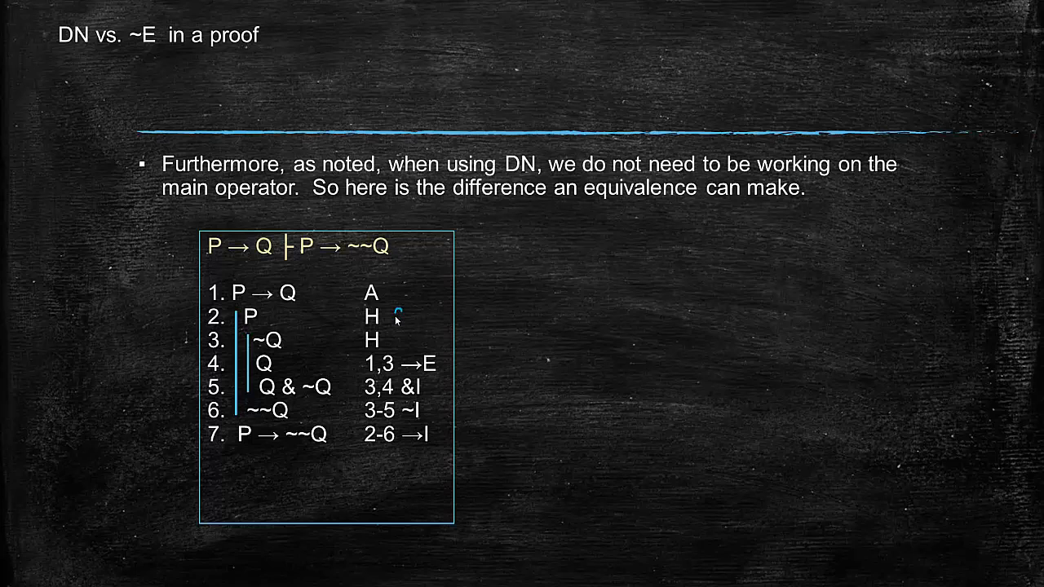
Write the blue note 'for →I' beside line 2's H justification.
text(for→I)
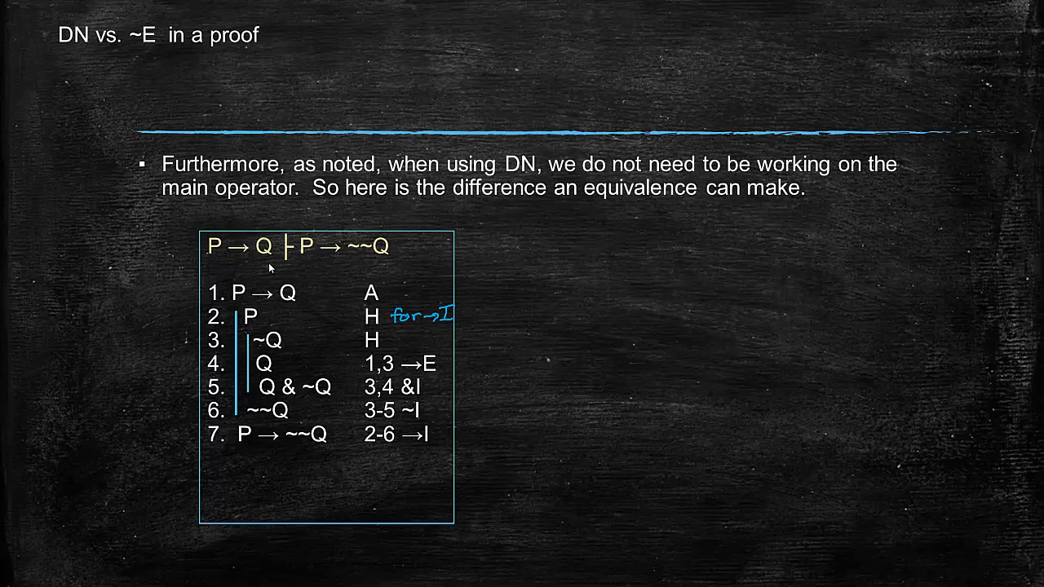
mouse_move(369, 269)
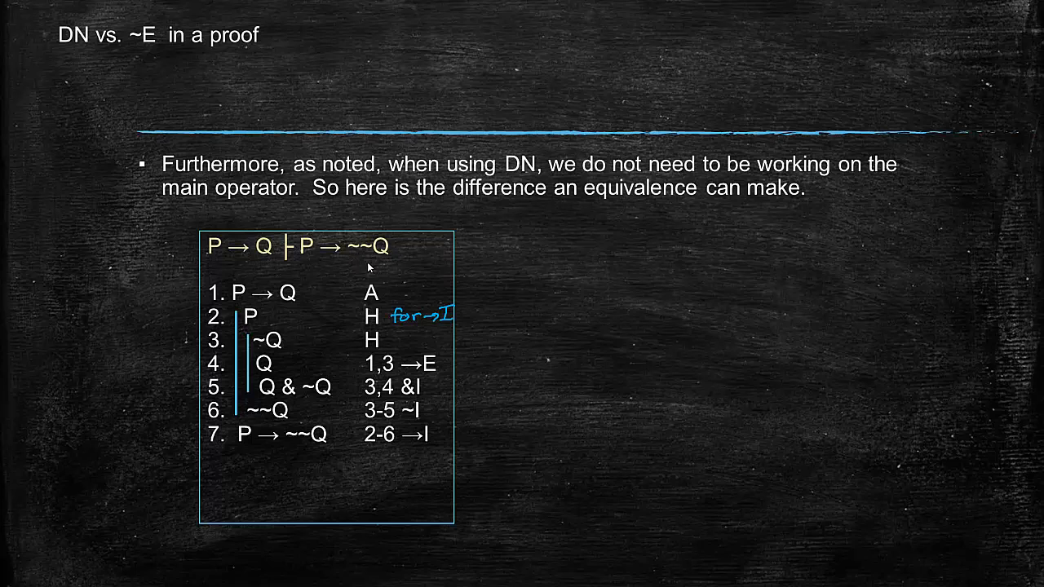
mouse_move(396, 341)
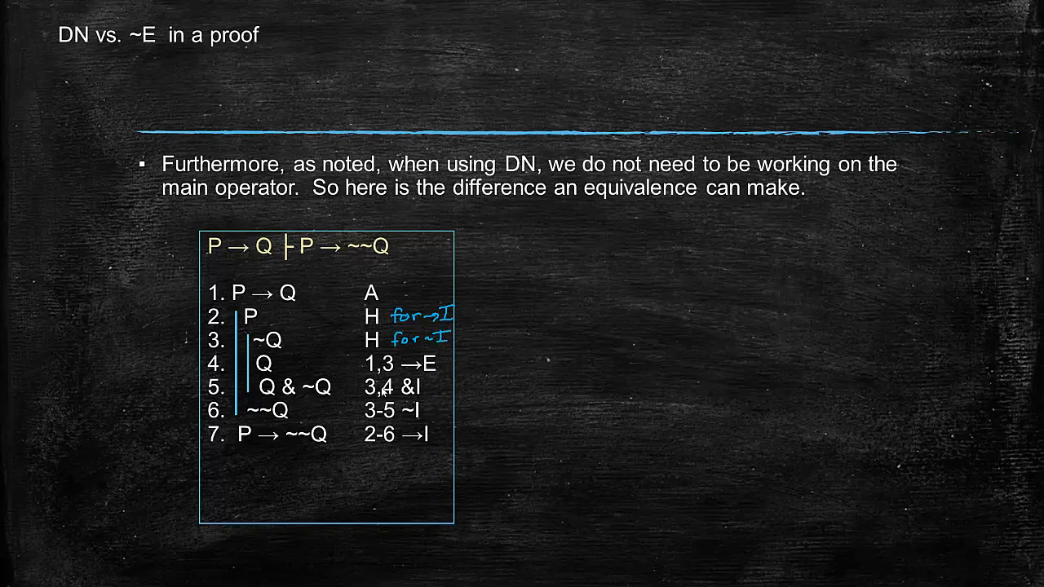
mouse_move(276, 365)
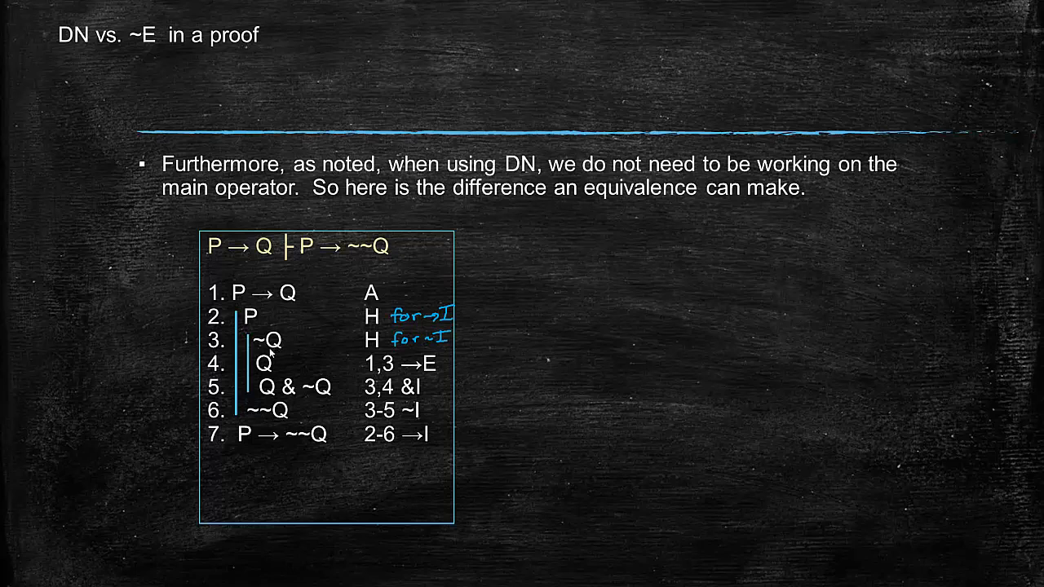
mouse_move(273, 364)
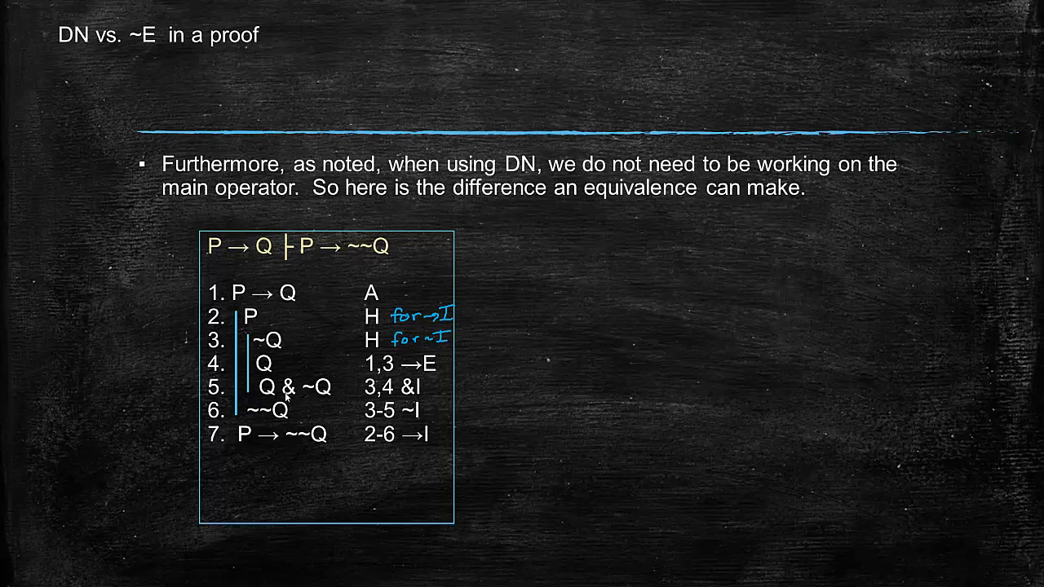
mouse_move(335, 398)
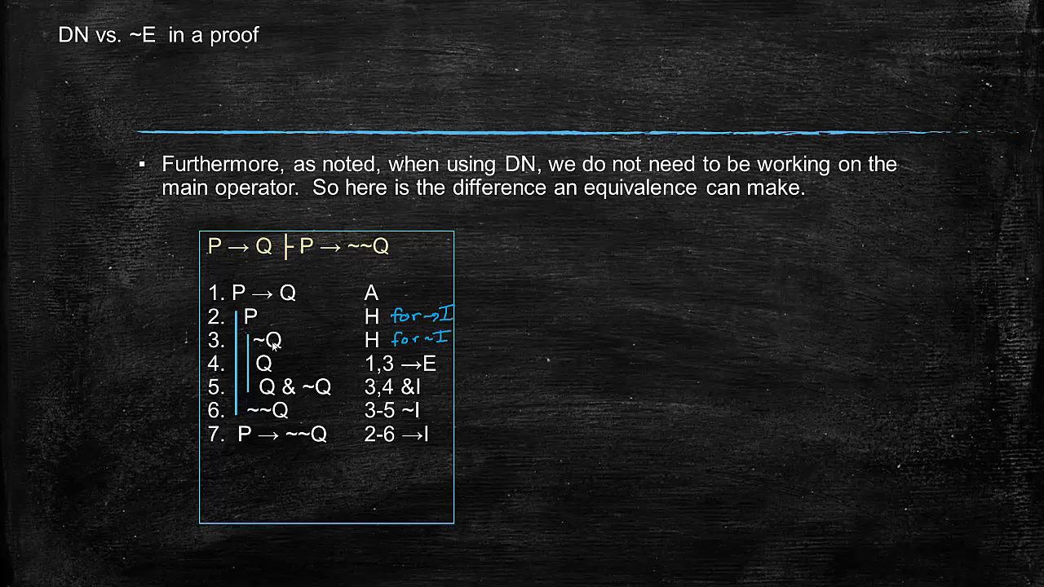
mouse_move(316, 438)
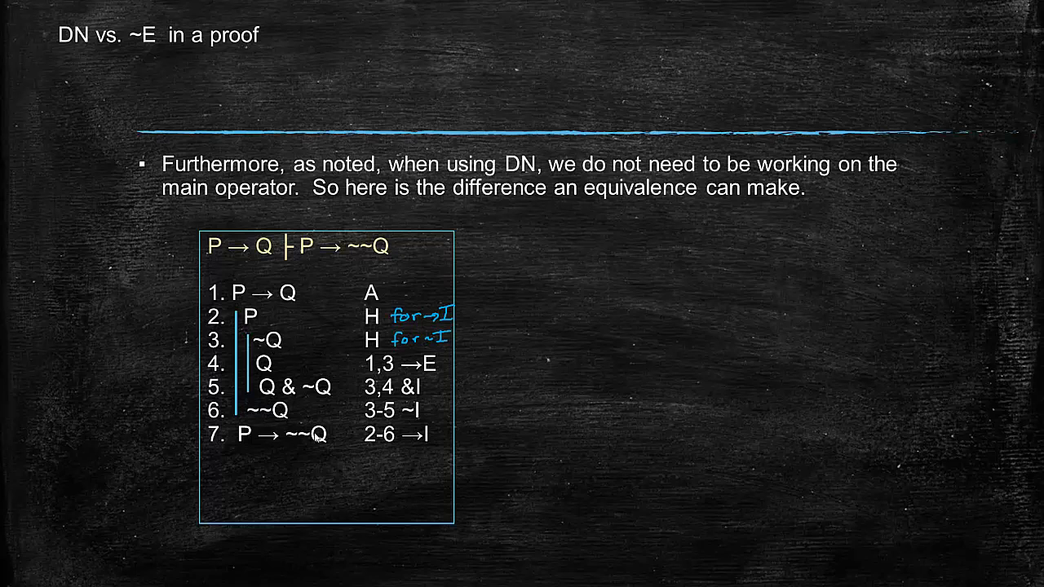
mouse_move(341, 442)
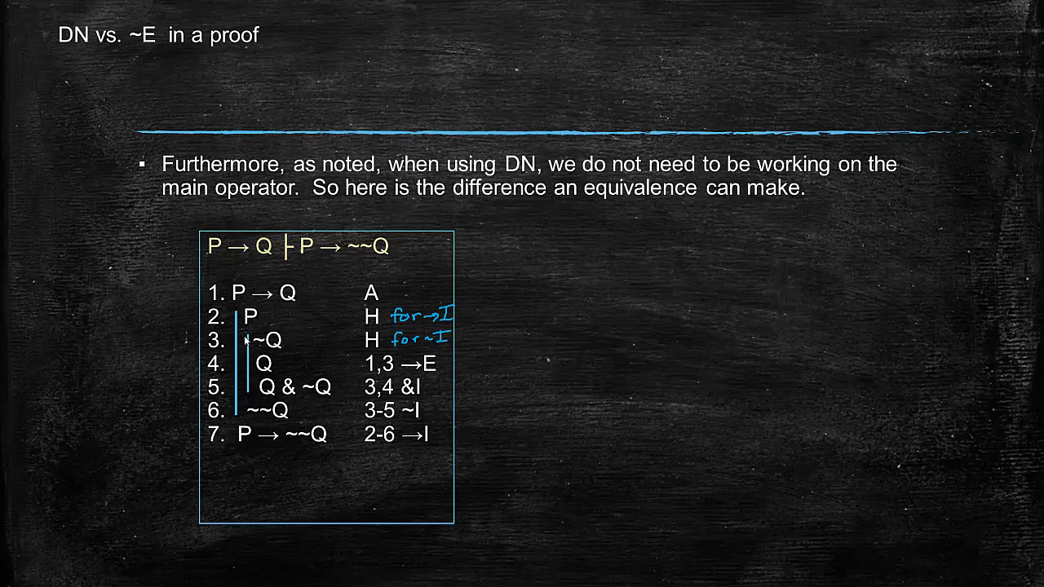
mouse_move(300, 463)
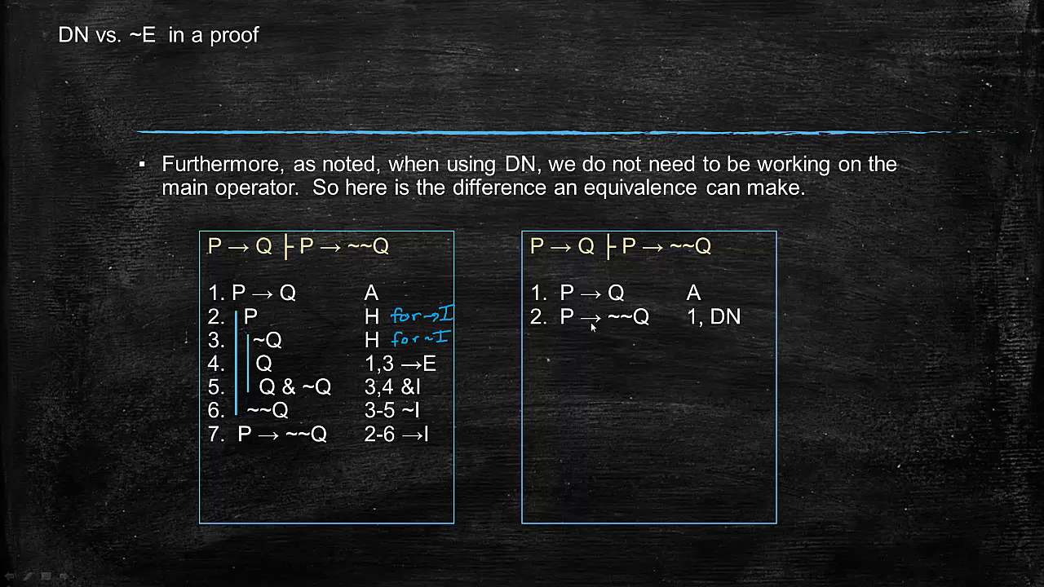
mouse_move(595, 330)
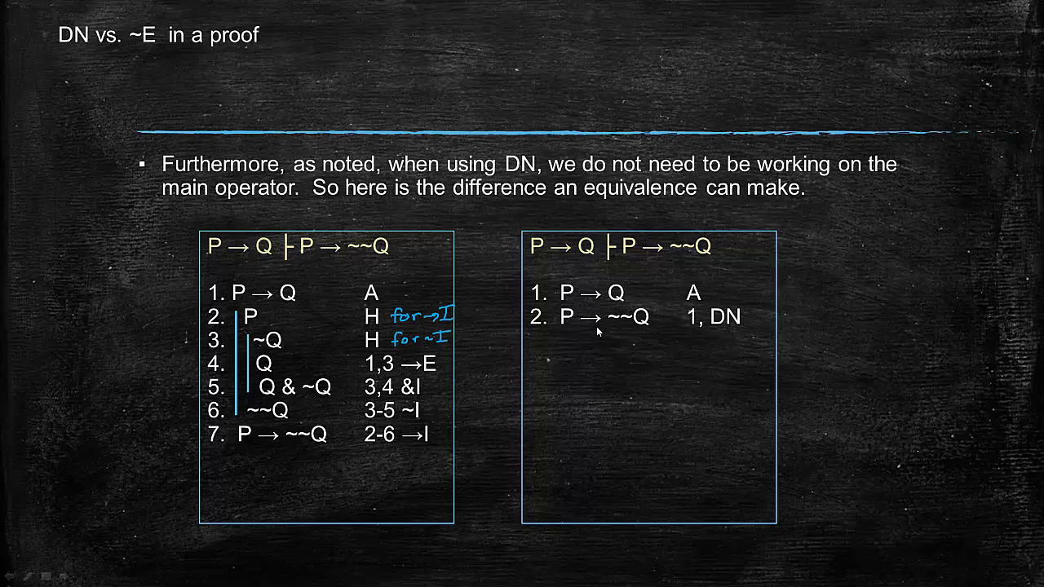
mouse_move(695, 335)
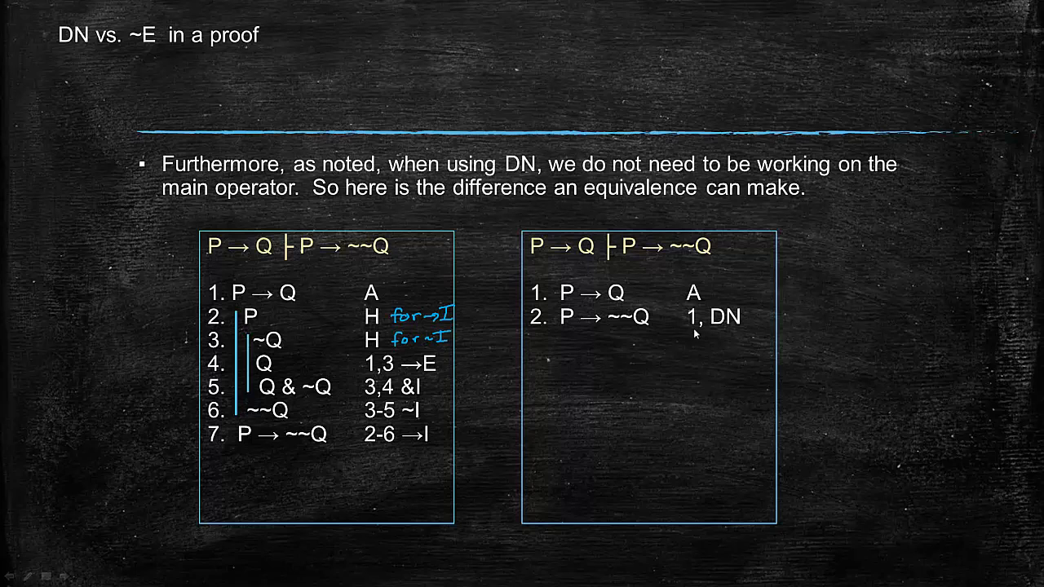
mouse_move(696, 347)
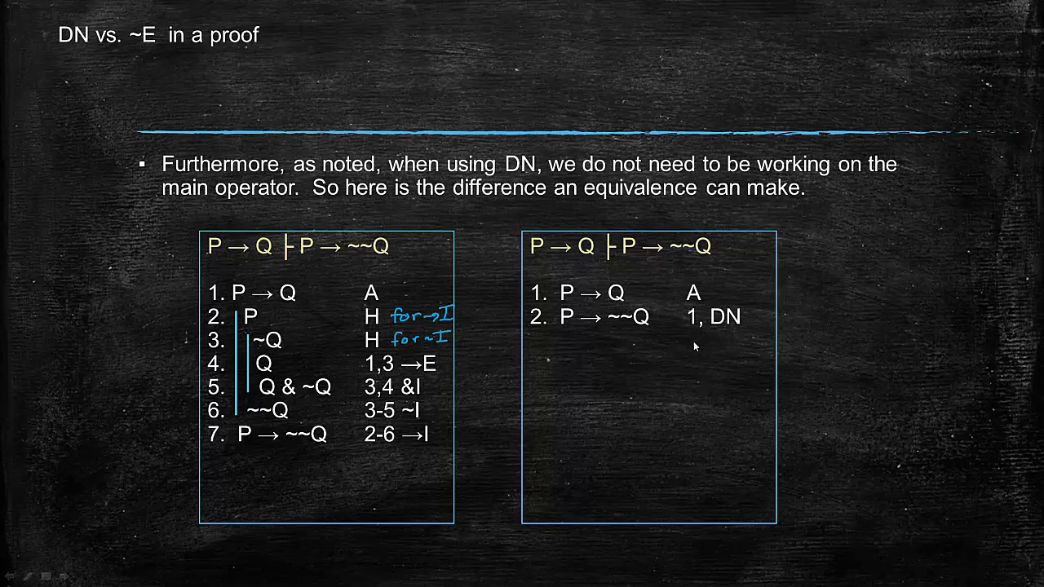
mouse_move(661, 332)
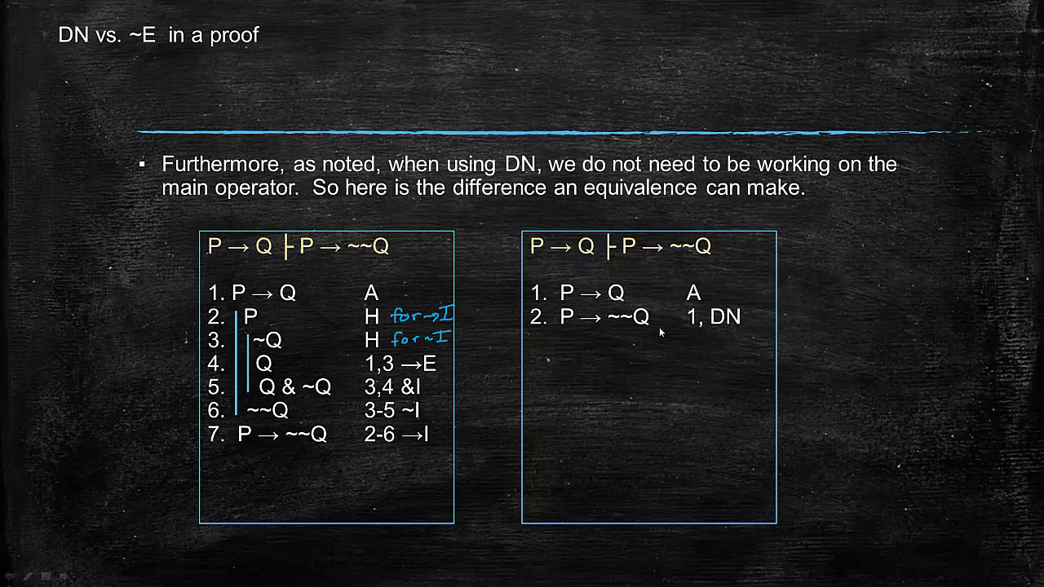
mouse_move(614, 326)
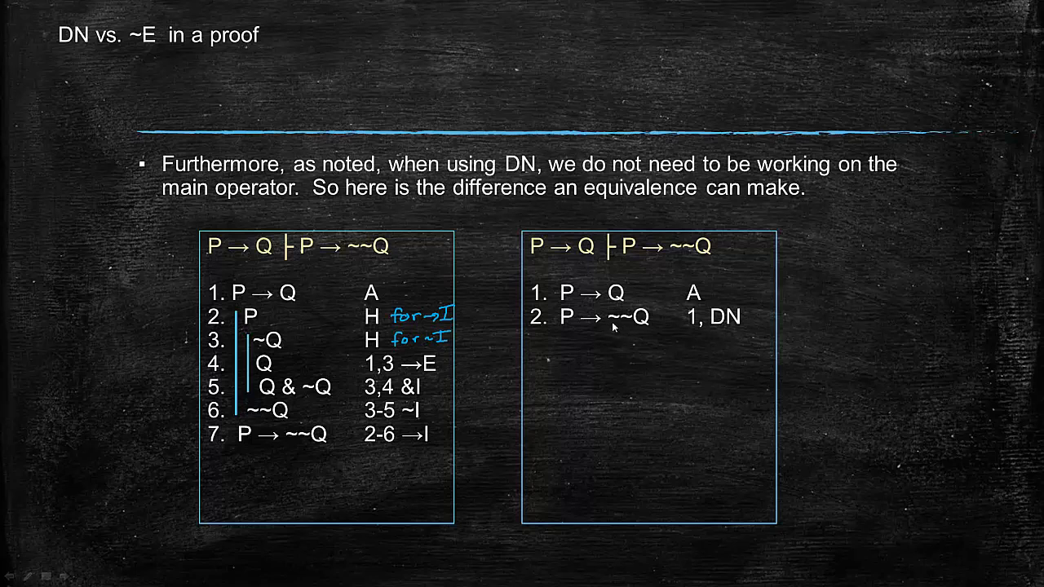
mouse_move(616, 328)
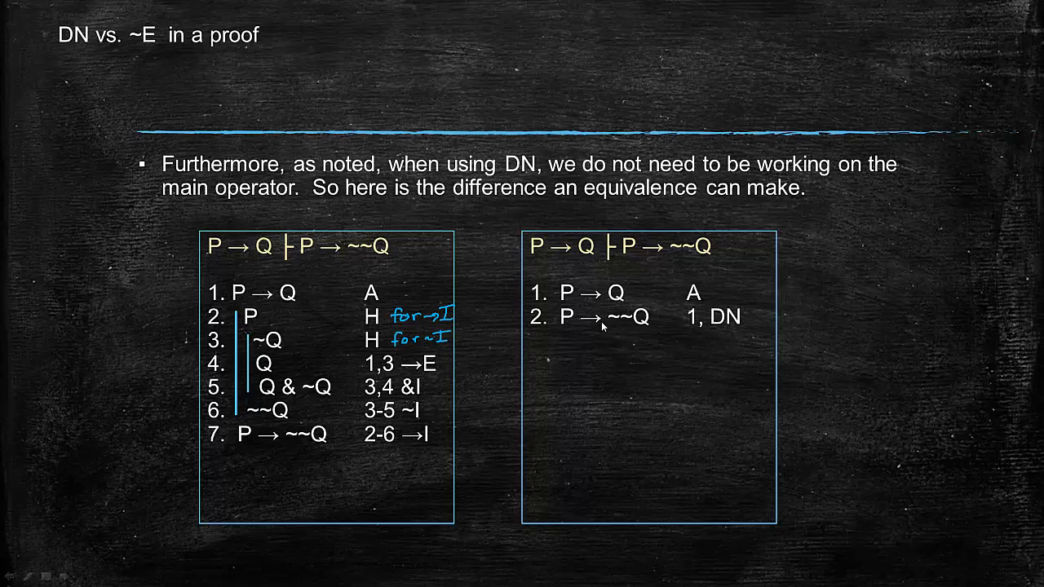
mouse_move(618, 328)
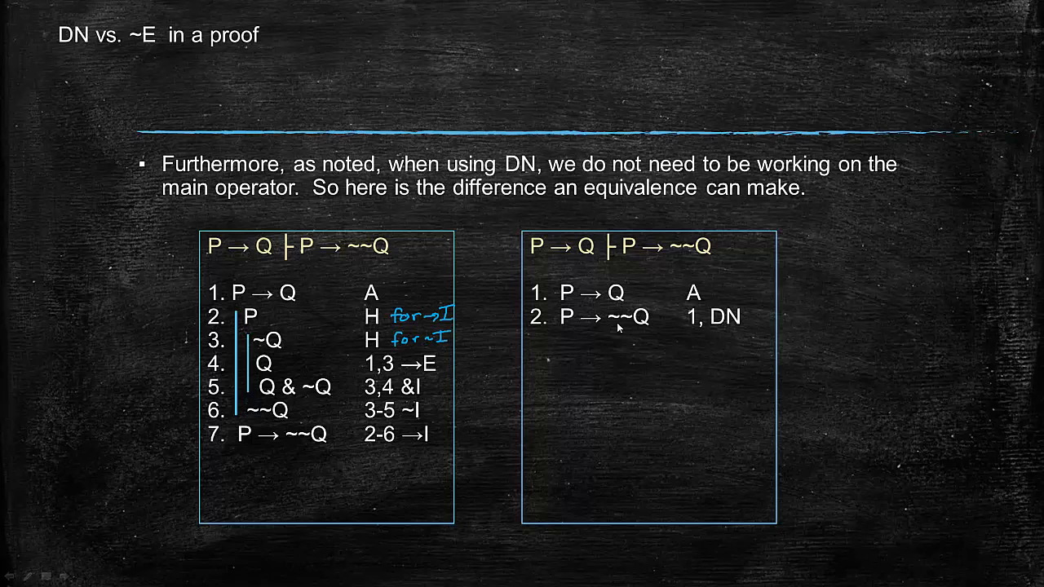
mouse_move(611, 303)
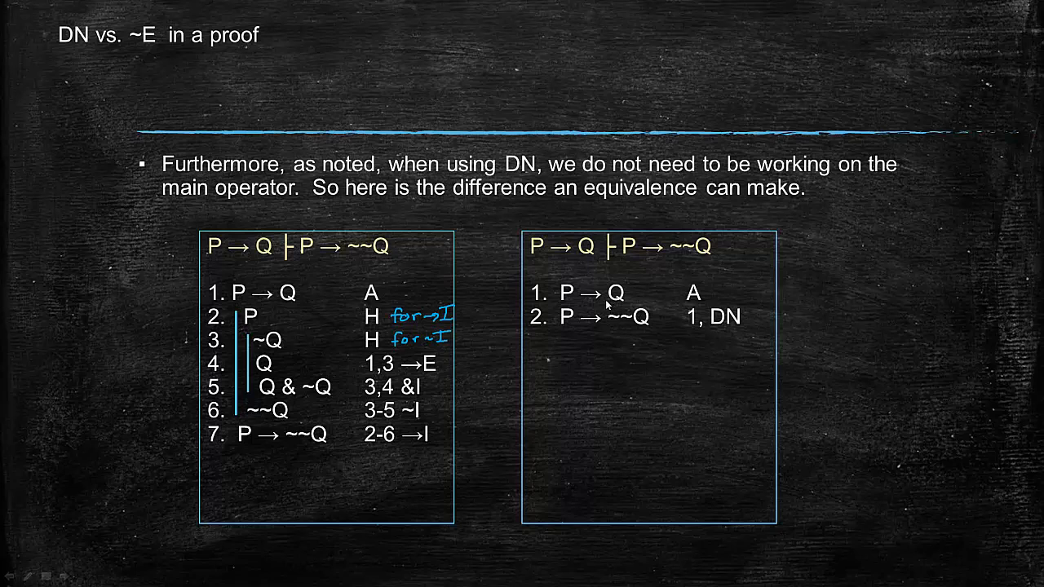
mouse_move(591, 304)
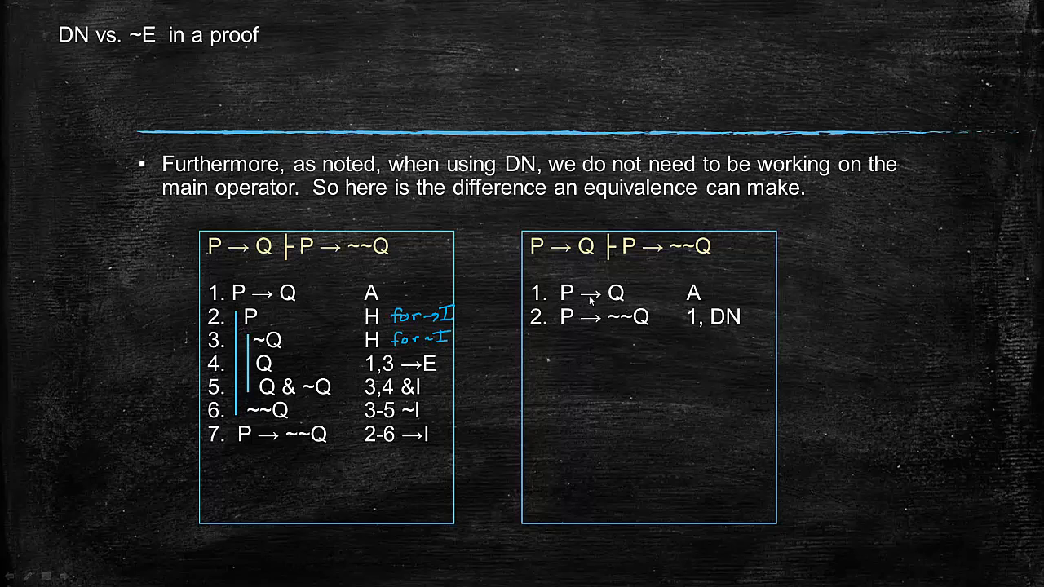
mouse_move(830, 462)
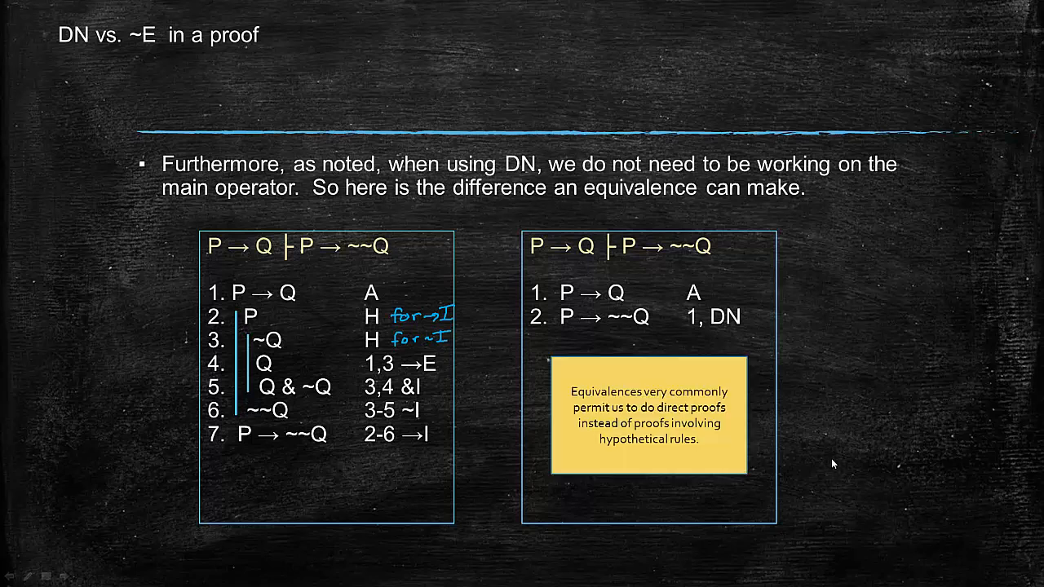
mouse_move(813, 466)
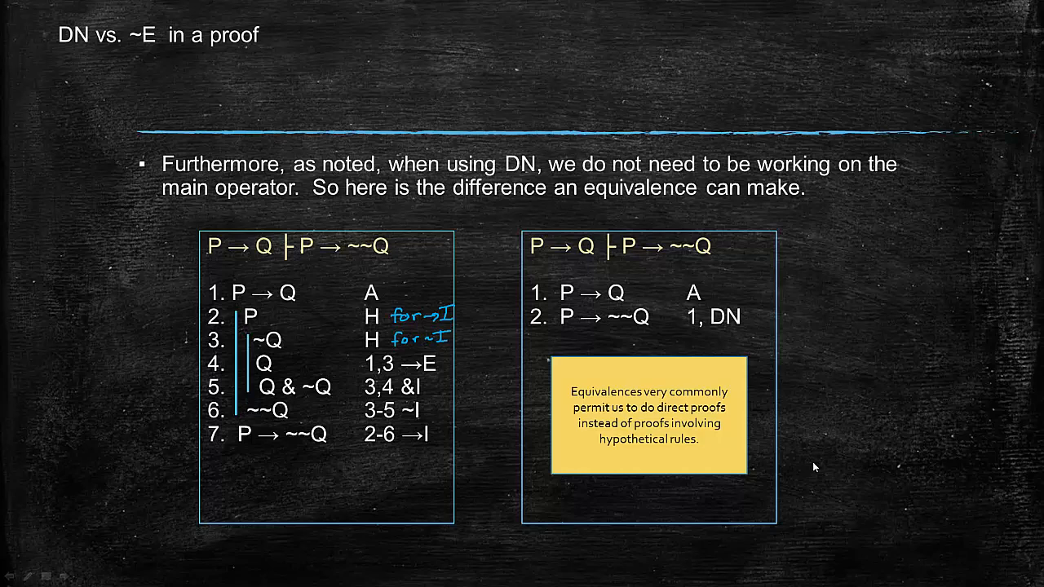
mouse_move(589, 402)
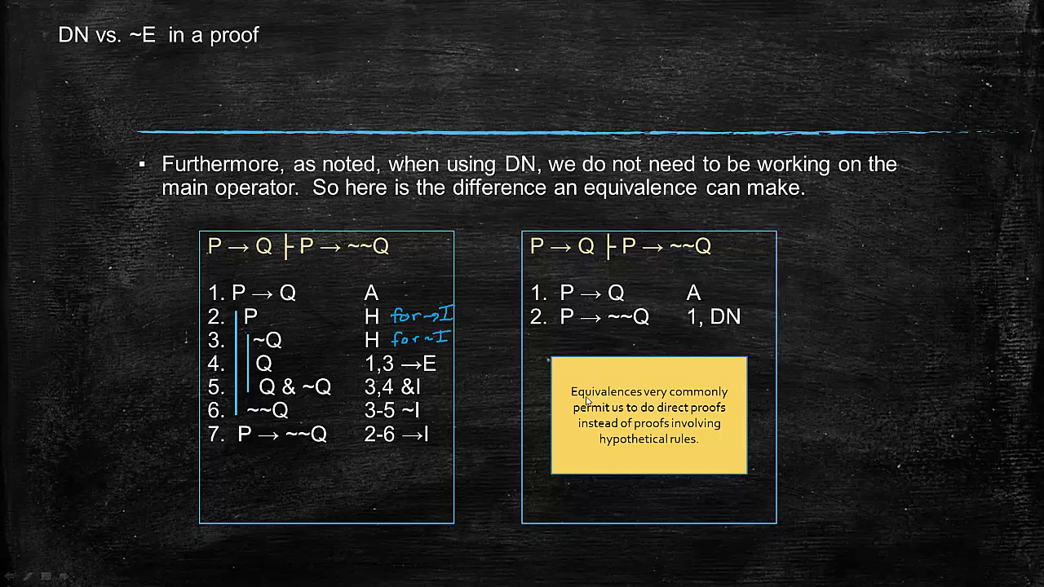
mouse_move(663, 416)
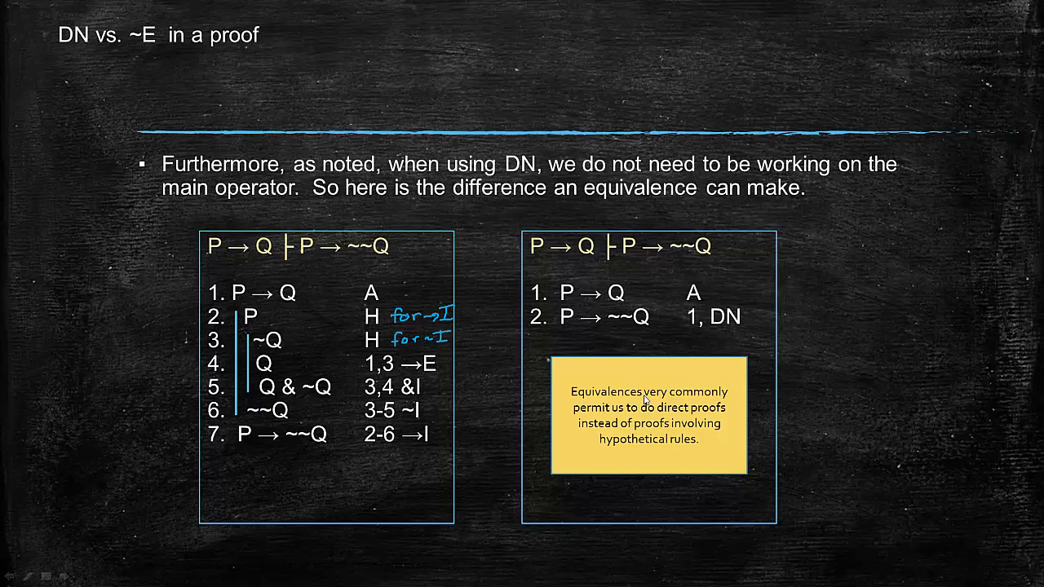
mouse_move(796, 400)
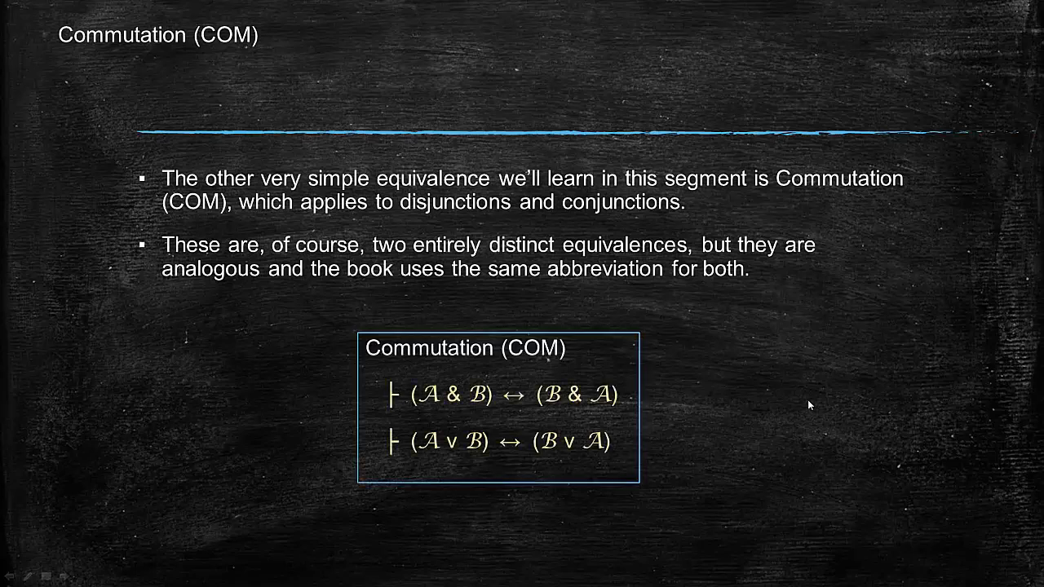
mouse_move(526, 454)
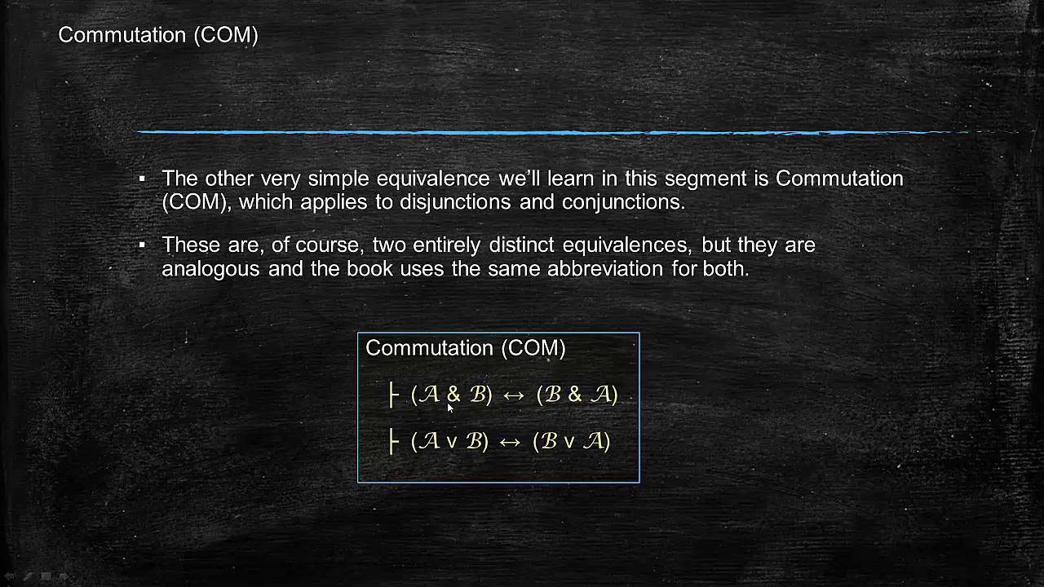
mouse_move(503, 370)
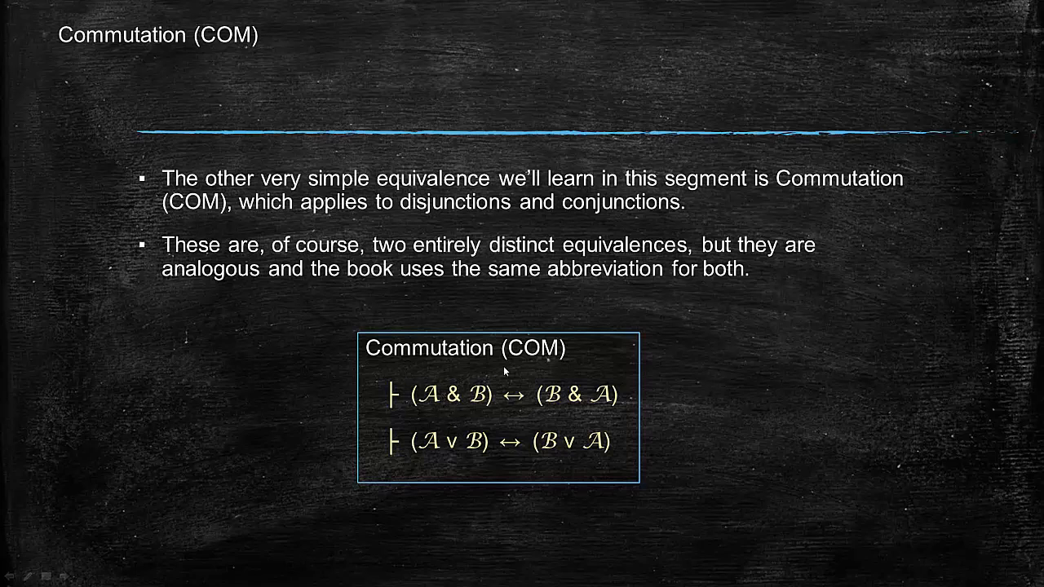
mouse_move(563, 379)
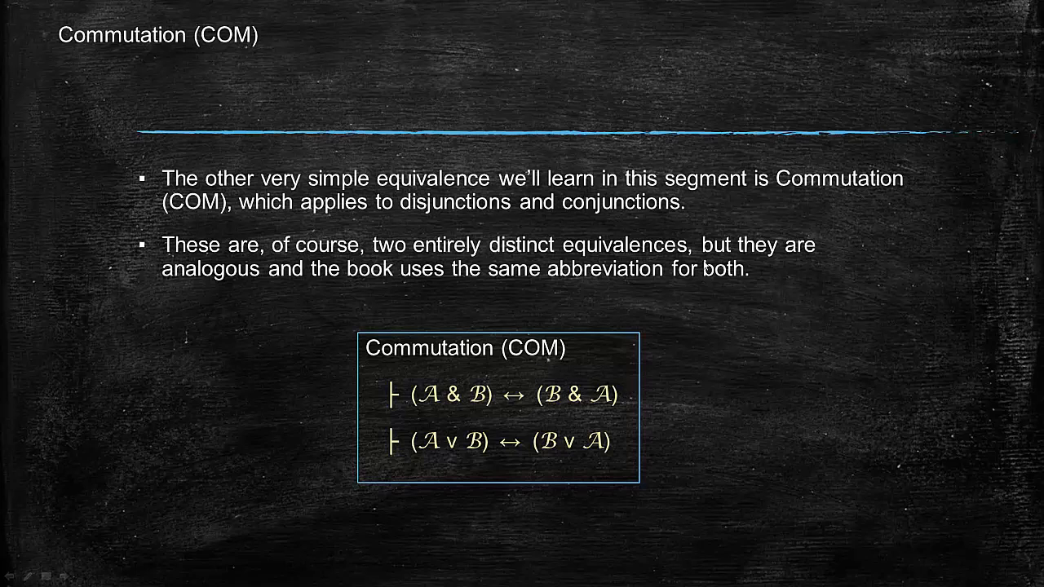
Hand-write 'Com-&' and 'Com-v' in blue beside the two boxed equivalences.
drag(689, 335, 717, 346)
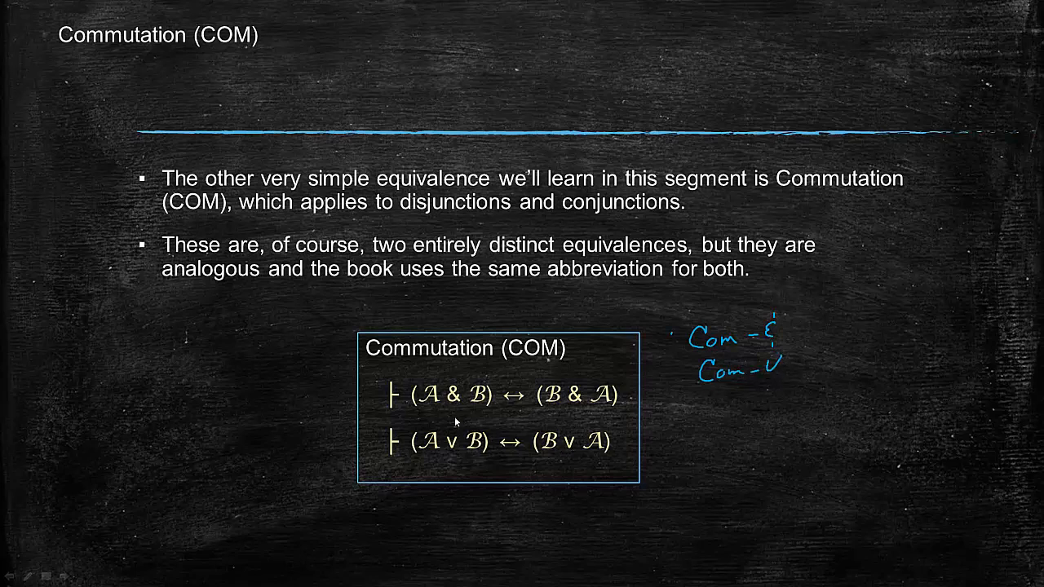
mouse_move(560, 384)
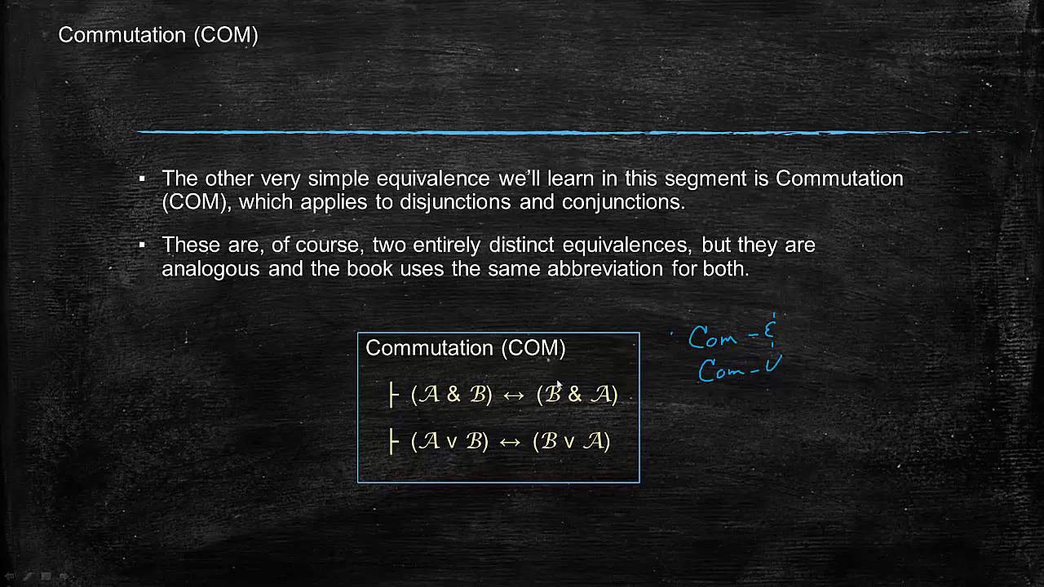
mouse_move(554, 391)
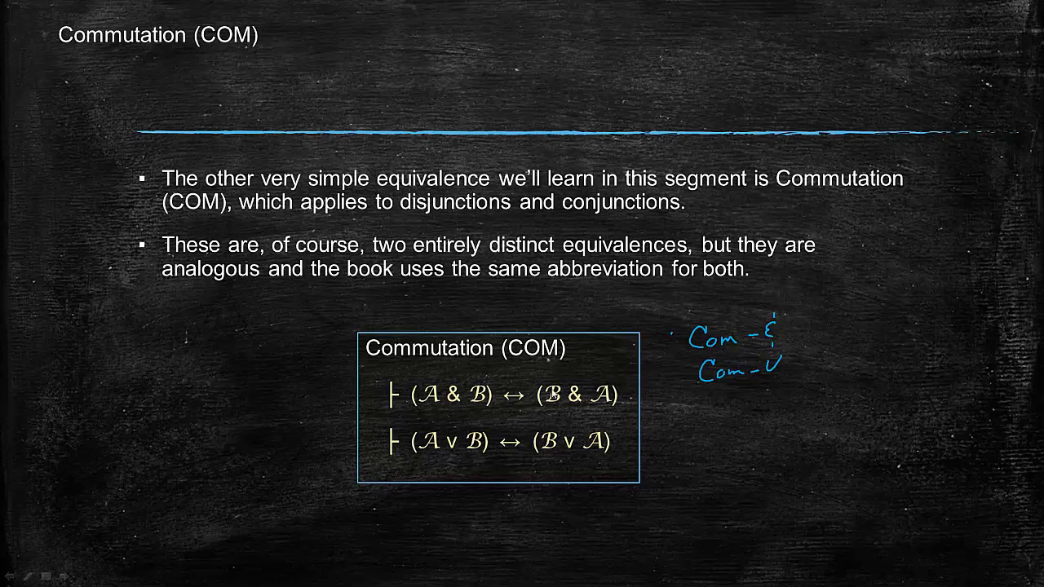
mouse_move(423, 373)
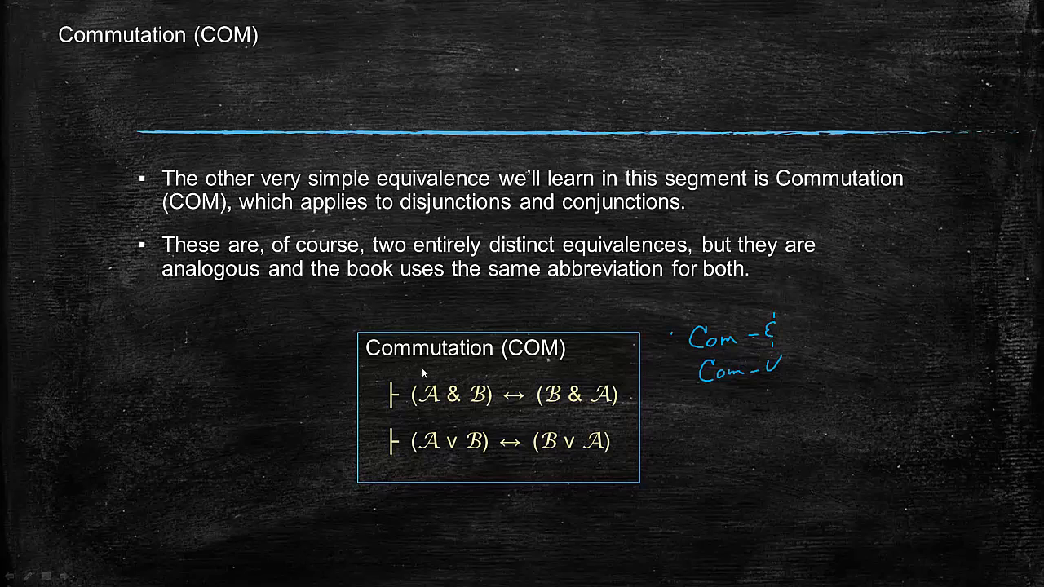
mouse_move(510, 453)
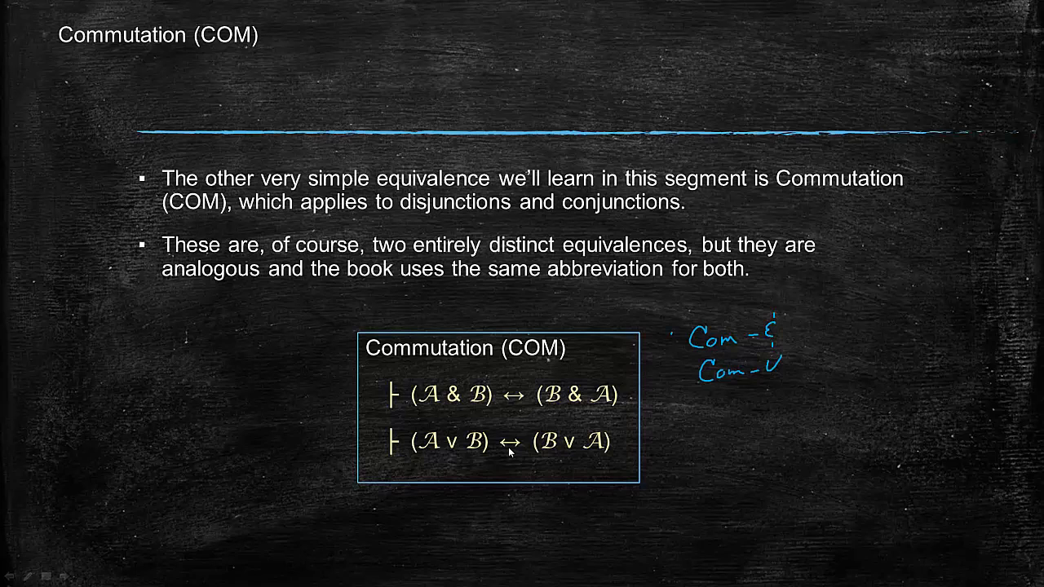
mouse_move(527, 442)
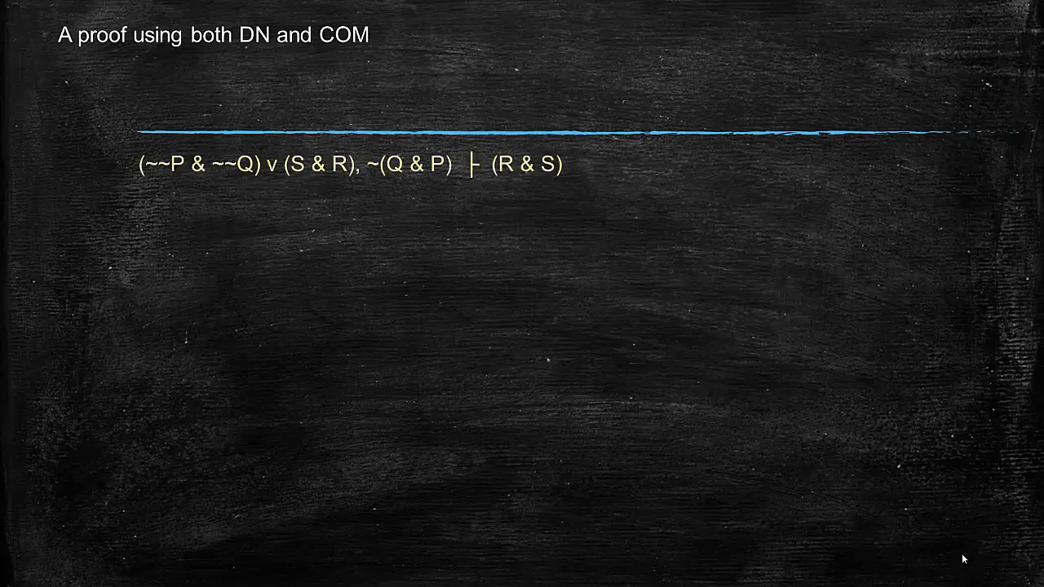
mouse_move(919, 532)
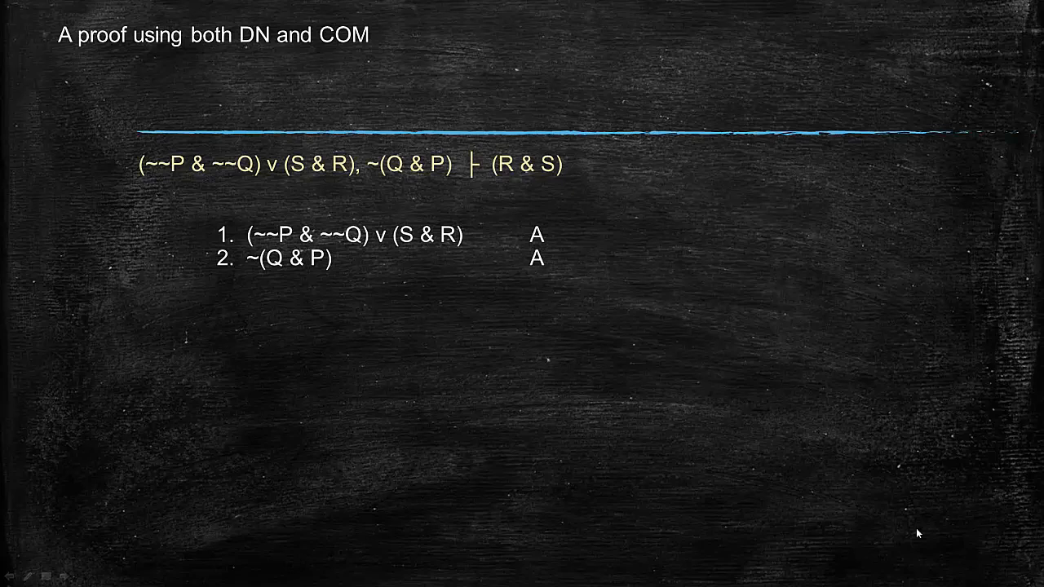
mouse_move(573, 128)
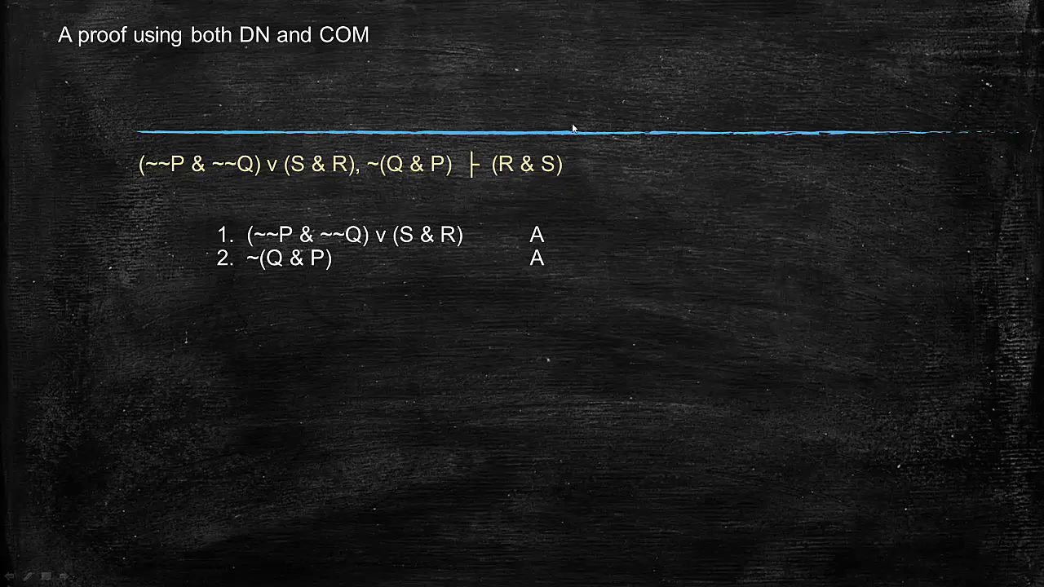
mouse_move(502, 183)
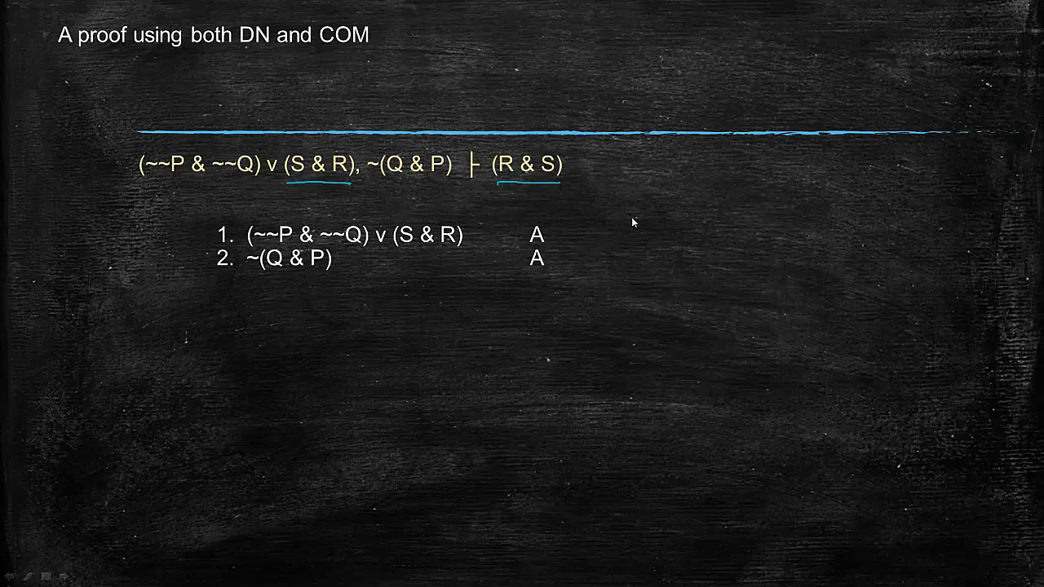
mouse_move(640, 218)
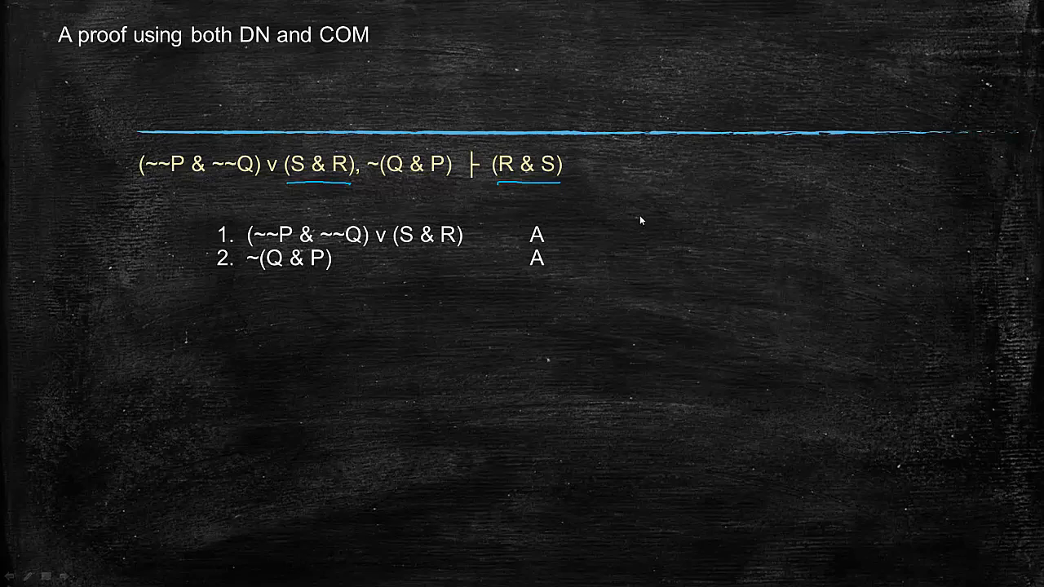
mouse_move(645, 220)
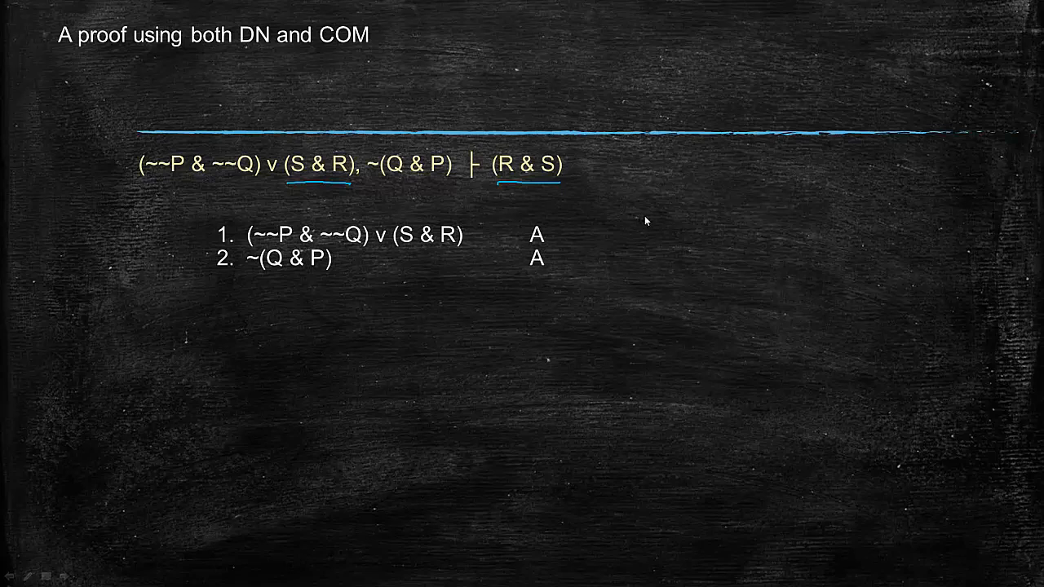
mouse_move(492, 157)
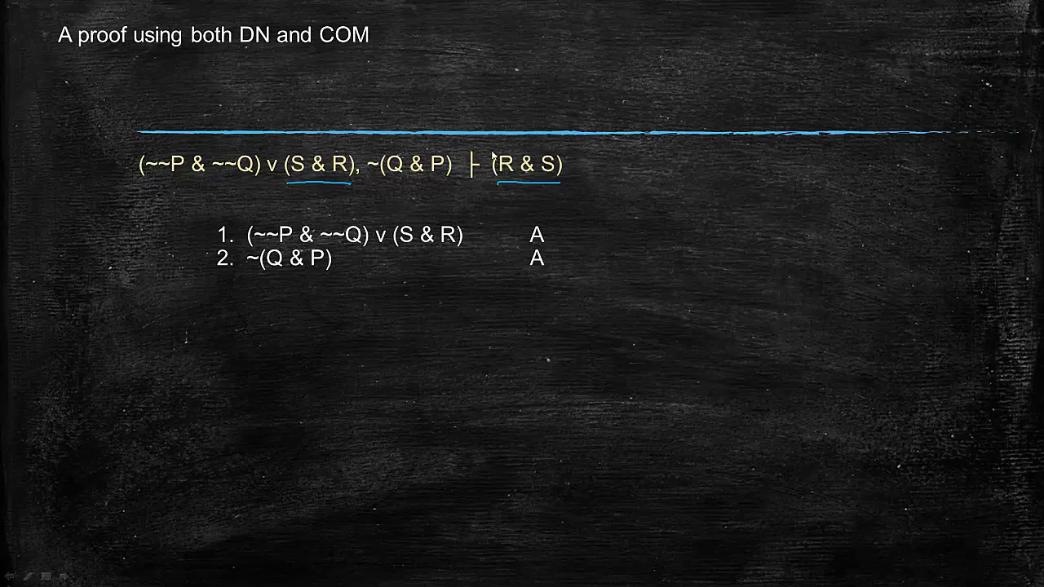
mouse_move(337, 185)
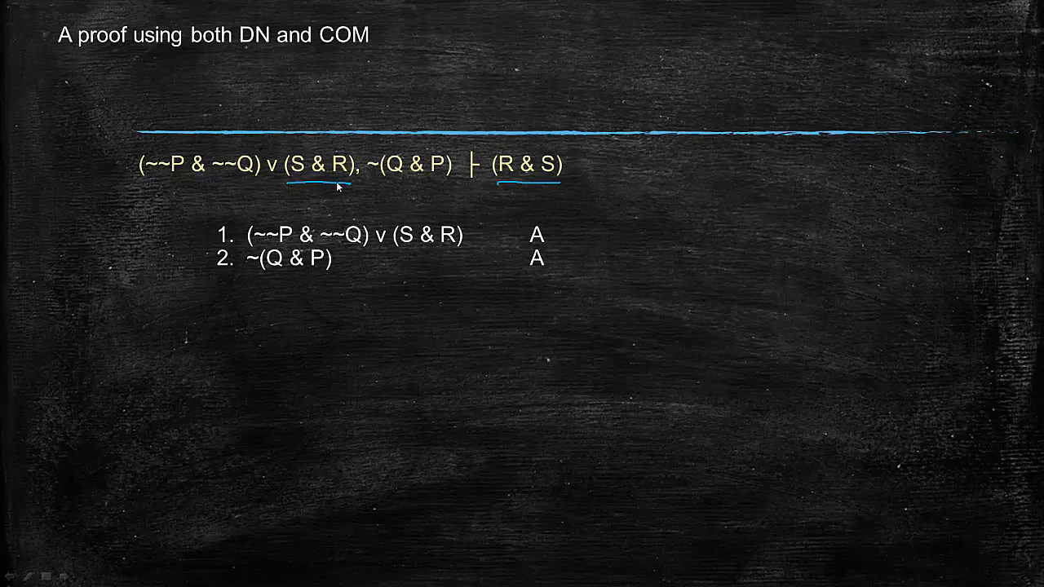
mouse_move(345, 202)
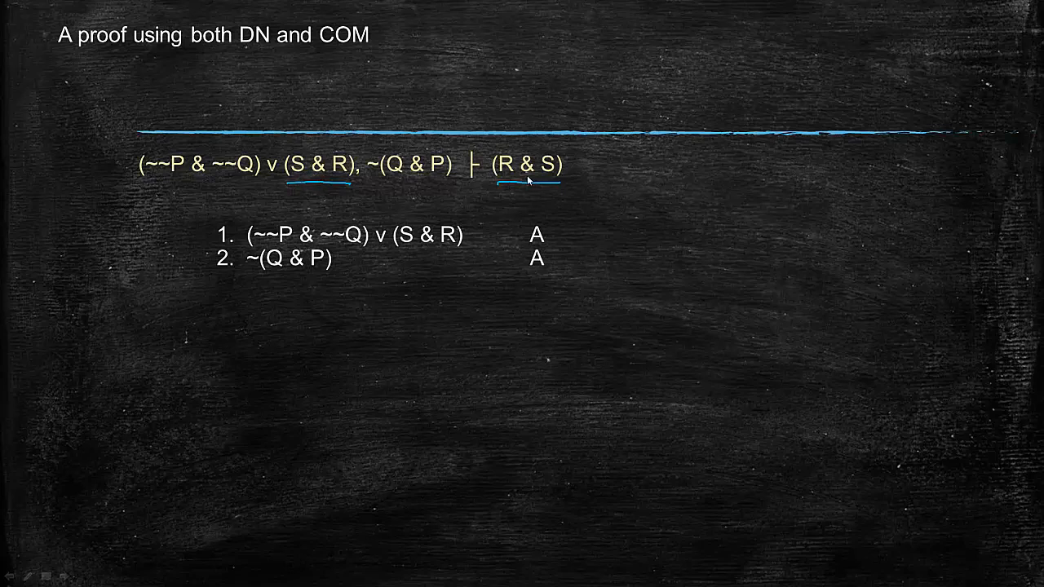
mouse_move(358, 202)
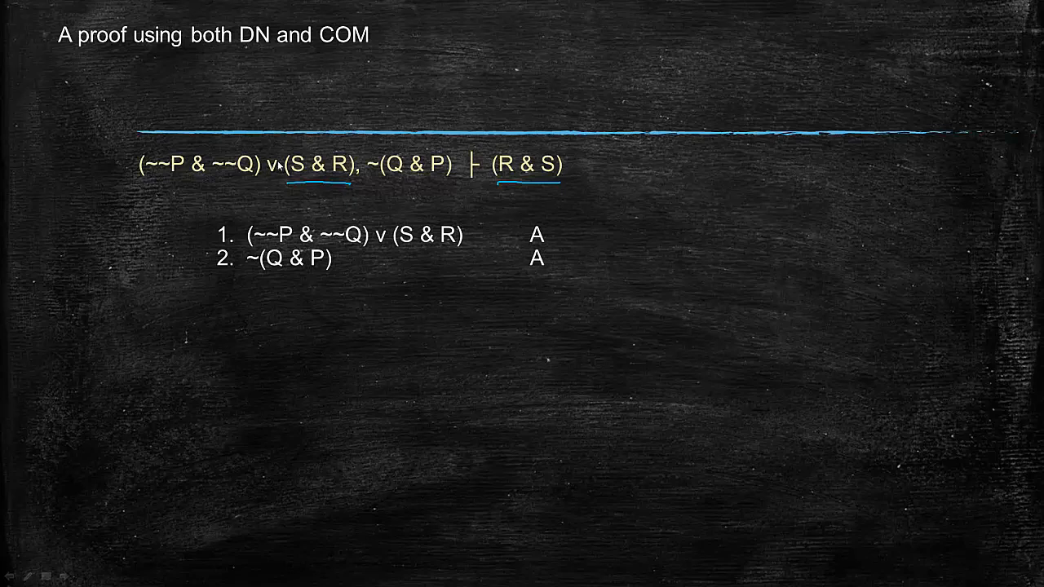
mouse_move(272, 198)
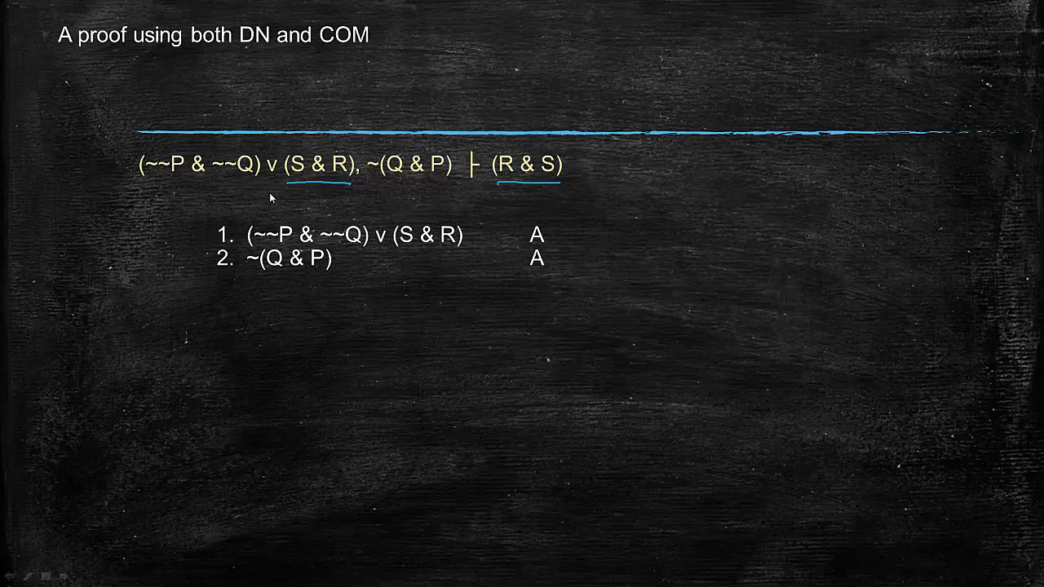
mouse_move(277, 204)
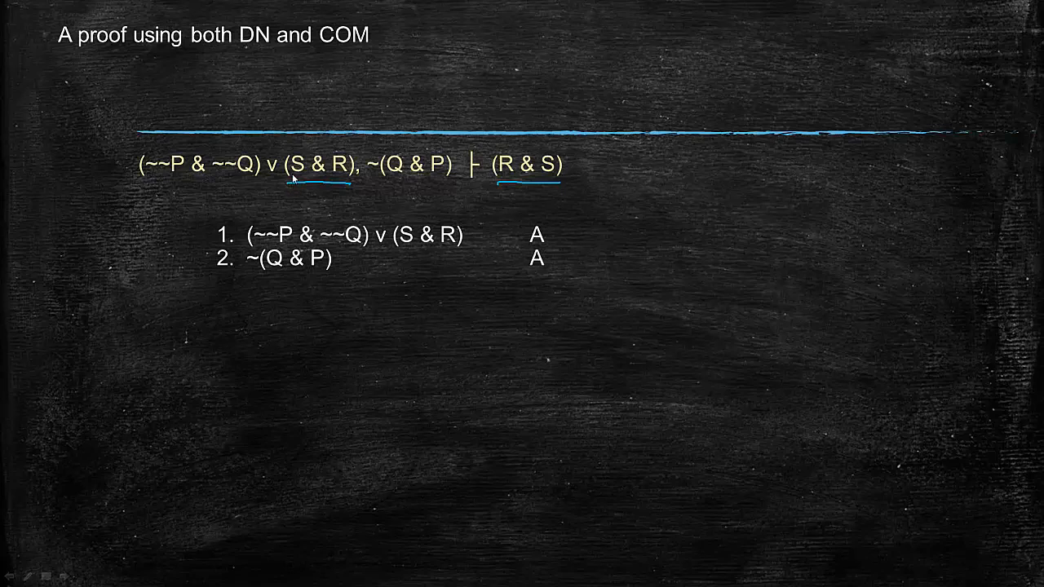
mouse_move(375, 189)
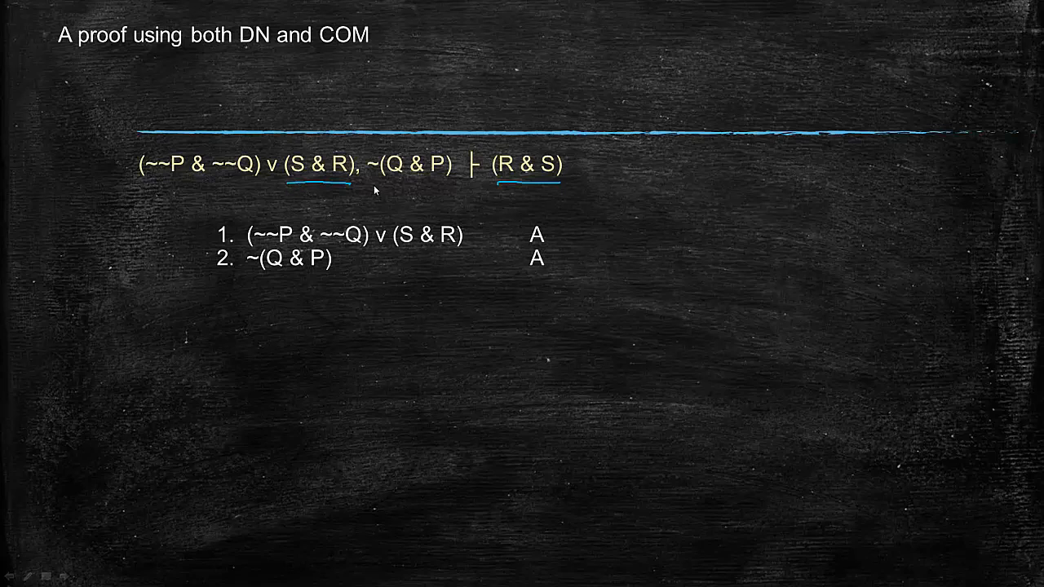
mouse_move(380, 186)
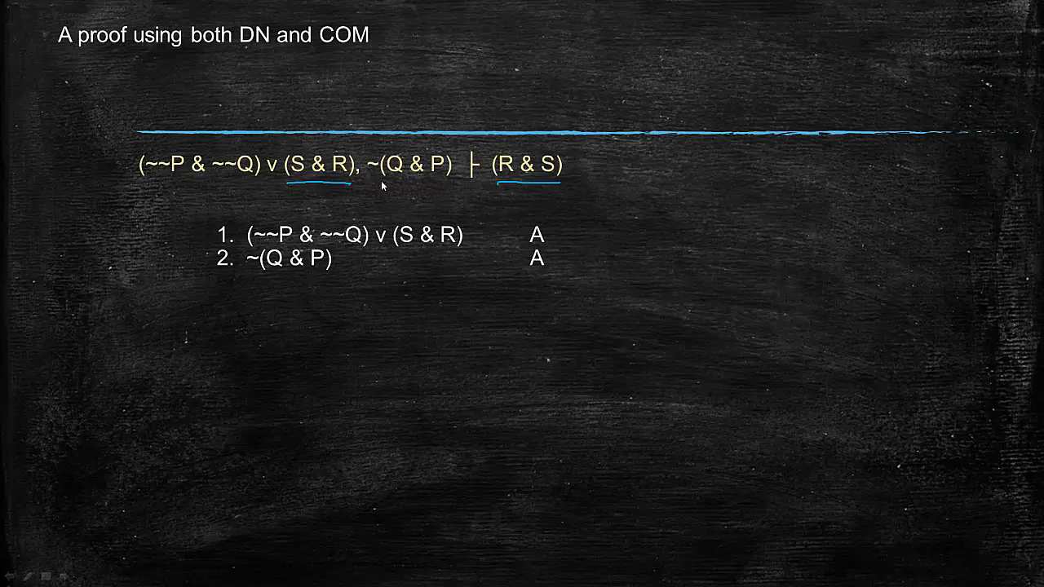
mouse_move(379, 183)
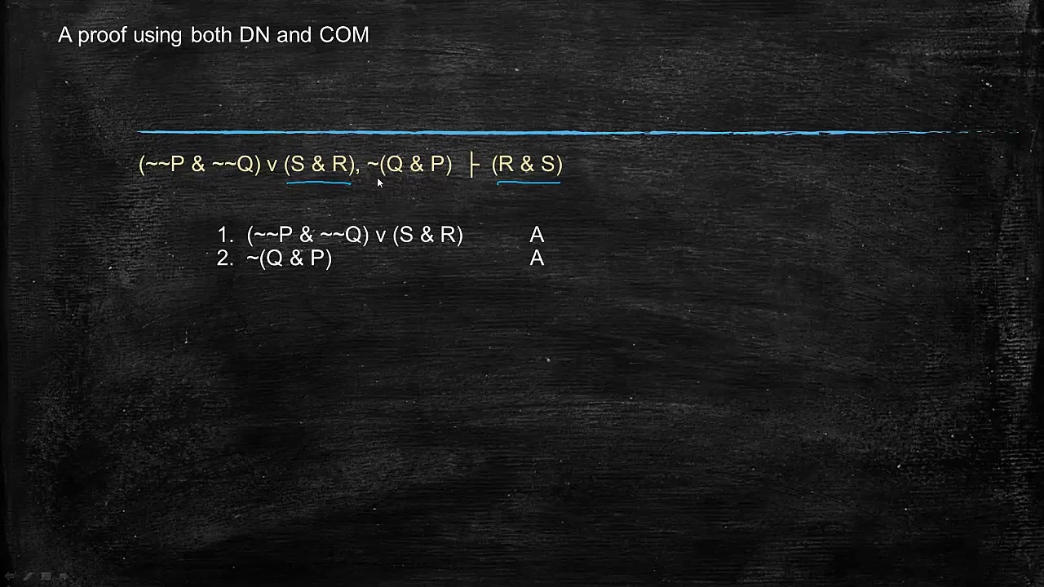
mouse_move(435, 179)
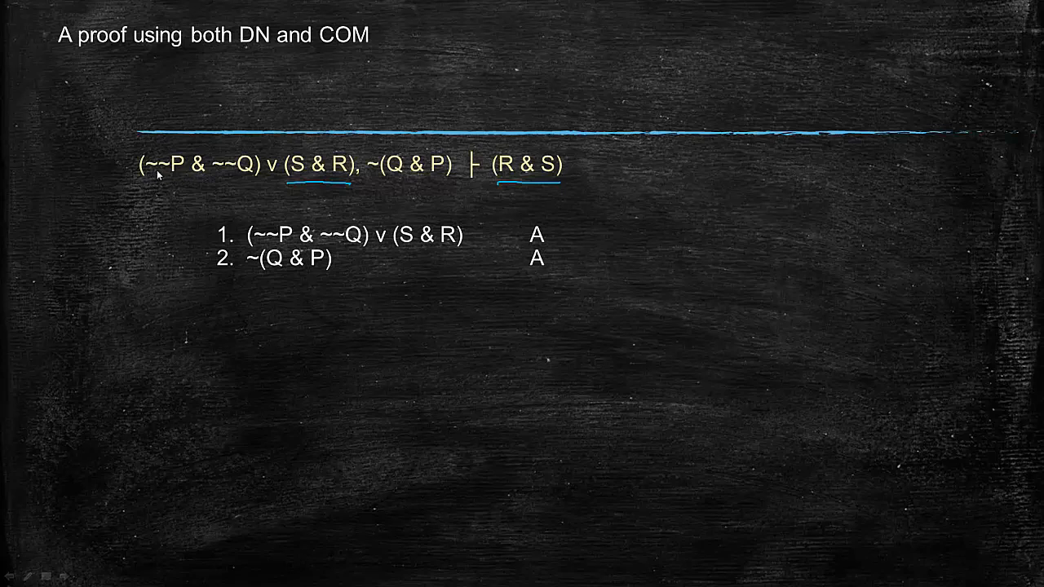
mouse_move(239, 172)
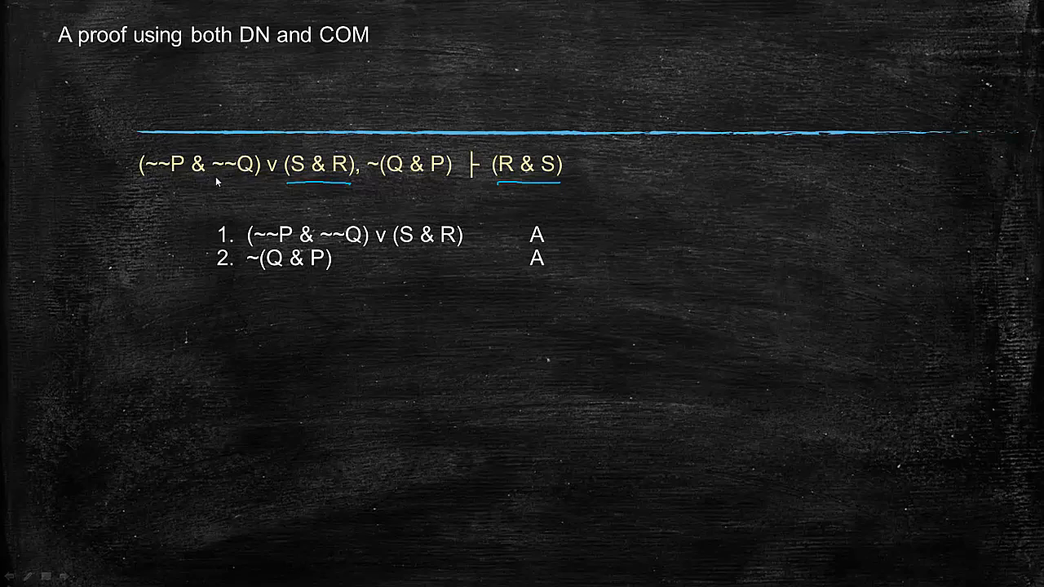
mouse_move(221, 190)
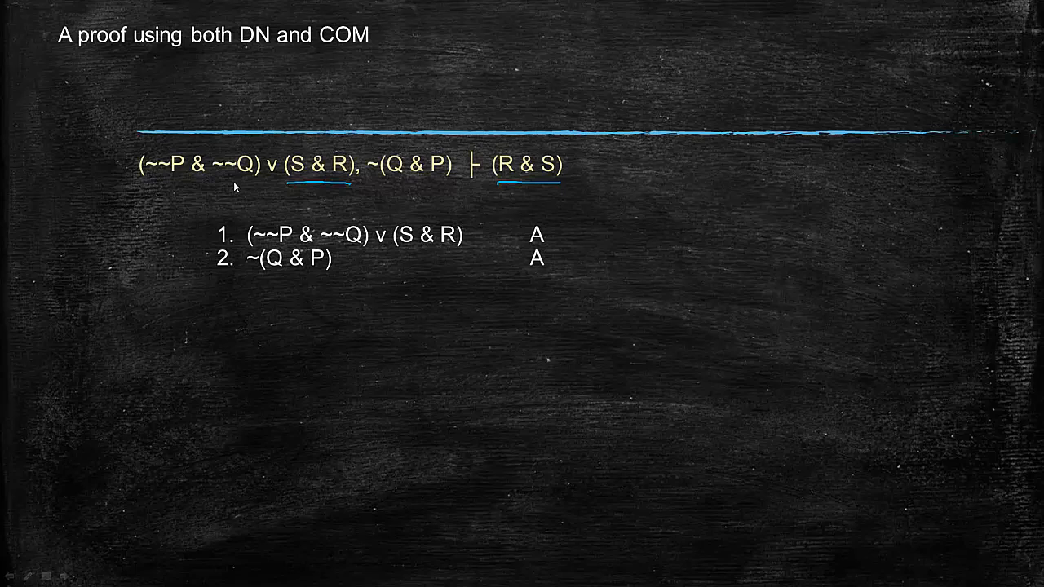
mouse_move(273, 253)
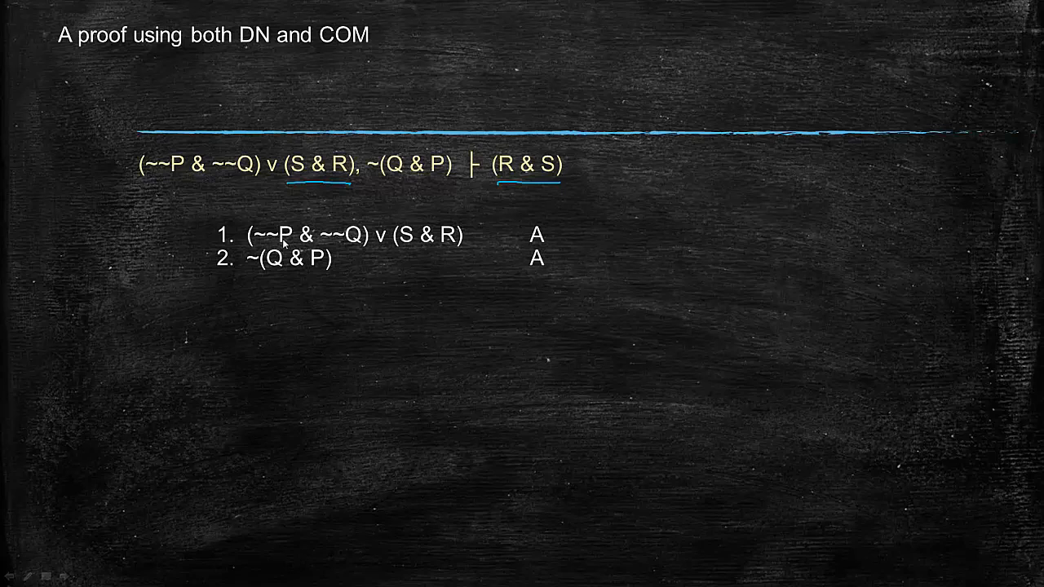
mouse_move(342, 232)
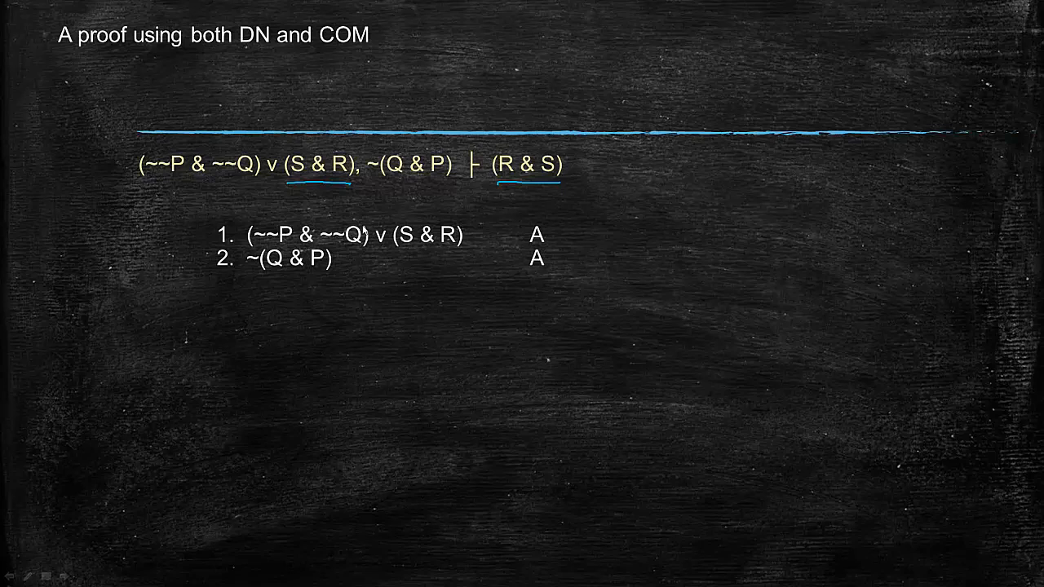
mouse_move(279, 278)
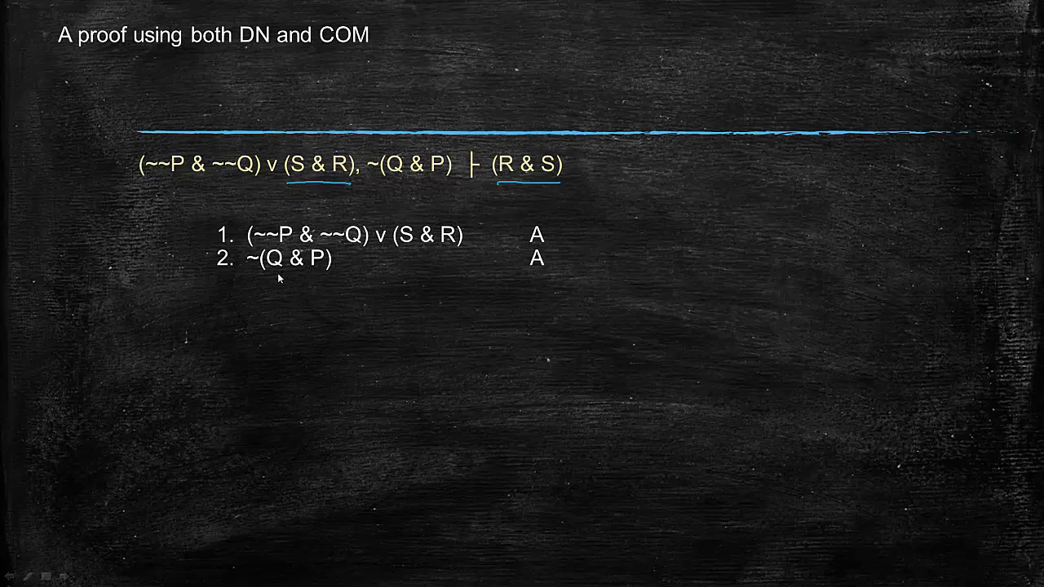
mouse_move(286, 274)
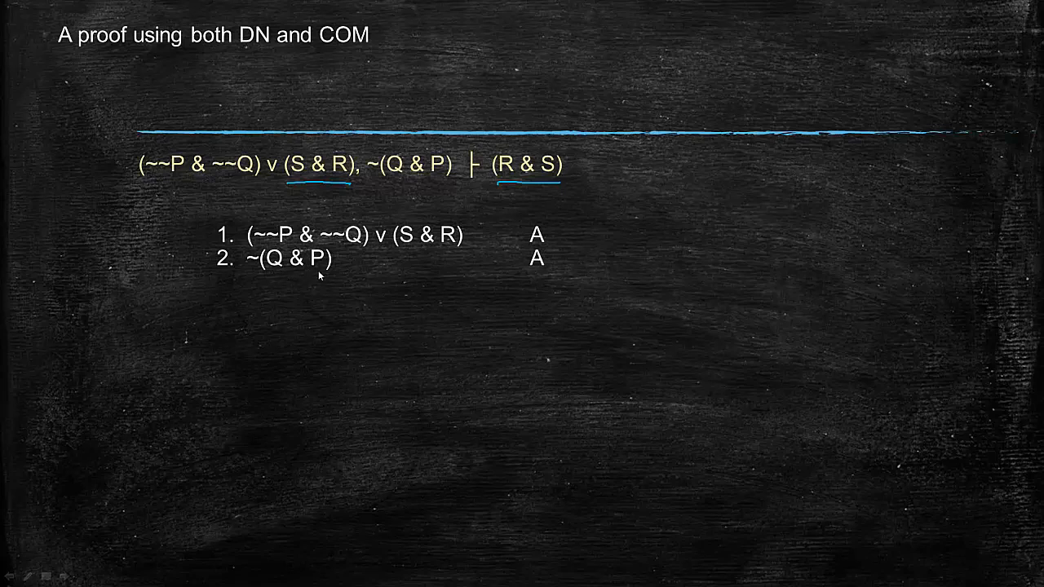
mouse_move(303, 277)
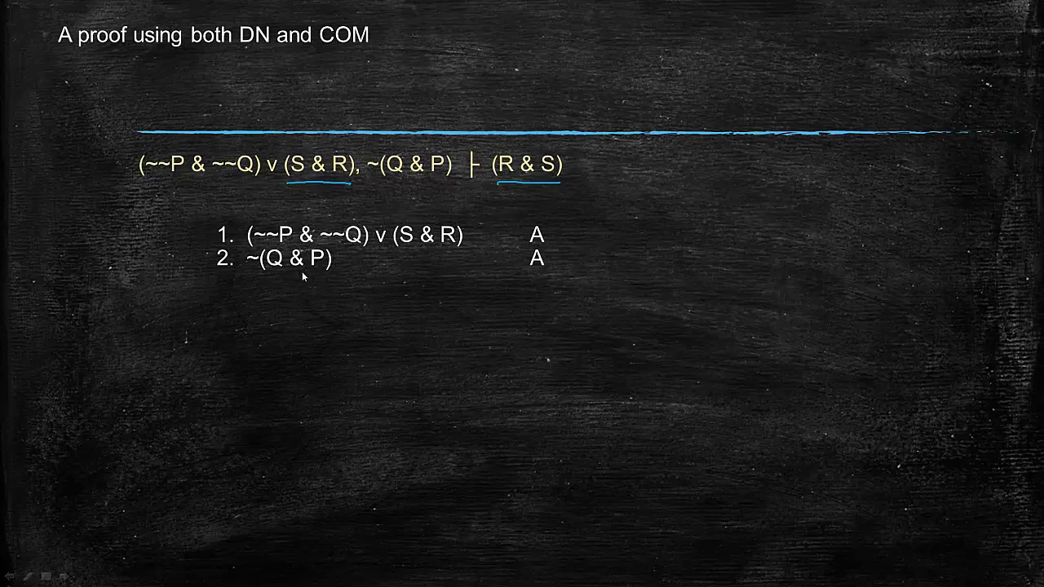
mouse_move(273, 246)
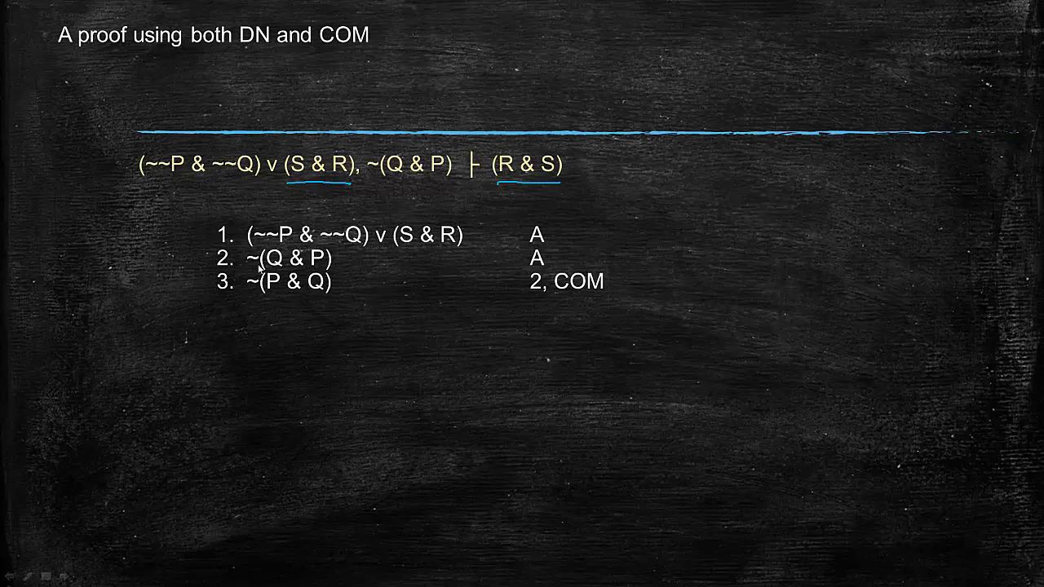
mouse_move(296, 297)
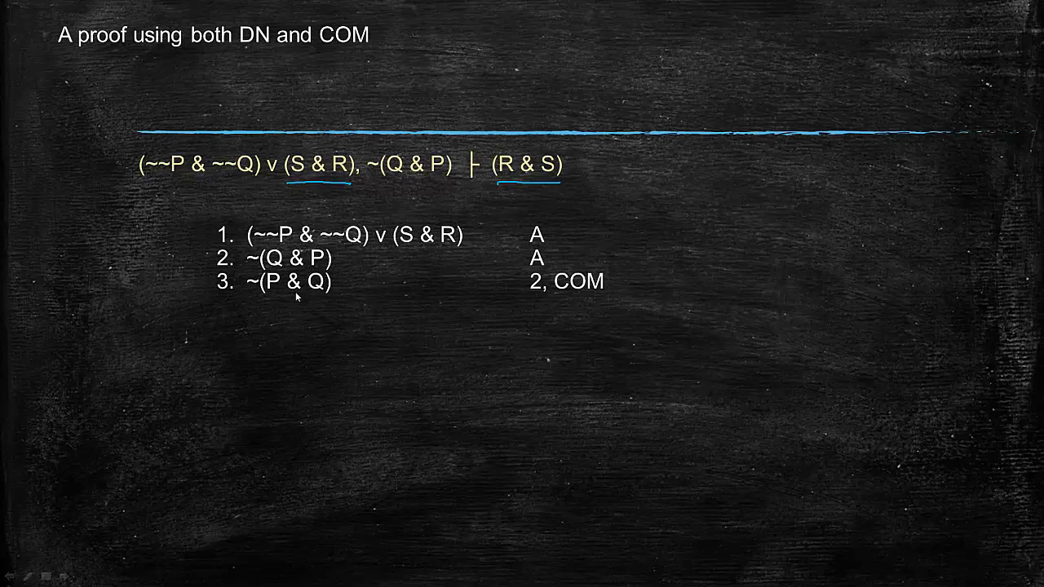
mouse_move(275, 293)
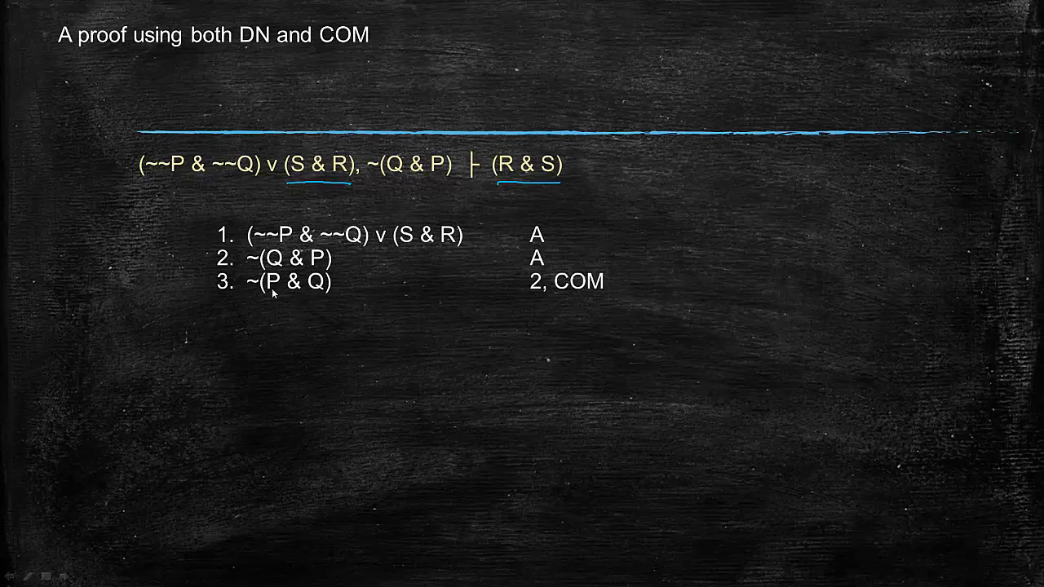
mouse_move(289, 293)
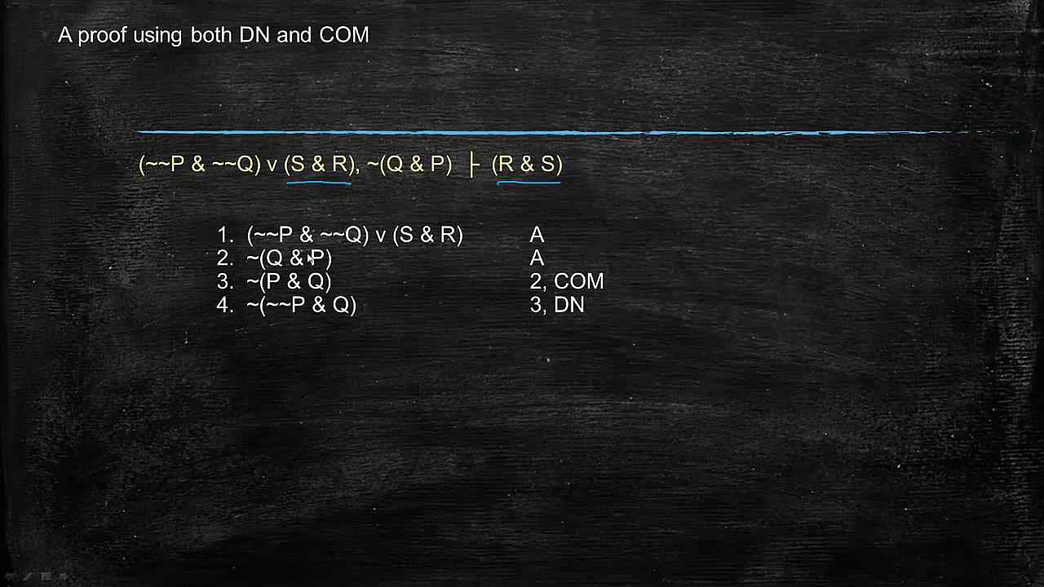
mouse_move(239, 309)
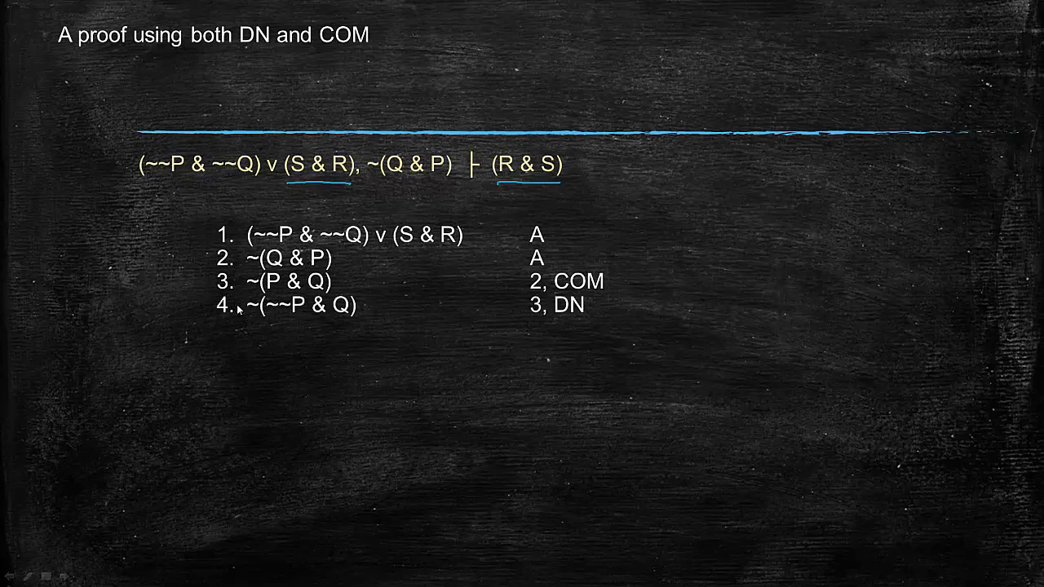
mouse_move(526, 340)
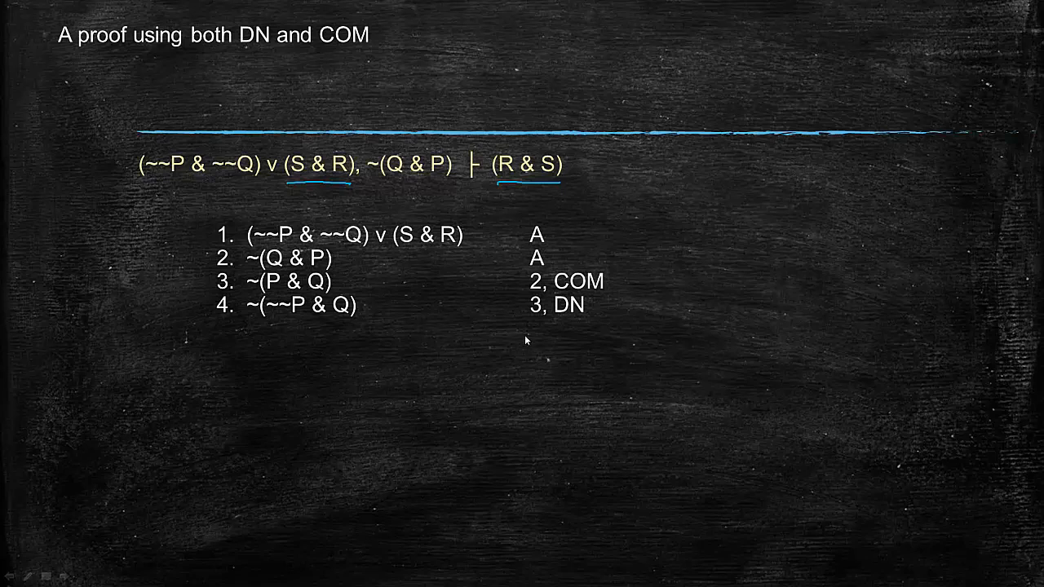
mouse_move(594, 319)
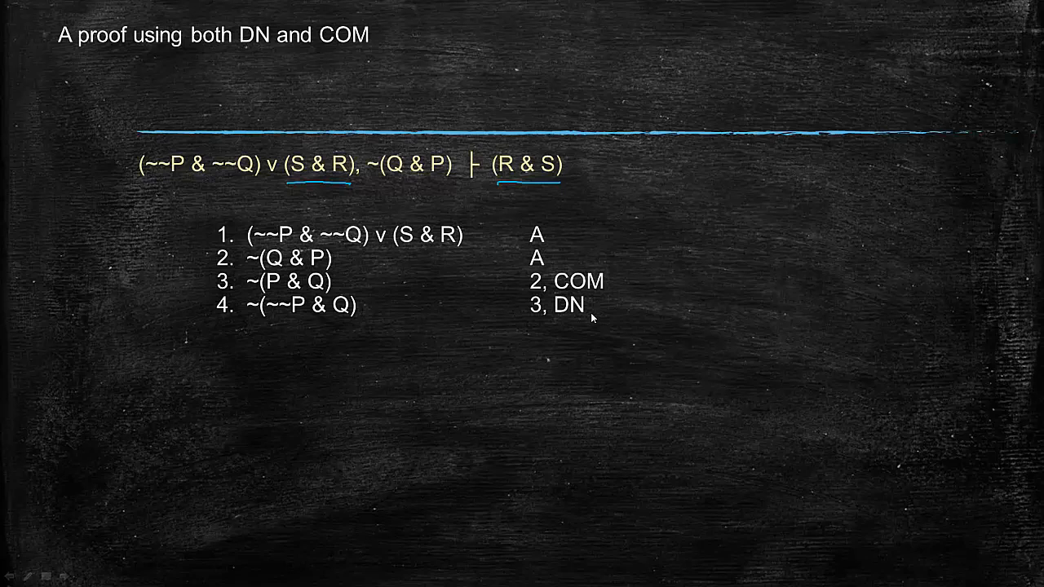
mouse_move(267, 309)
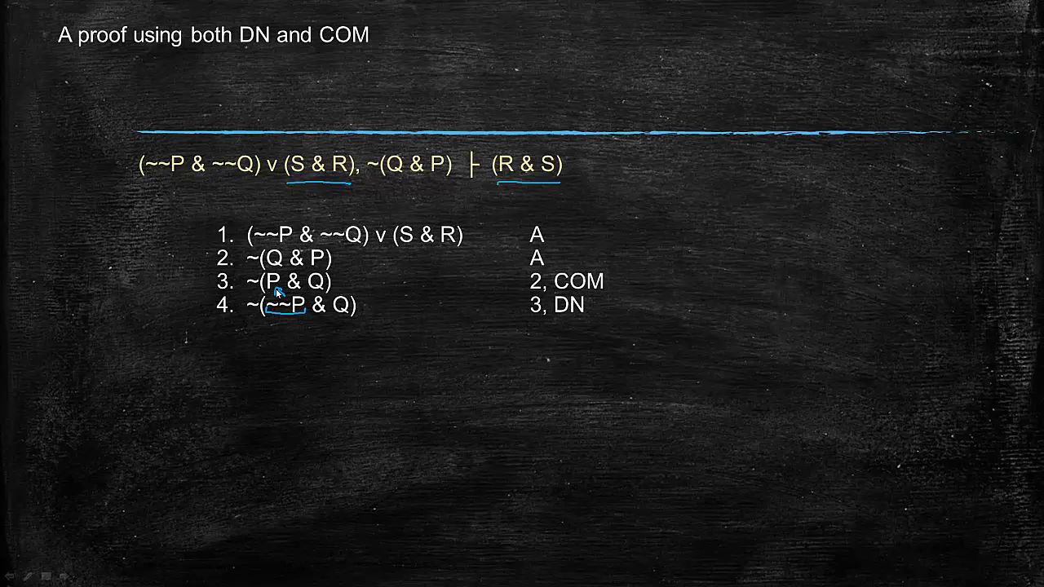
mouse_move(430, 385)
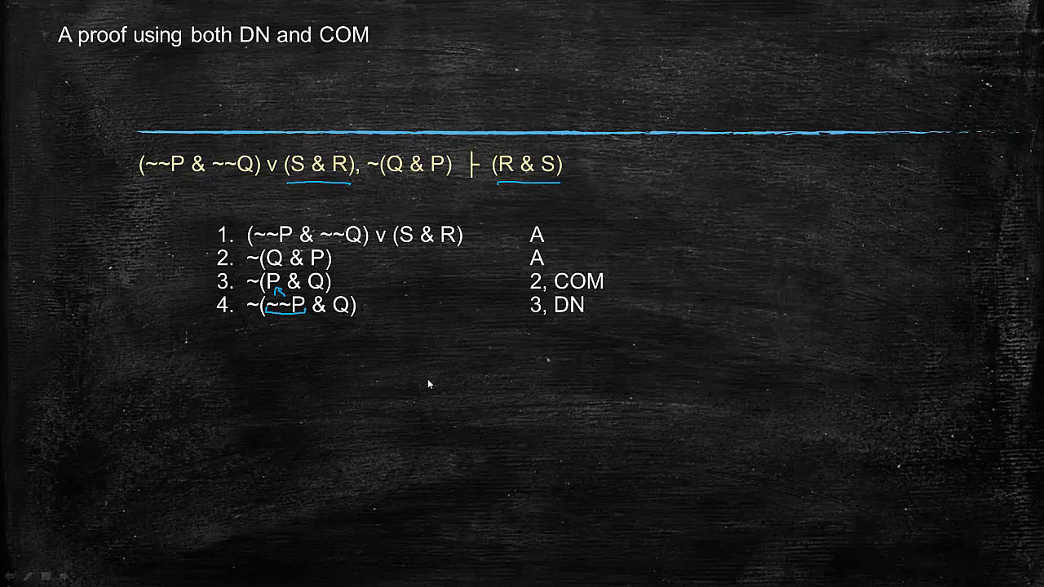
mouse_move(274, 290)
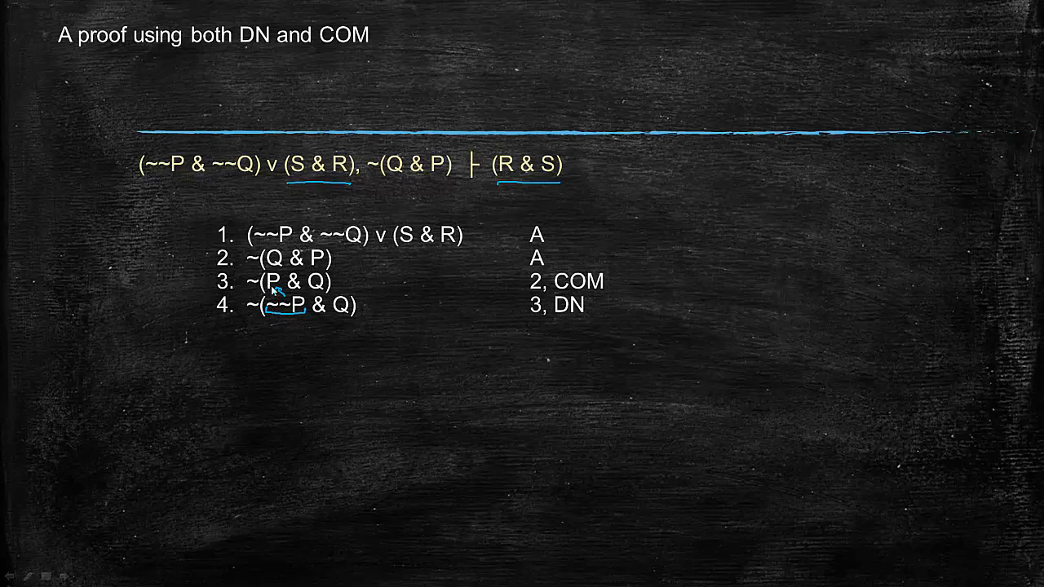
mouse_move(299, 318)
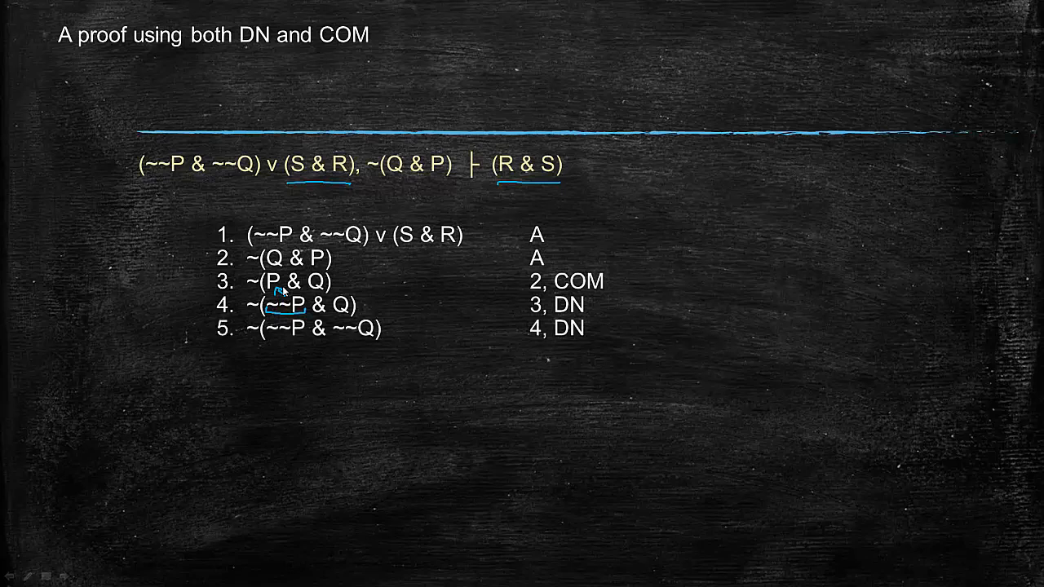
mouse_move(346, 309)
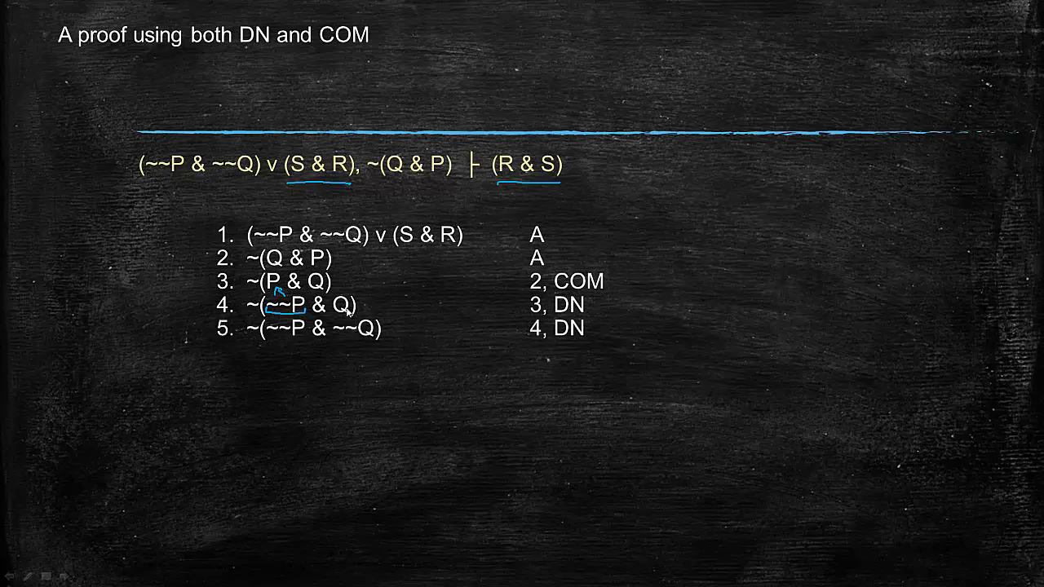
mouse_move(363, 307)
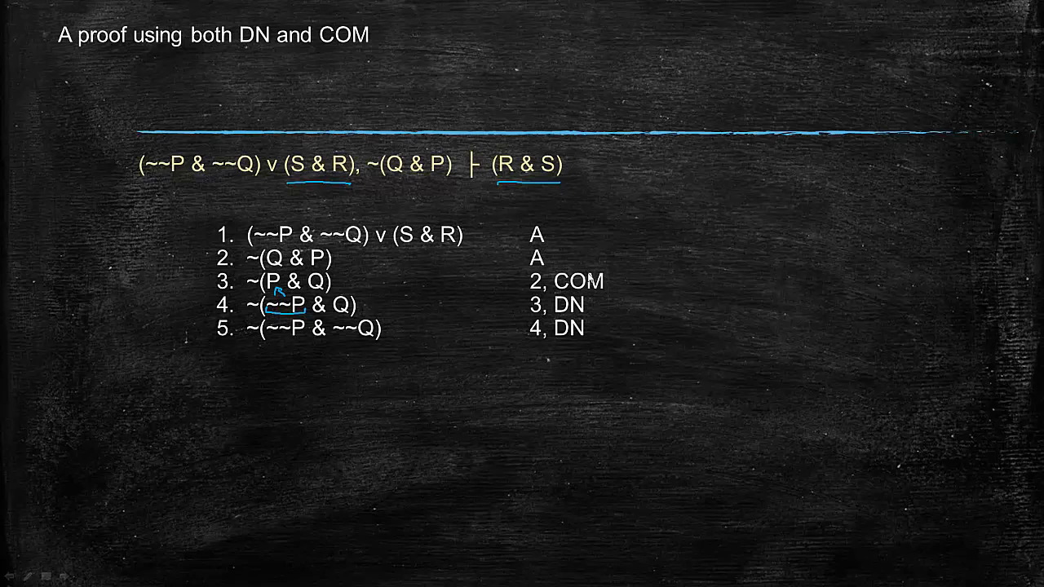
mouse_move(604, 302)
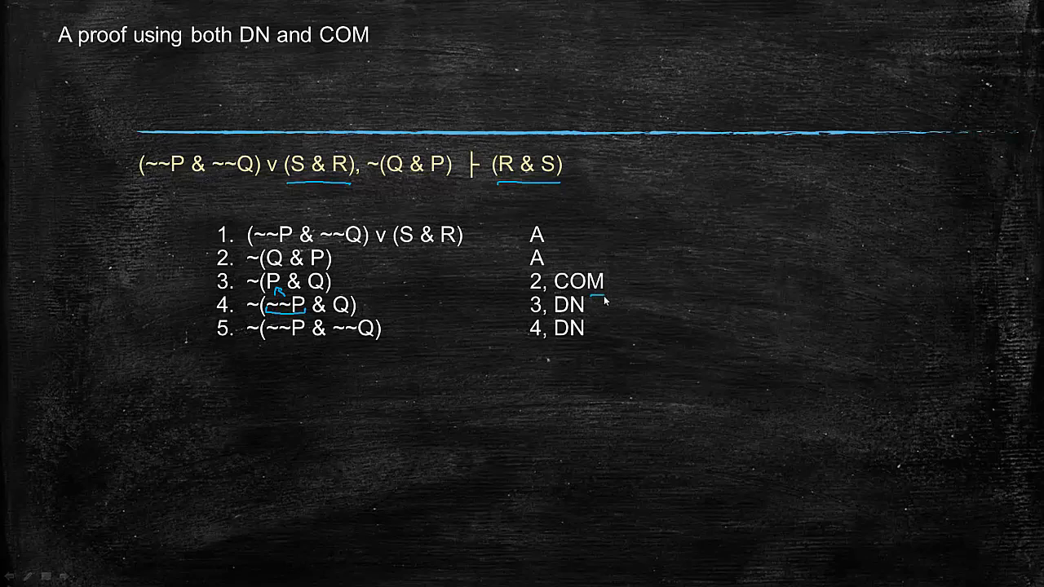
Bracket lines 4–5, write 'Can I do this in one step?', then cross it out.
drag(596, 306, 596, 335)
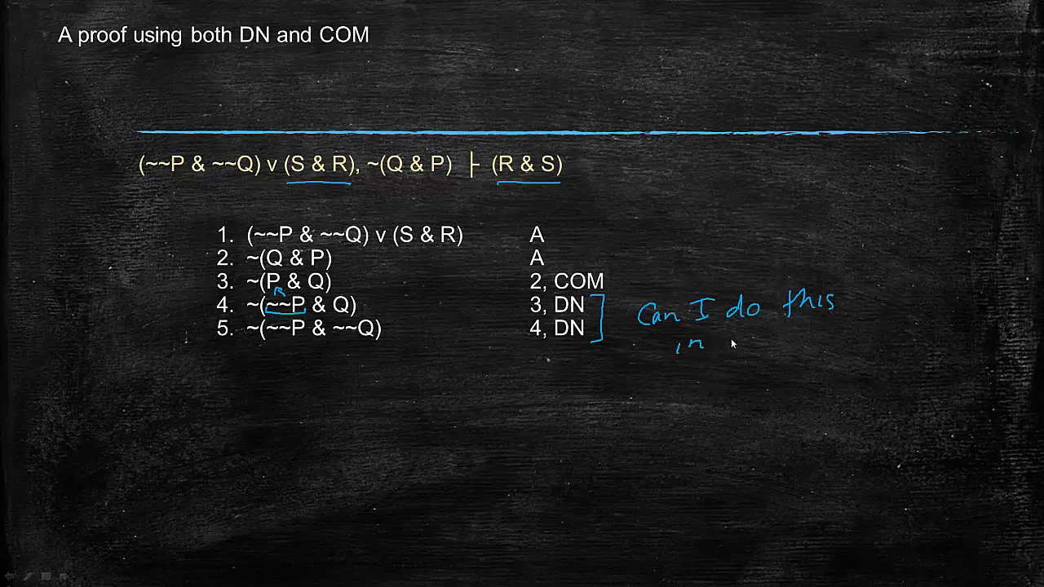
text(one step ?)
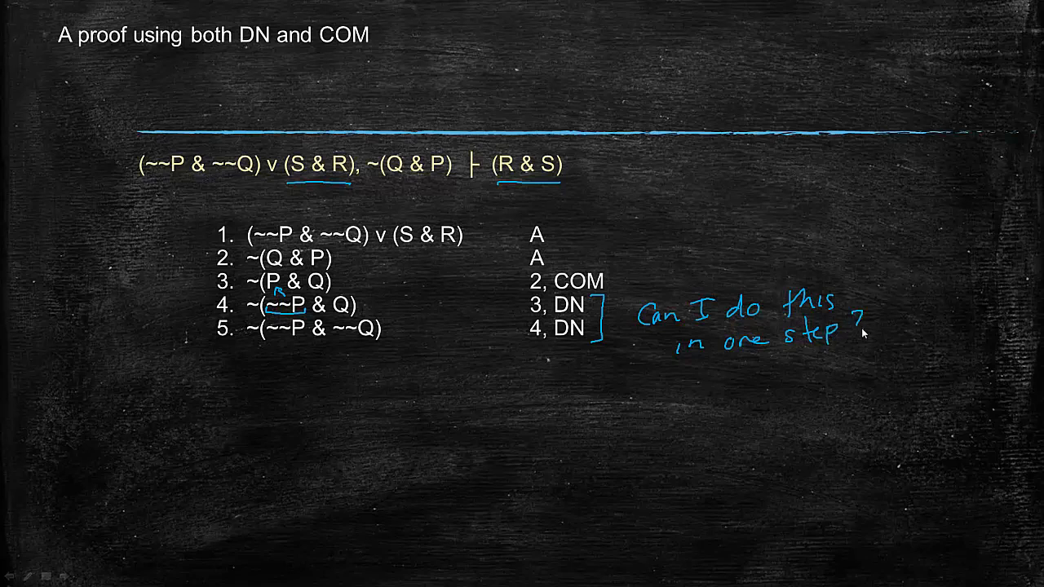
mouse_move(669, 283)
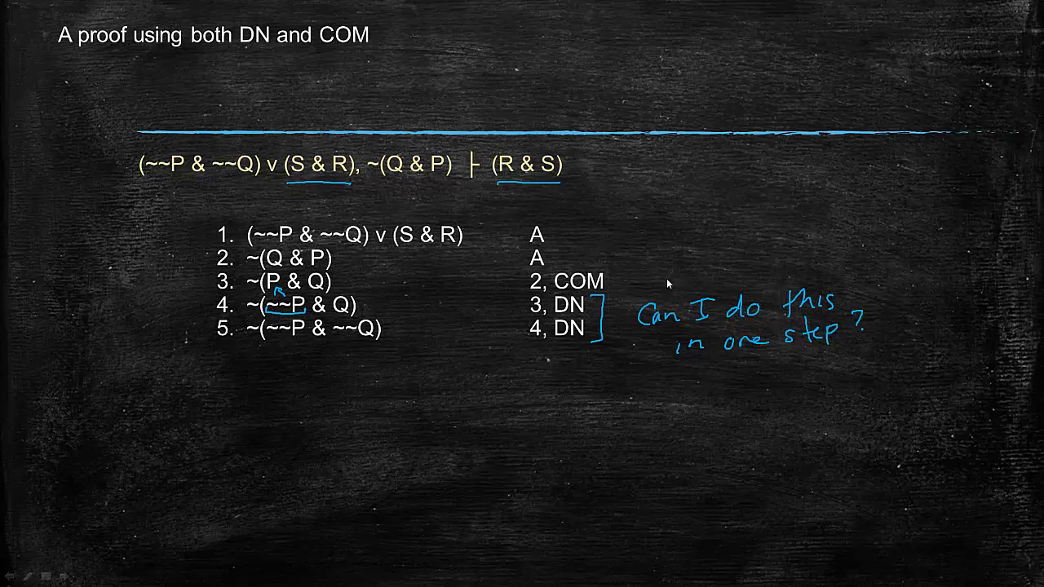
drag(669, 281, 836, 375)
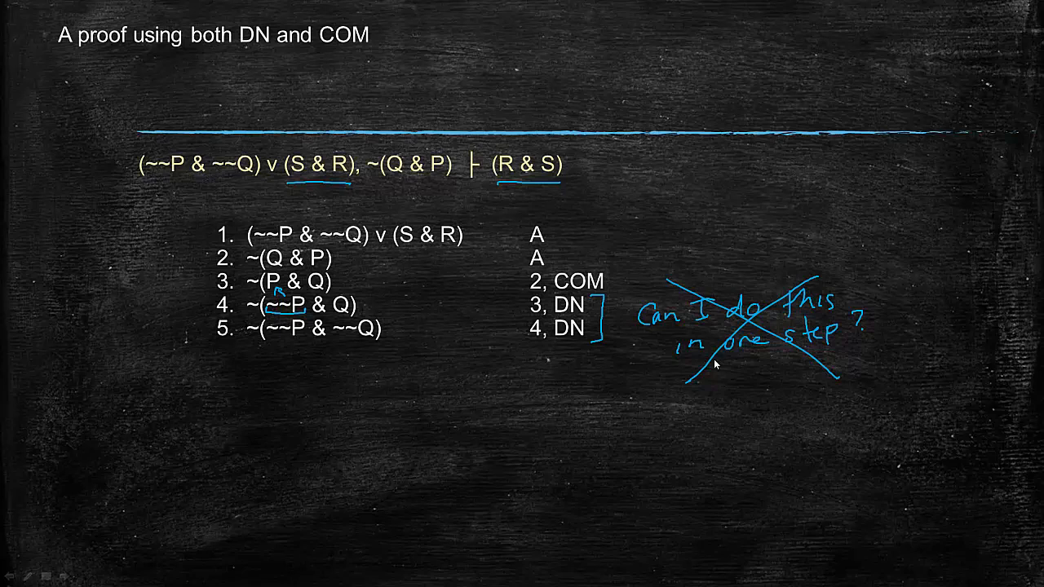
mouse_move(671, 352)
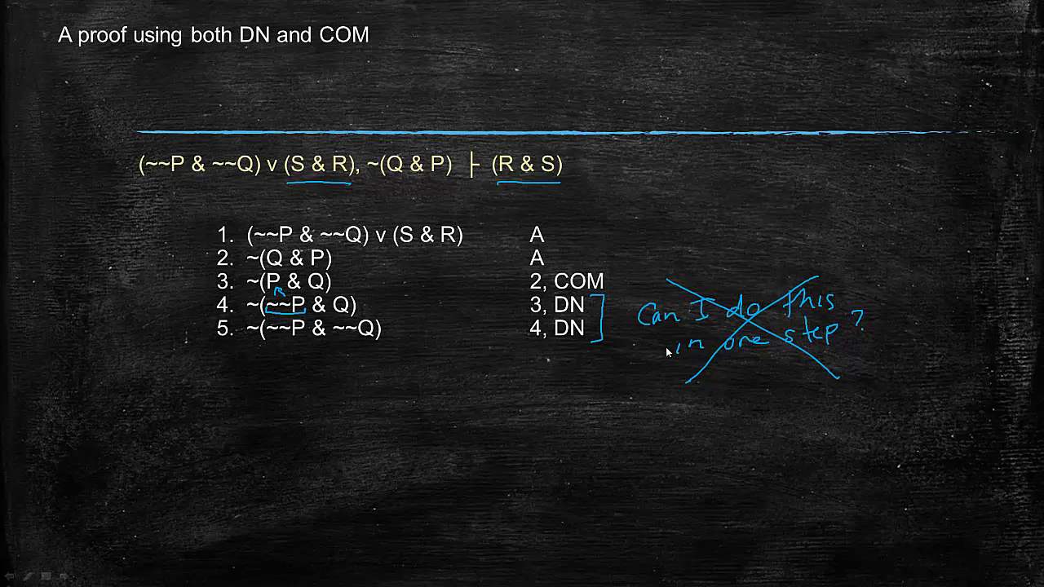
mouse_move(662, 349)
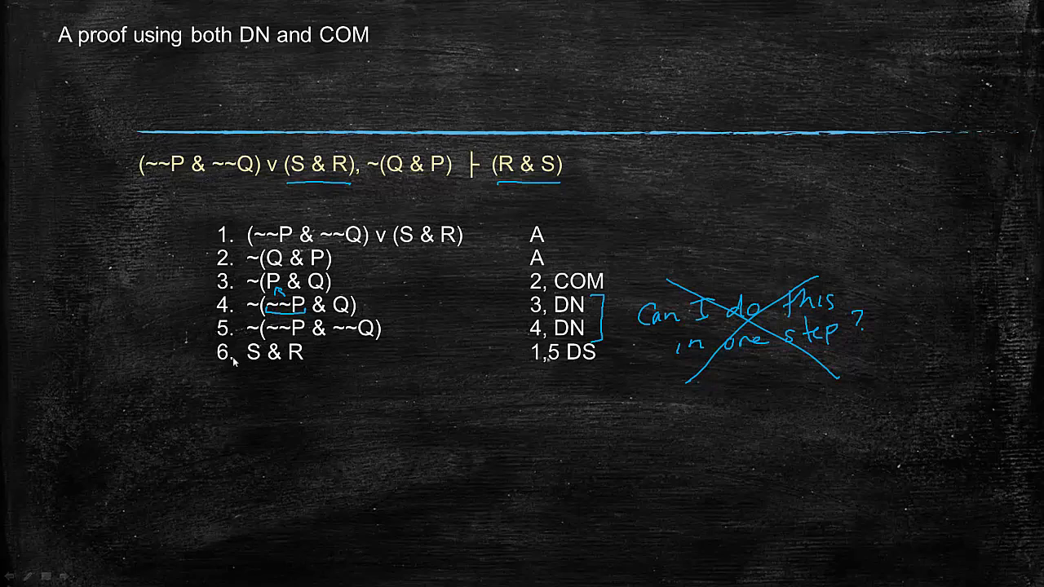
mouse_move(343, 365)
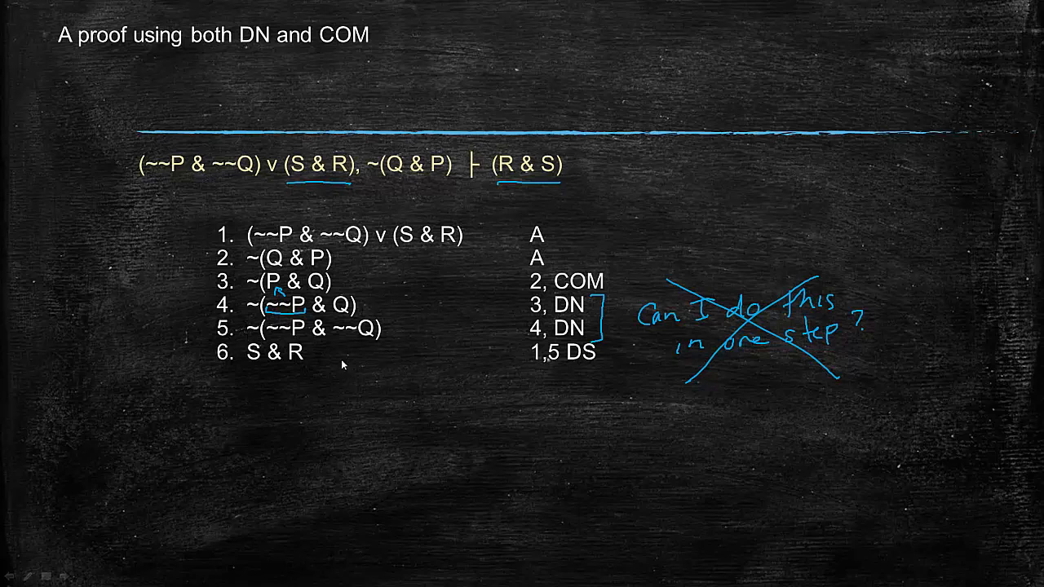
mouse_move(510, 351)
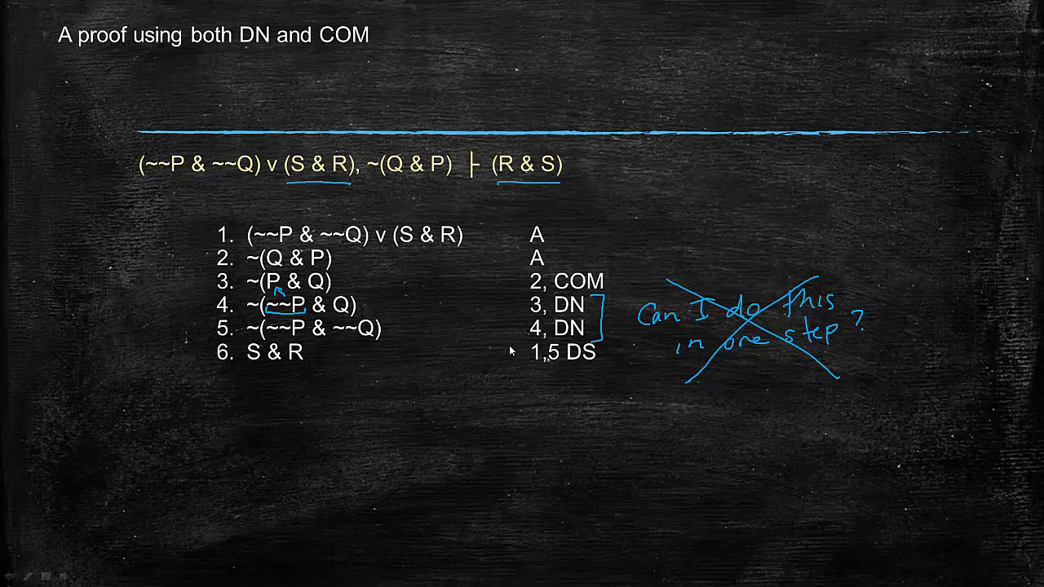
mouse_move(211, 333)
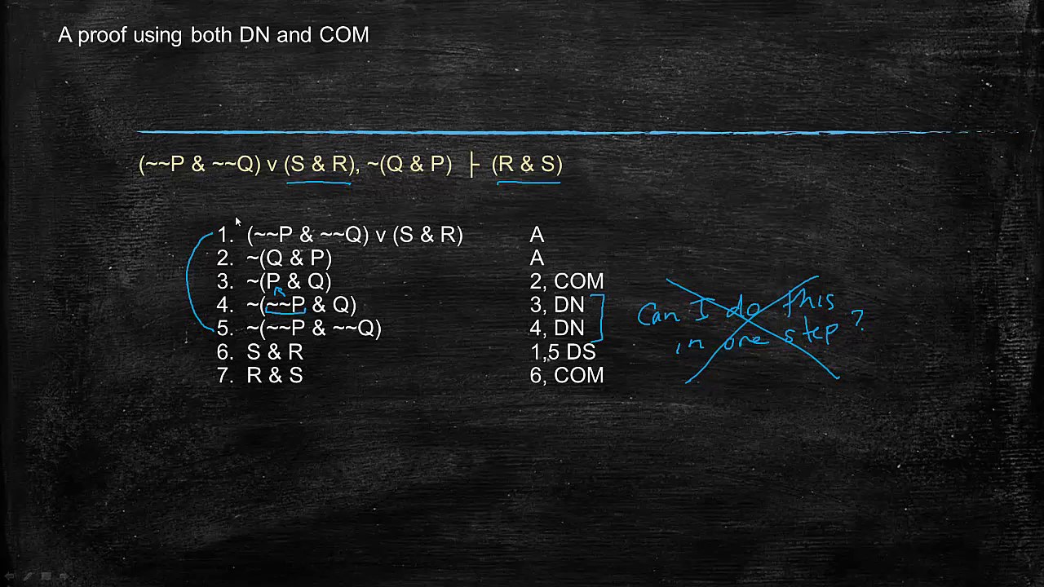
mouse_move(296, 343)
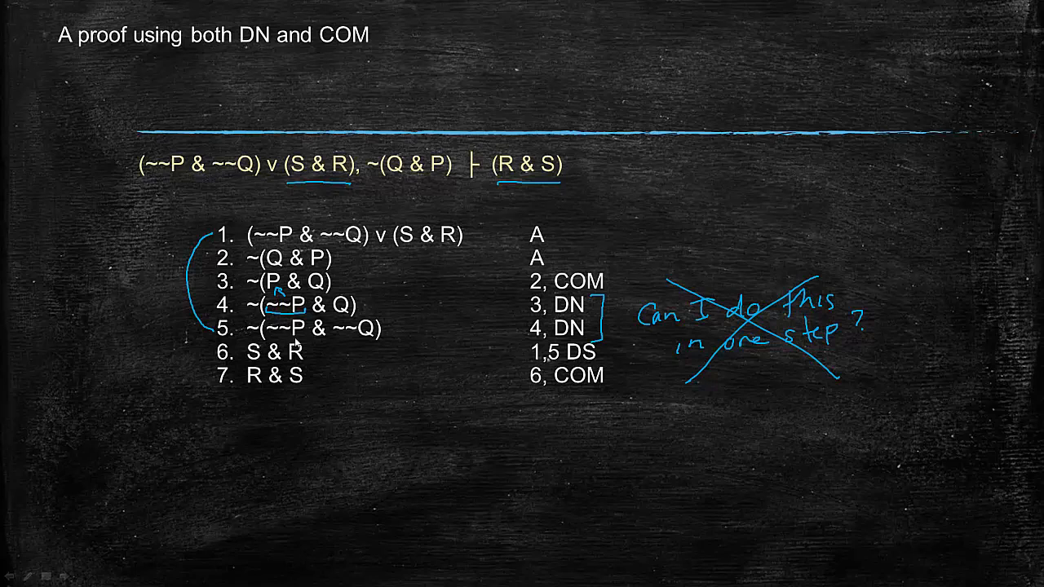